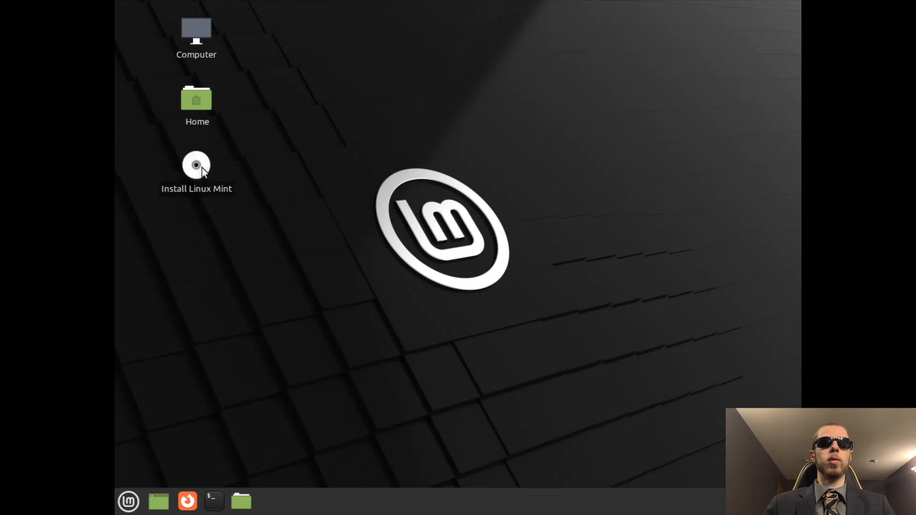
Launch the Linux Mint installer and continue with English as the language
left_click(196, 165)
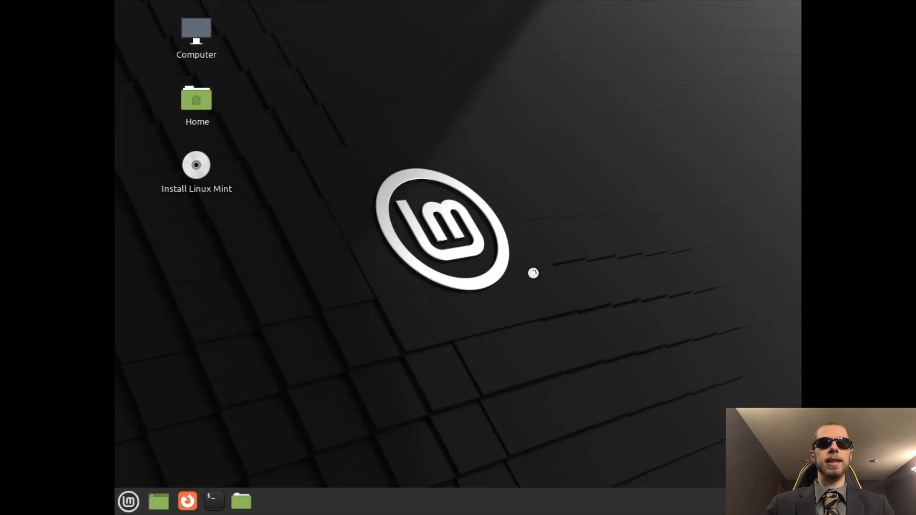
mouse_move(533, 272)
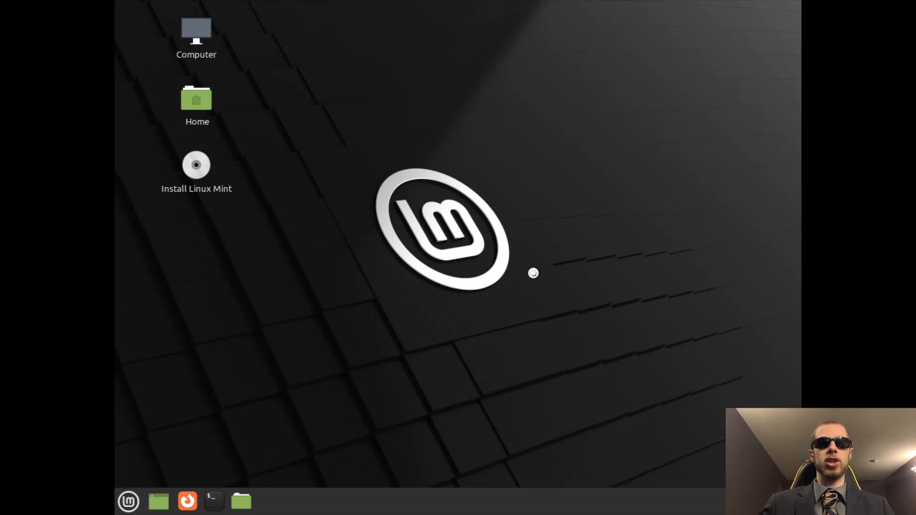
double_click(196, 165)
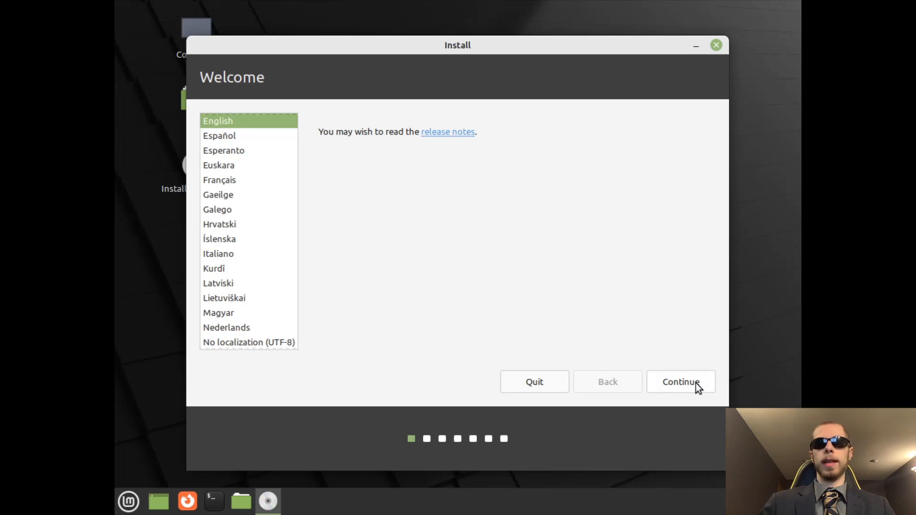
left_click(680, 381)
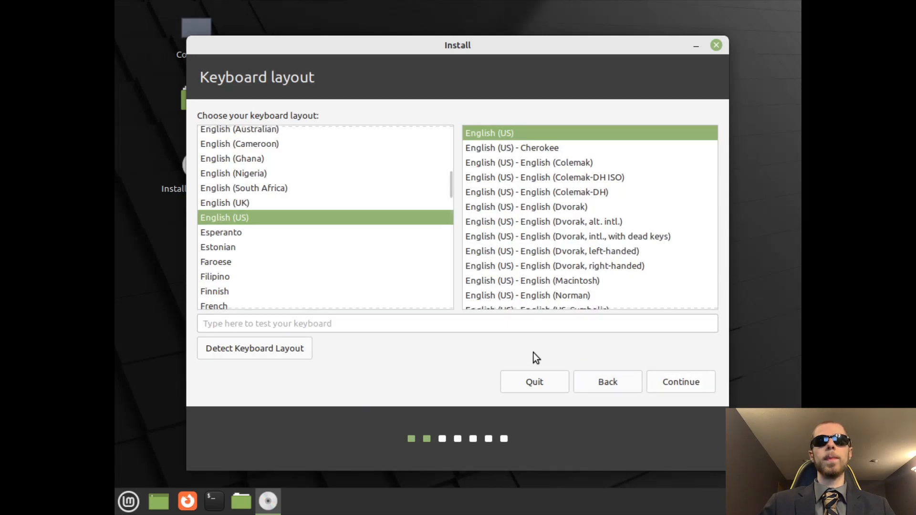
Test the English (US) keyboard layout by typing sample keys in the test box
left_click(457, 324)
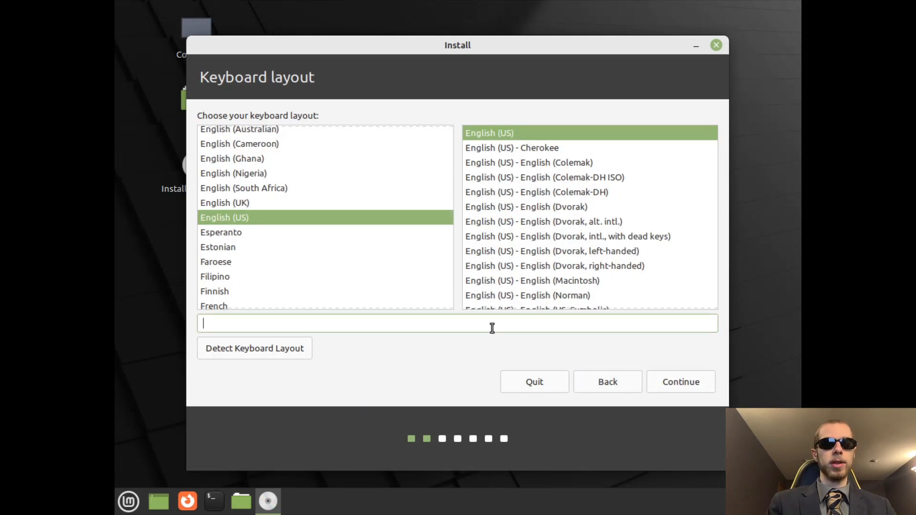
type("a's;dlfkgj")
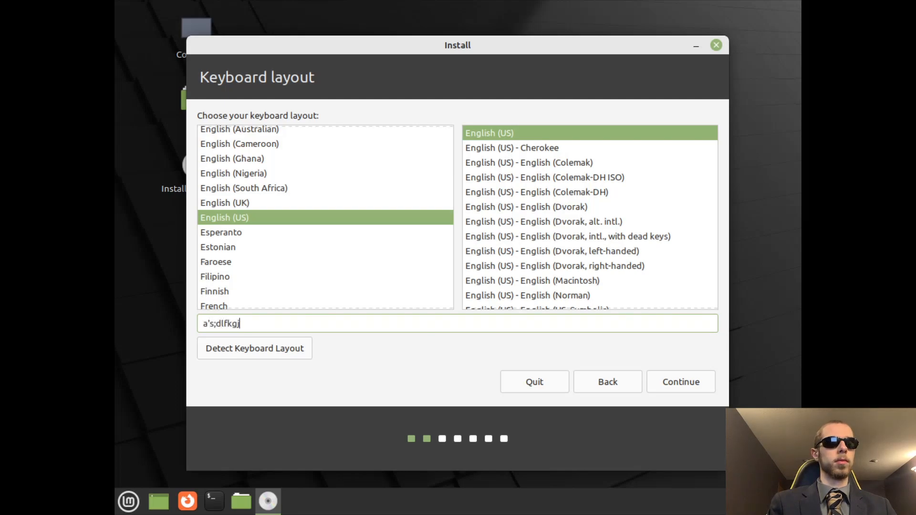
type("hq]w[e")
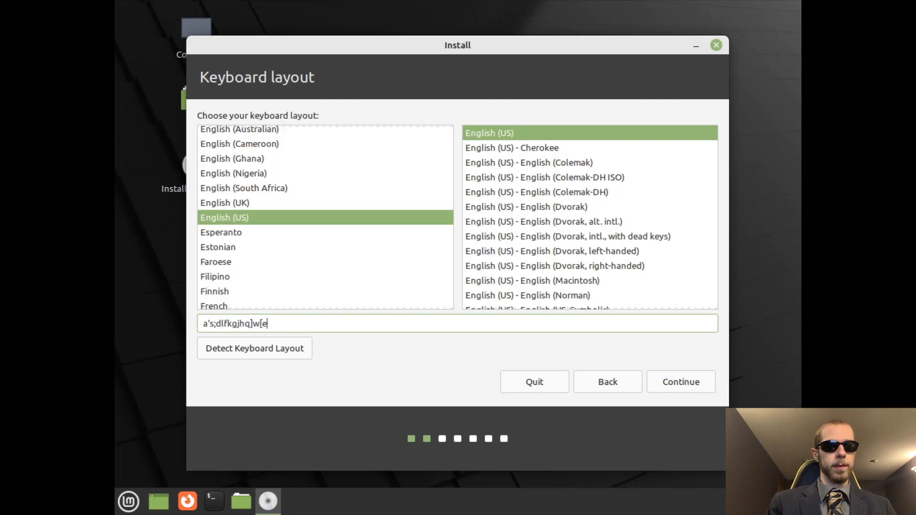
type("protiyuz/x.c,vmbnc")
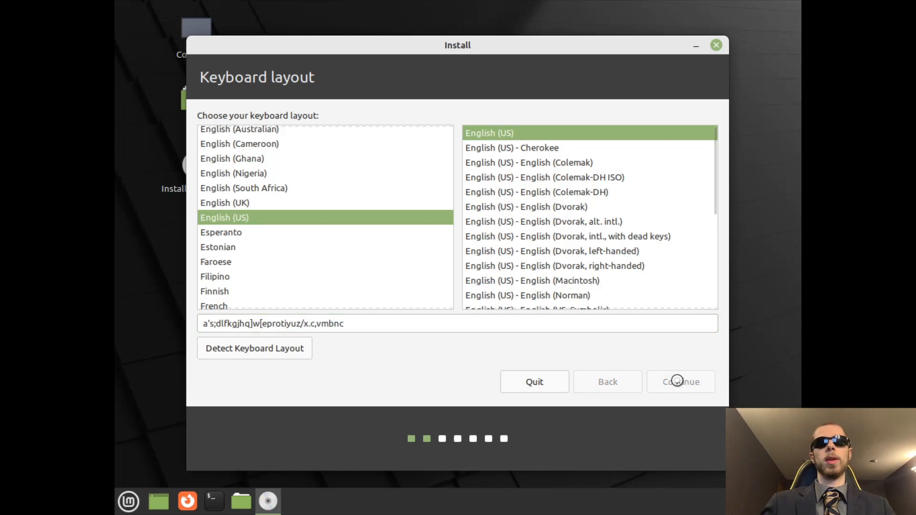
Accept English (US), include multimedia codecs, and install using Erase disk and install Linux Mint
left_click(680, 381)
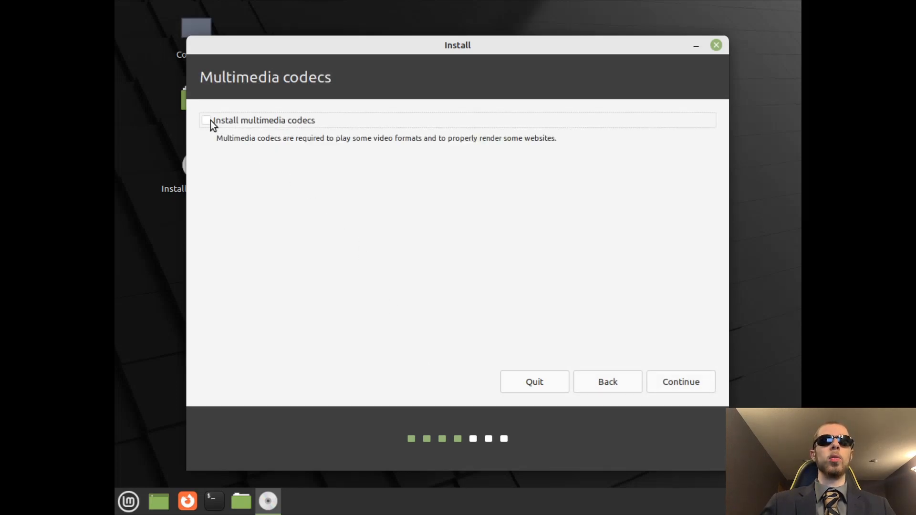
left_click(206, 120)
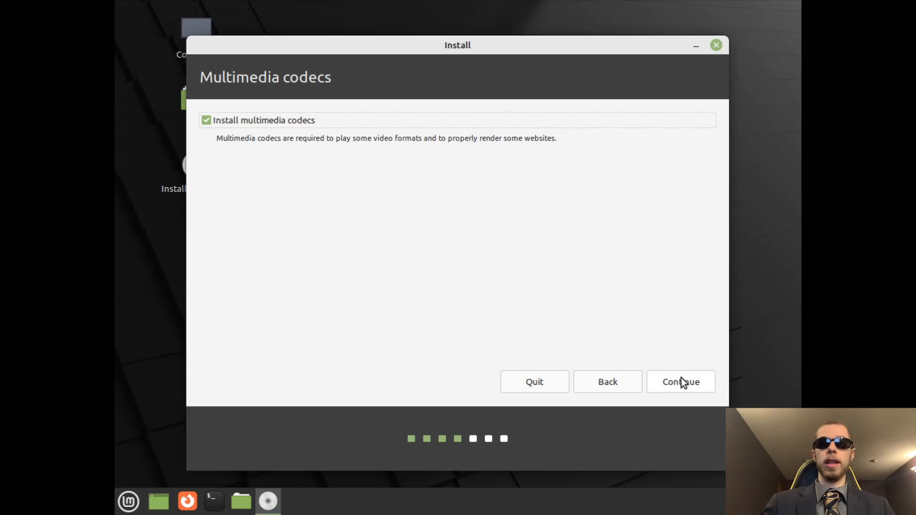
left_click(680, 382)
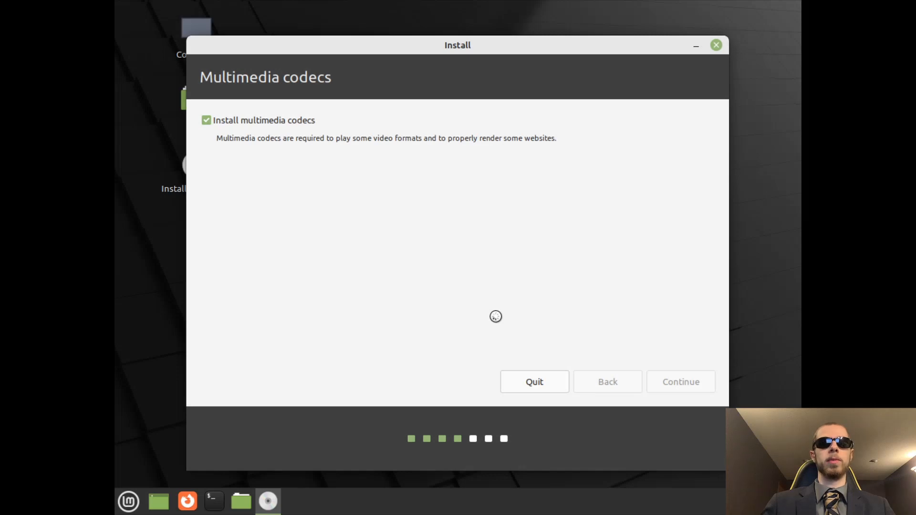
left_click(680, 382)
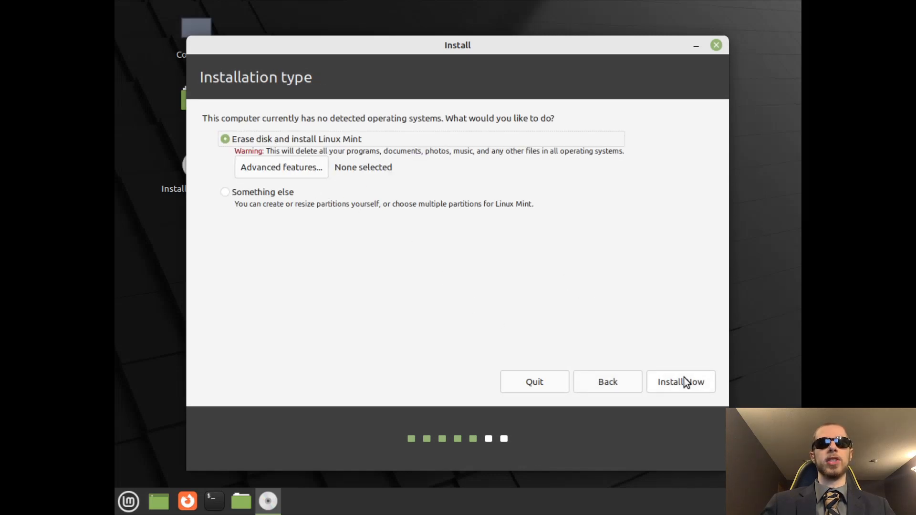
mouse_move(646, 355)
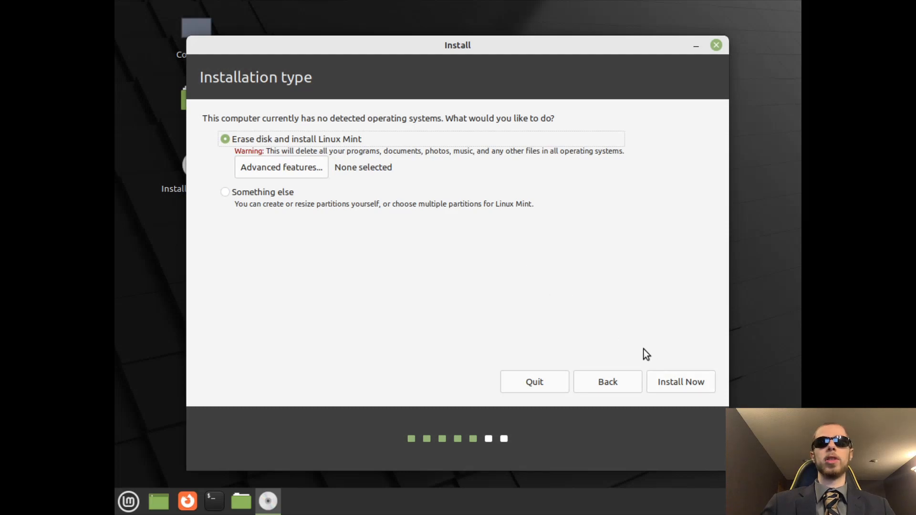
mouse_move(695, 385)
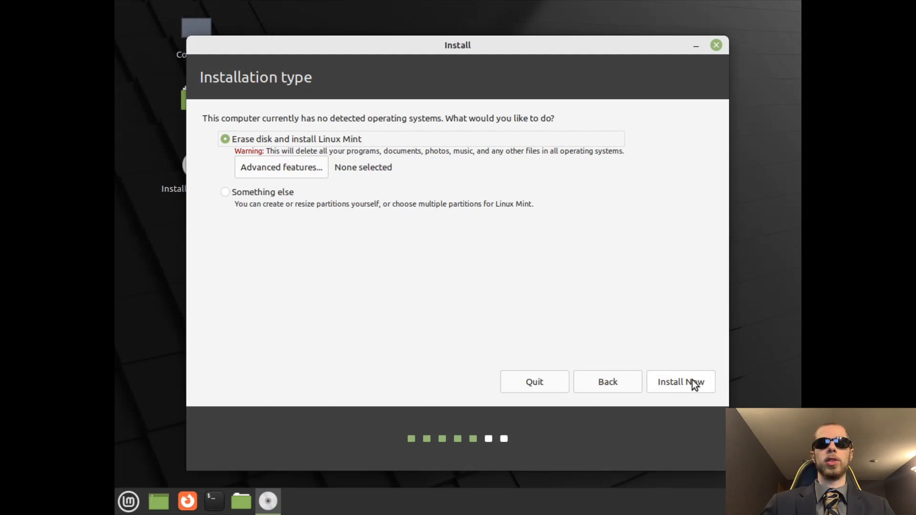
left_click(680, 381)
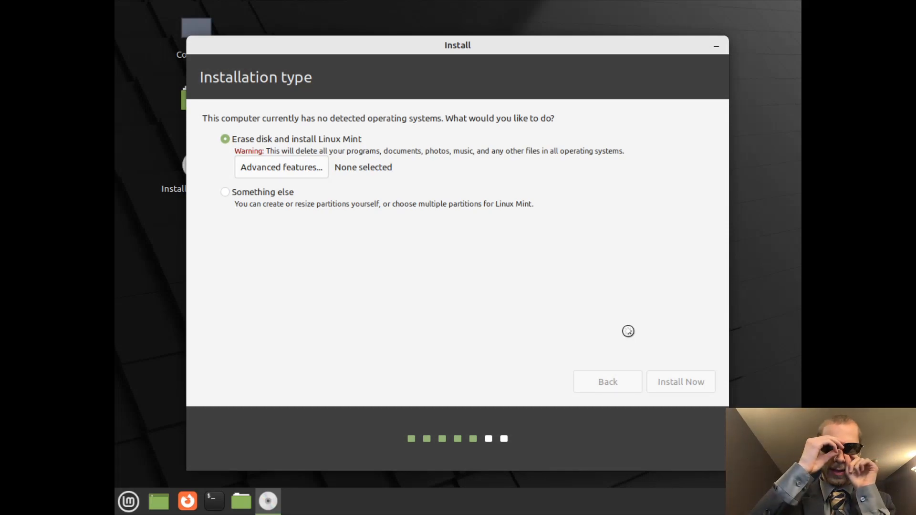
Approve disk changes, keep Los Angeles, and enter 'Neigsendoig Cocules', computer 'qemu', and password
left_click(679, 382)
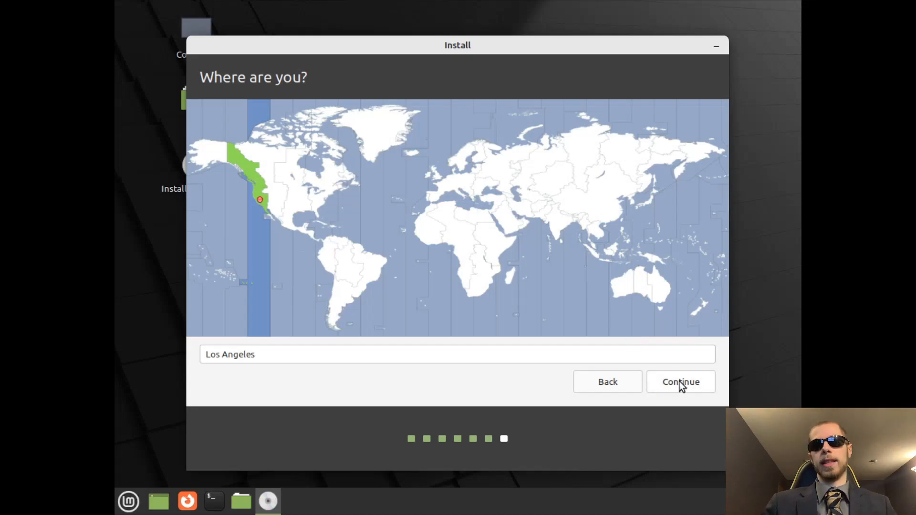
left_click(680, 382)
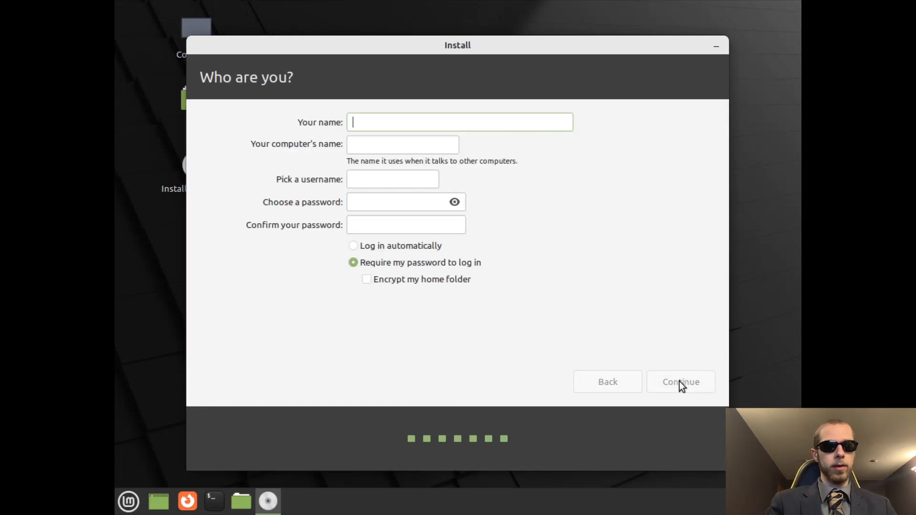
type("Neigsendoig C")
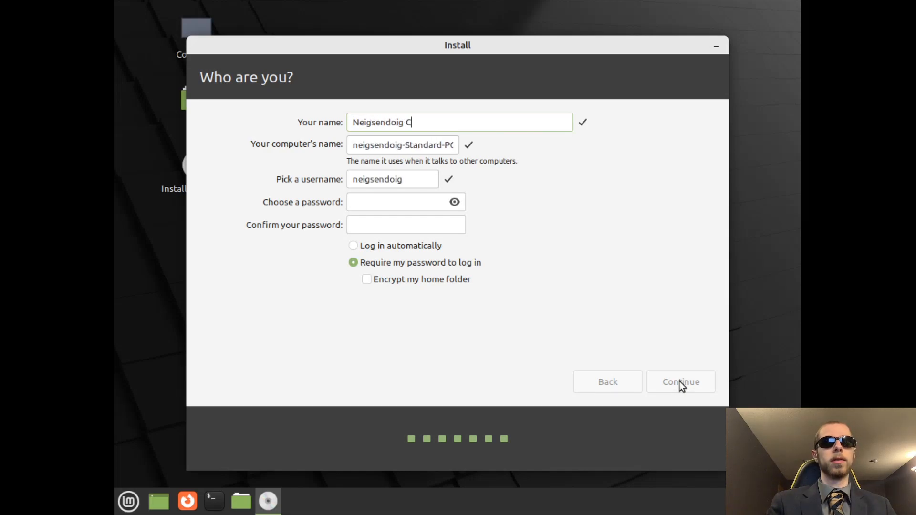
type("ocules")
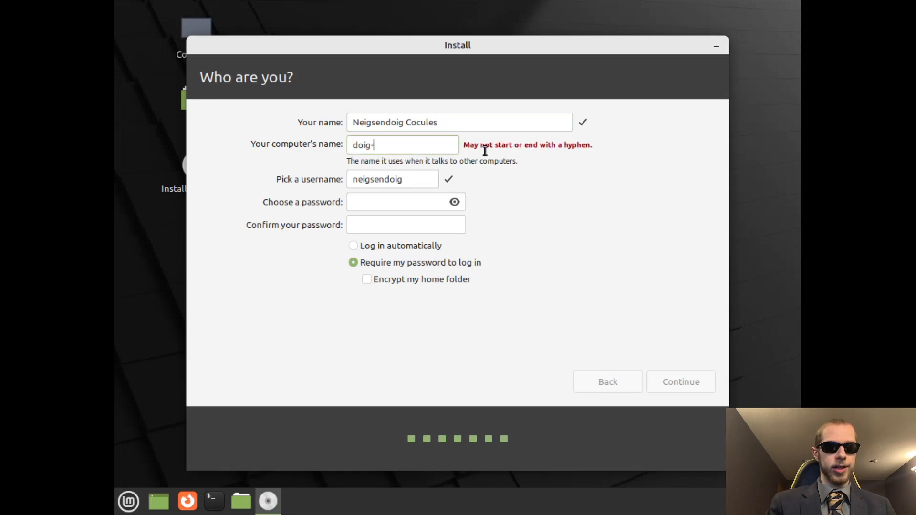
type("qemu")
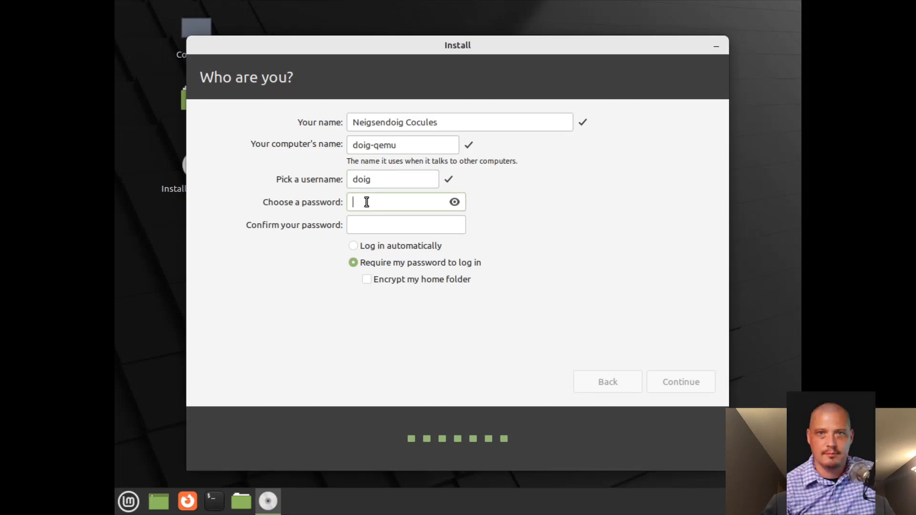
left_click(405, 224)
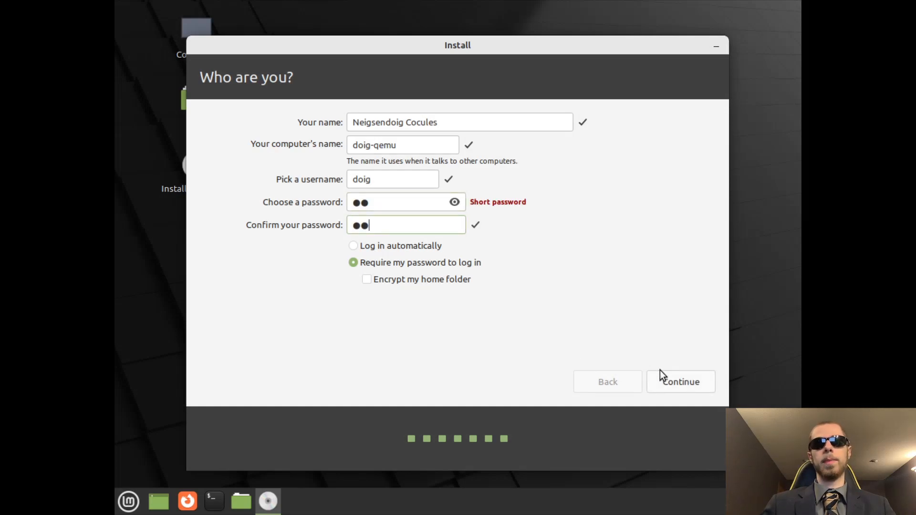
left_click(679, 382)
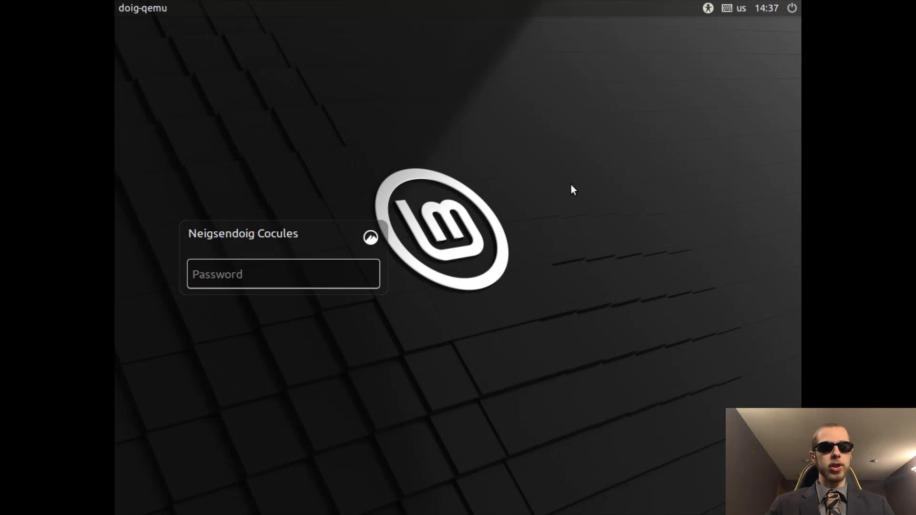
Log in, untick Show this dialog at startup, view First Steps, and close Welcome
left_click(283, 273)
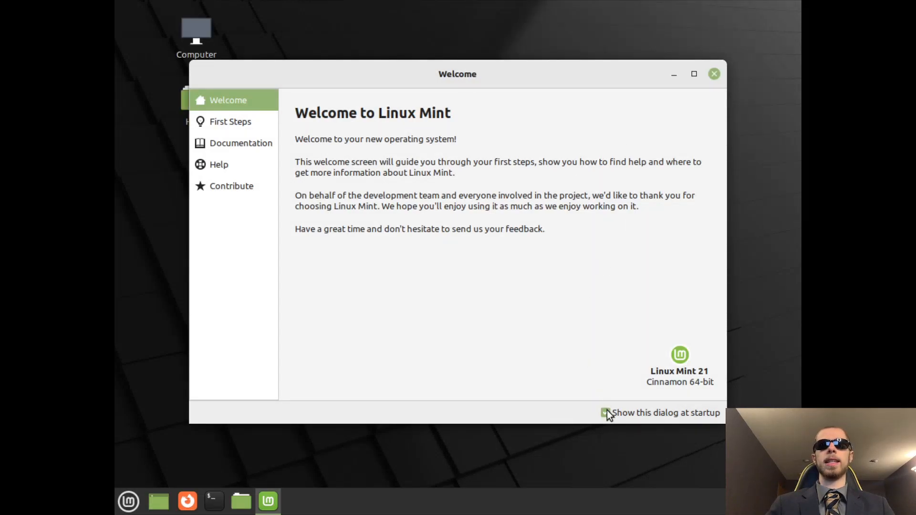
left_click(606, 412)
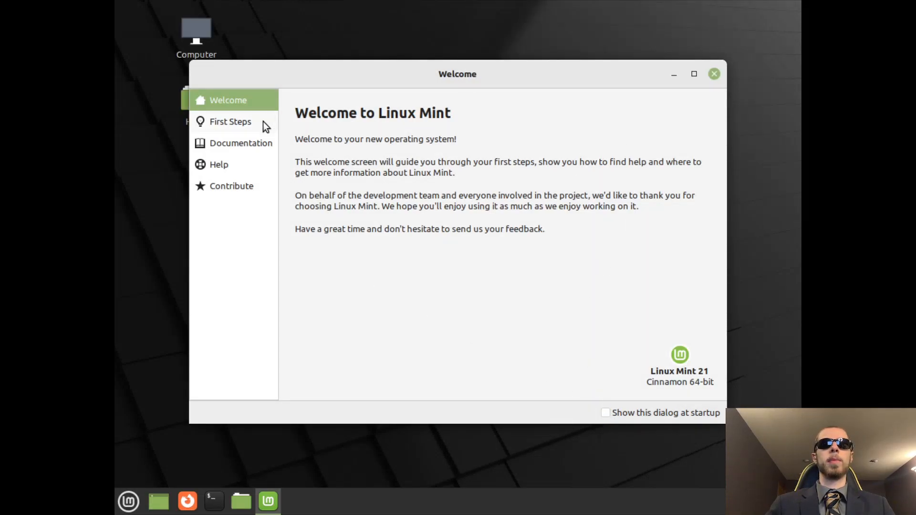
left_click(229, 121)
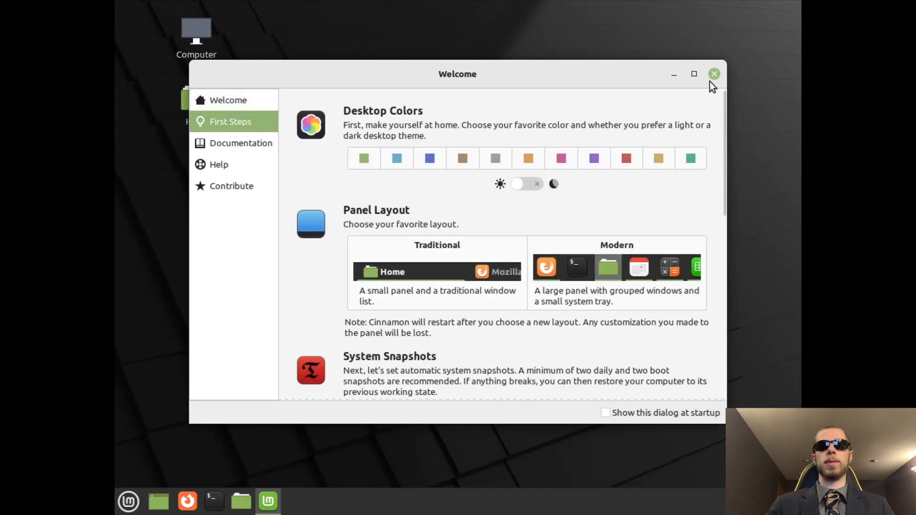
left_click(713, 74)
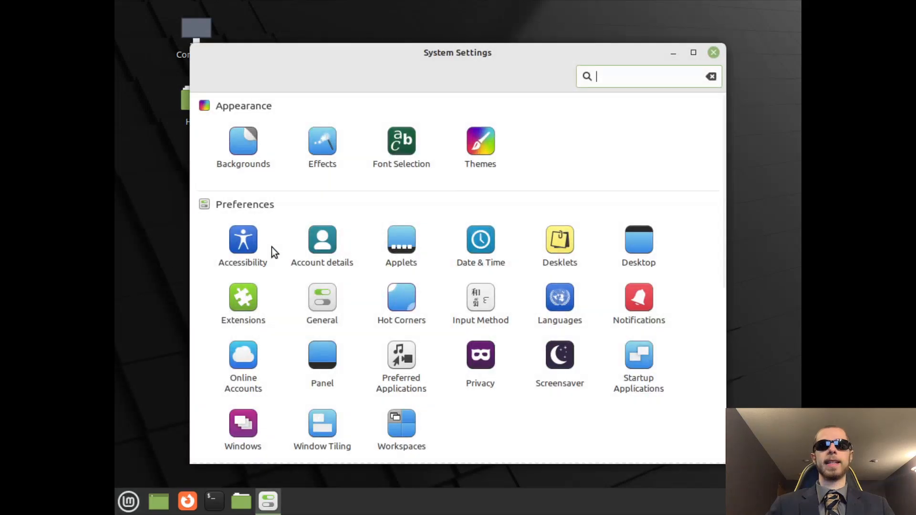
Toggle off Desktop and window effects on the Effects page, then close System Settings
left_click(322, 146)
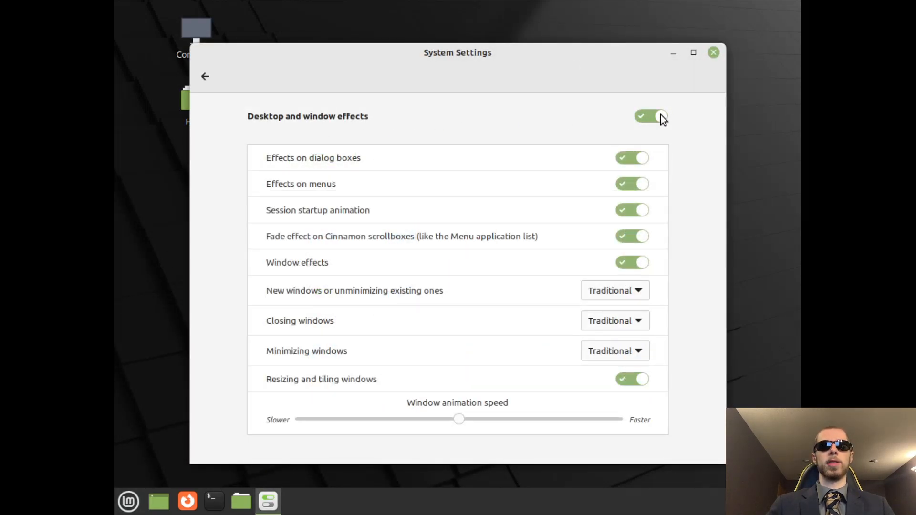
left_click(650, 116)
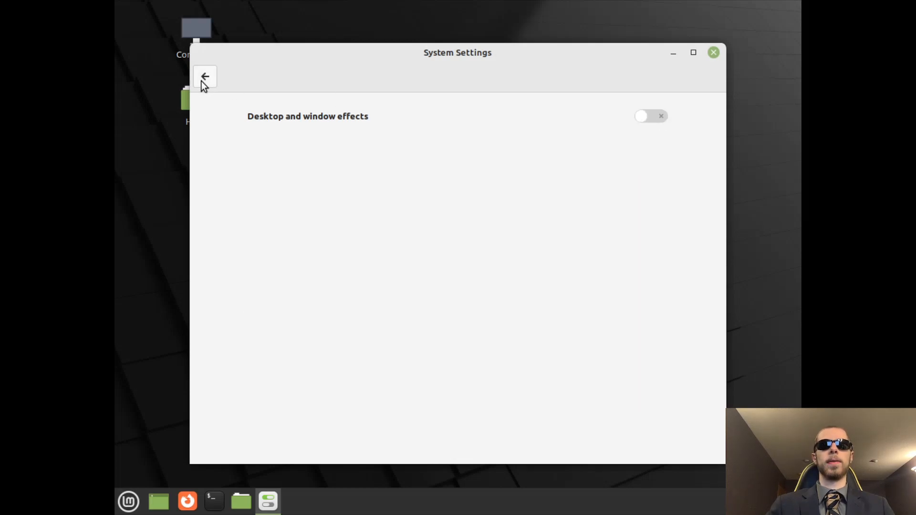
left_click(205, 76)
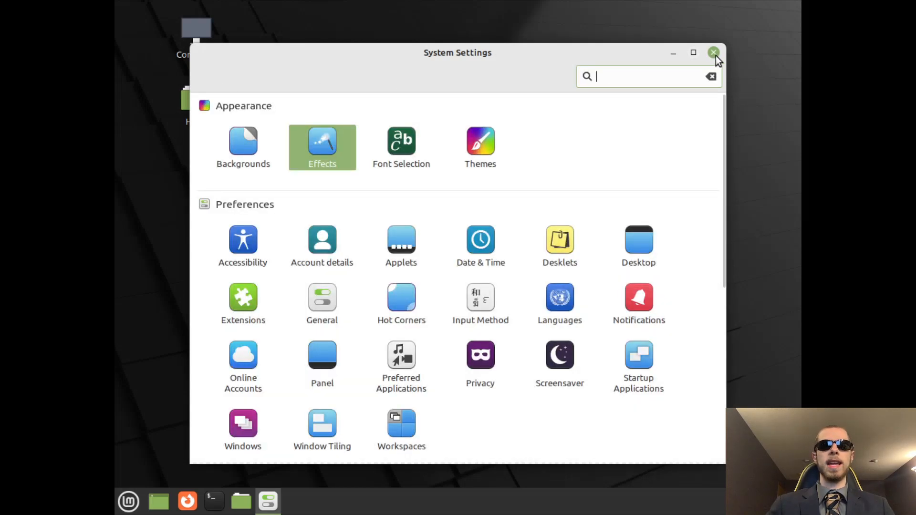
left_click(713, 52)
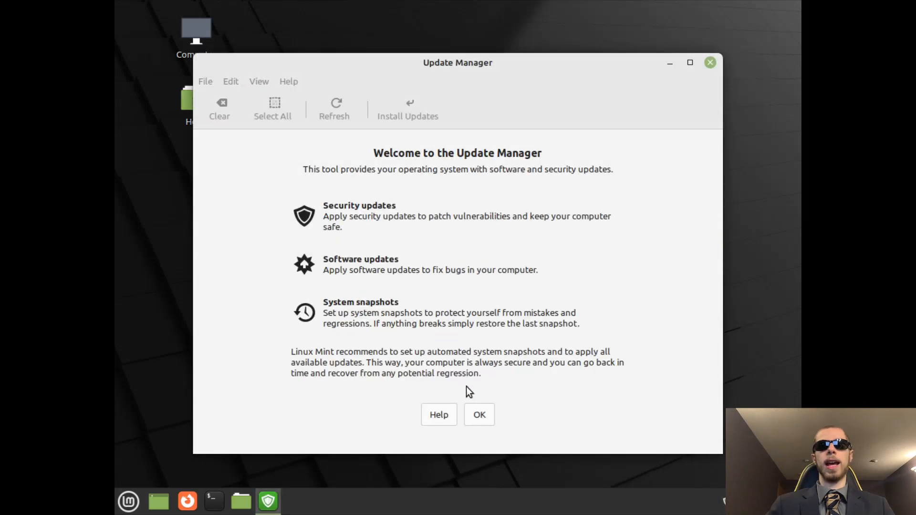
Switch off 'Only show notifications for security and kernel updates' and close Update Manager
left_click(478, 415)
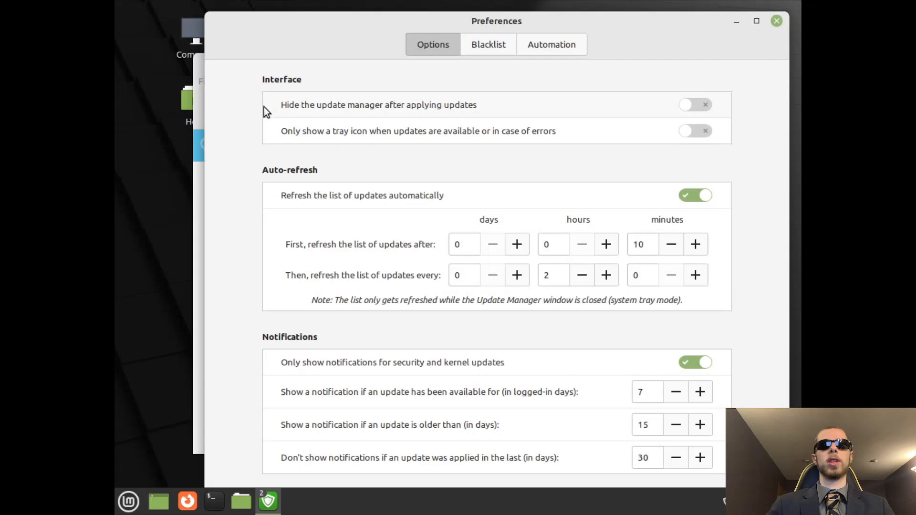
left_click(694, 362)
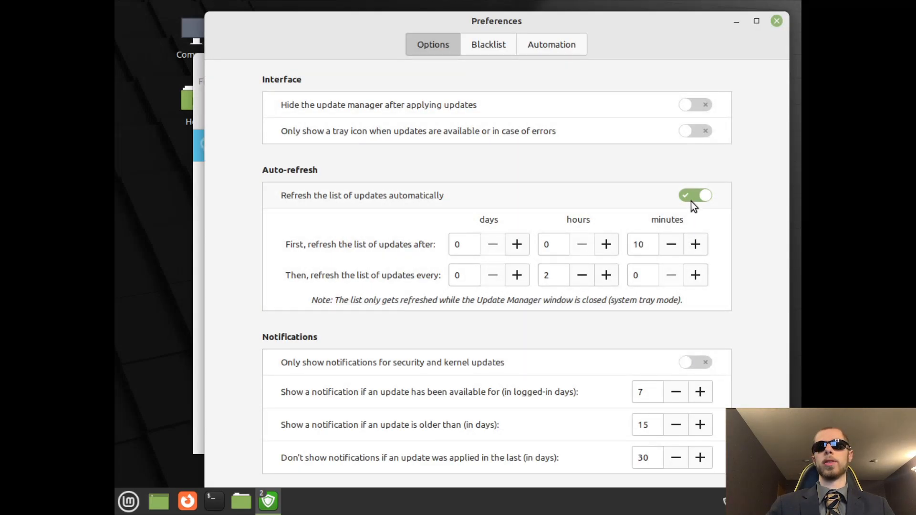
left_click(776, 21)
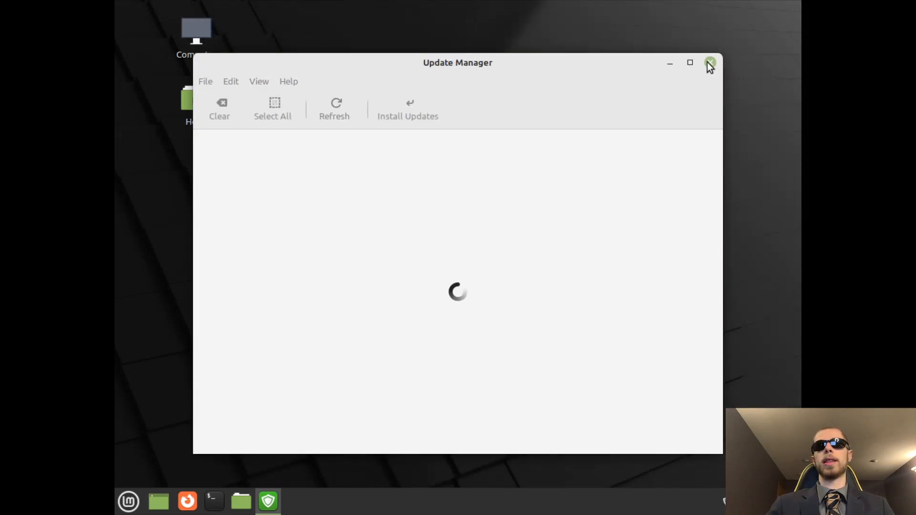
left_click(709, 63)
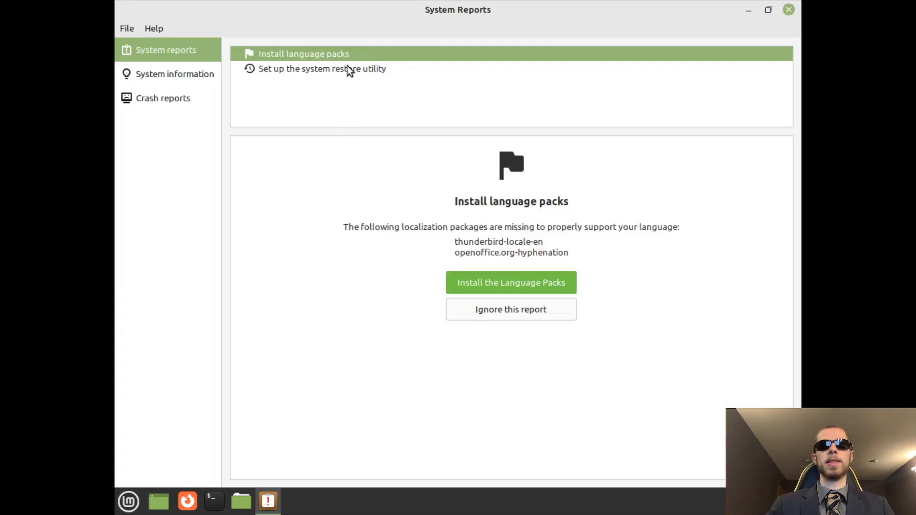
Close the System Reports window
left_click(788, 10)
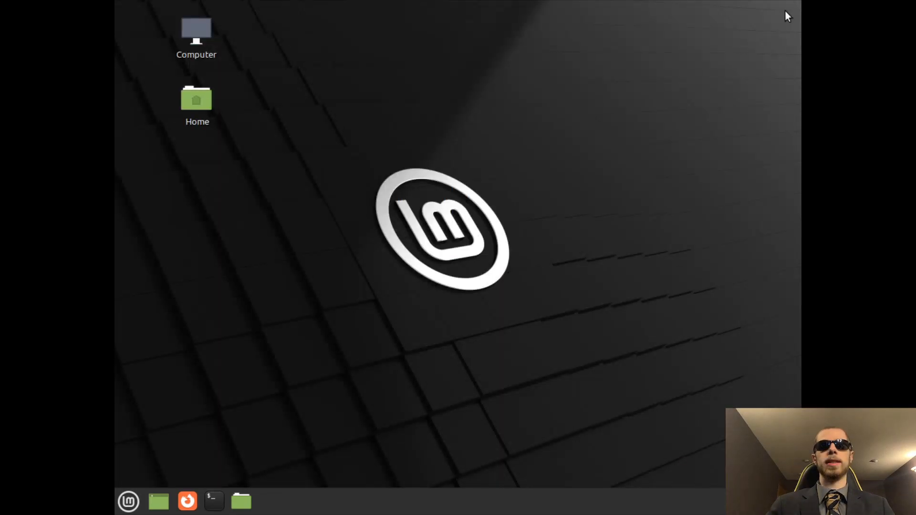
mouse_move(177, 473)
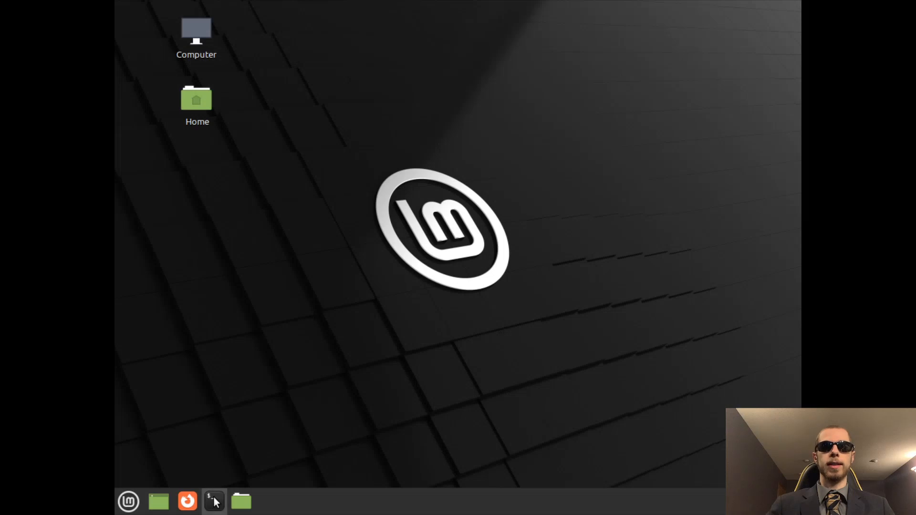
Open a terminal, move it lower, and type 'sudo apt update && sudo apt dist-upgrade -y'
left_click(213, 501)
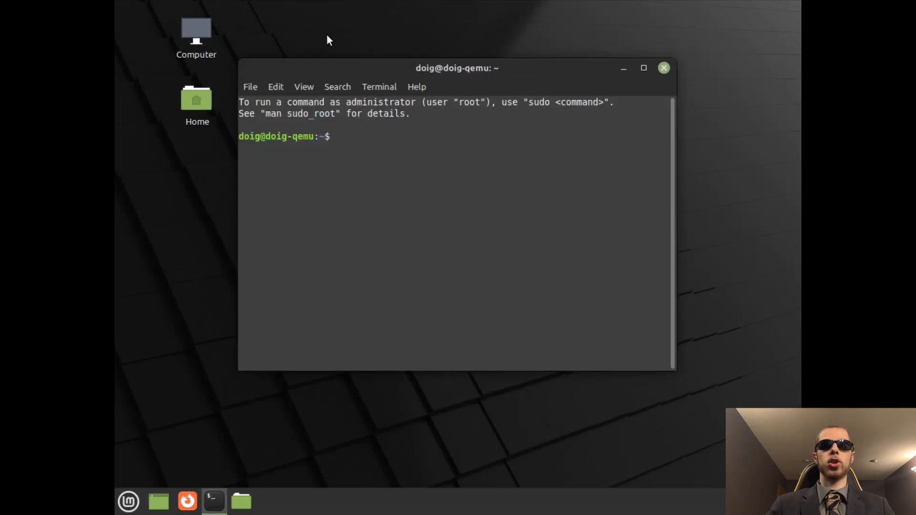
left_click_drag(455, 68, 455, 117)
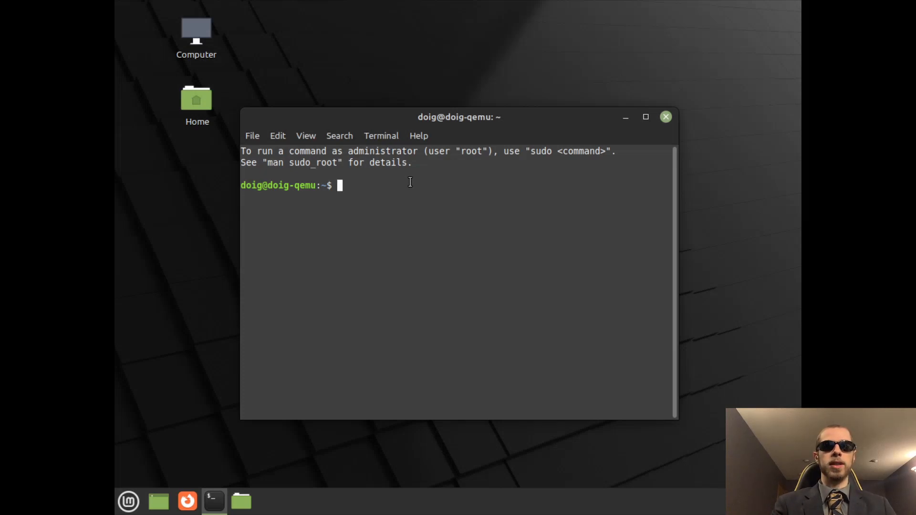
type("sudo a")
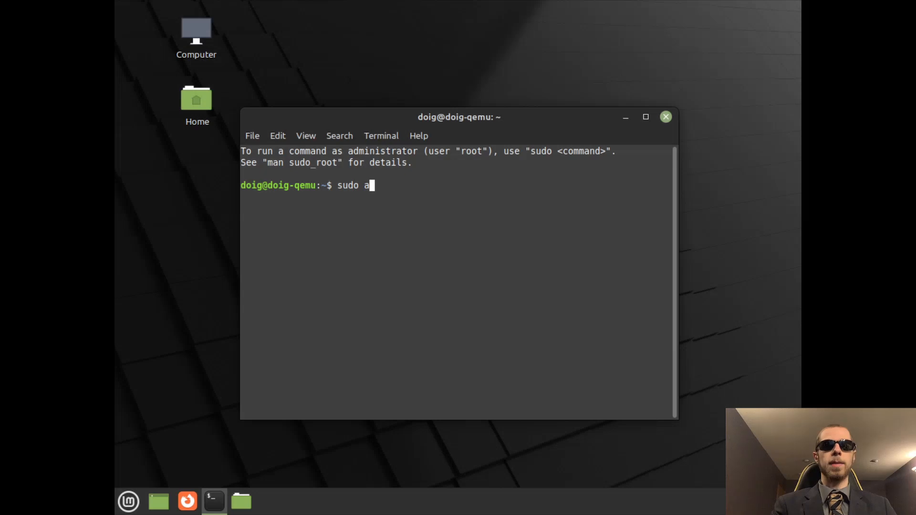
type("pt")
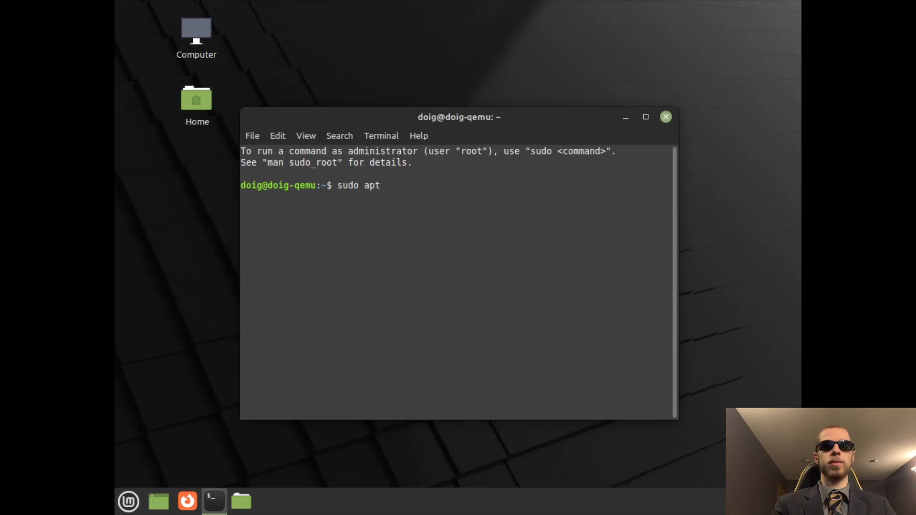
type("\" \"")
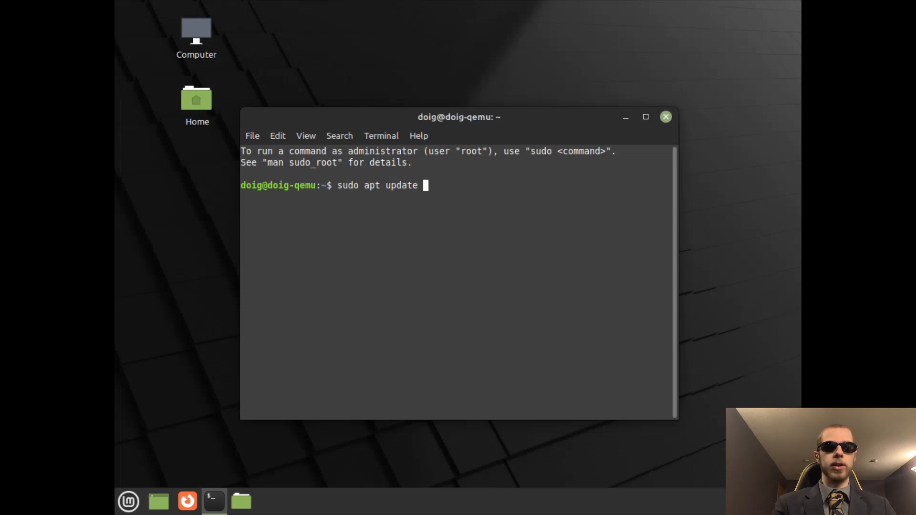
type("&&")
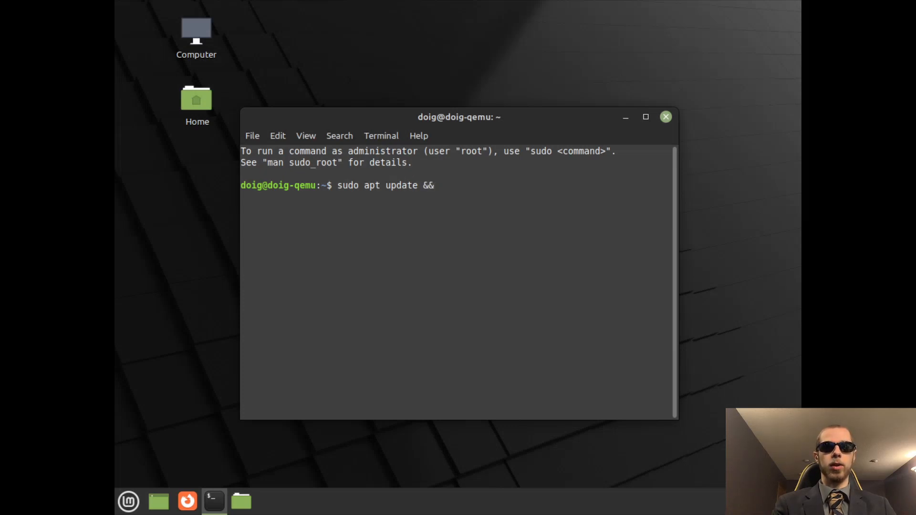
type("s")
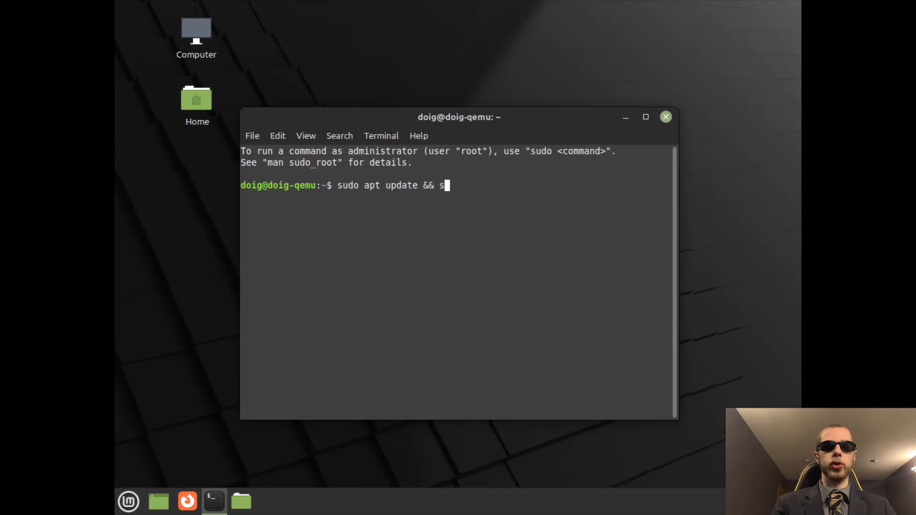
type("udo apt")
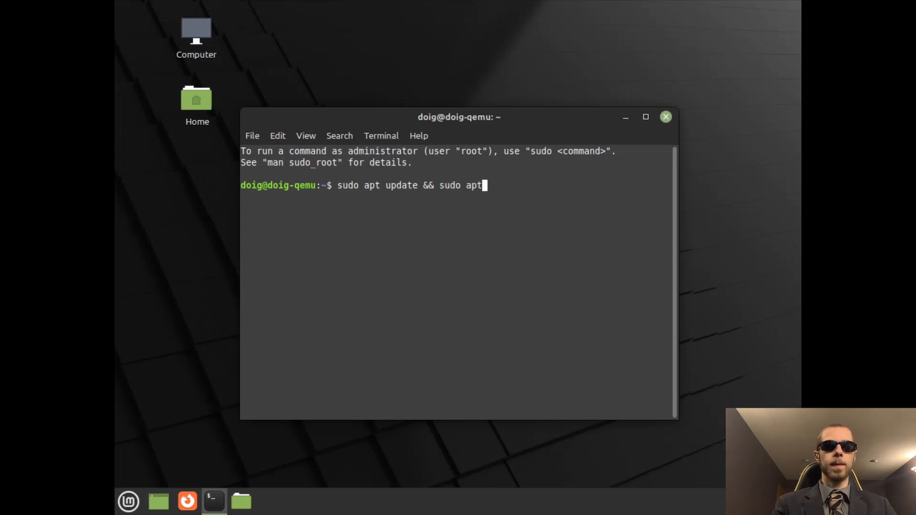
type("dist-u")
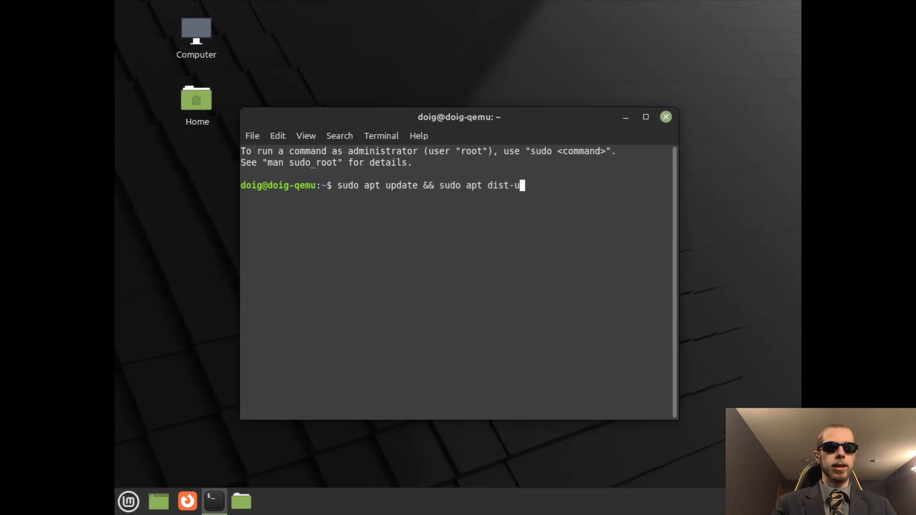
type("grade -")
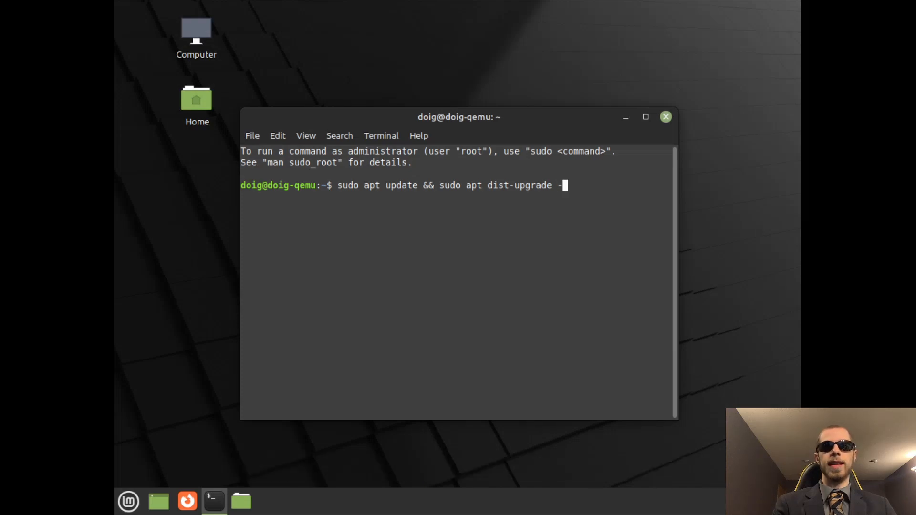
type("y")
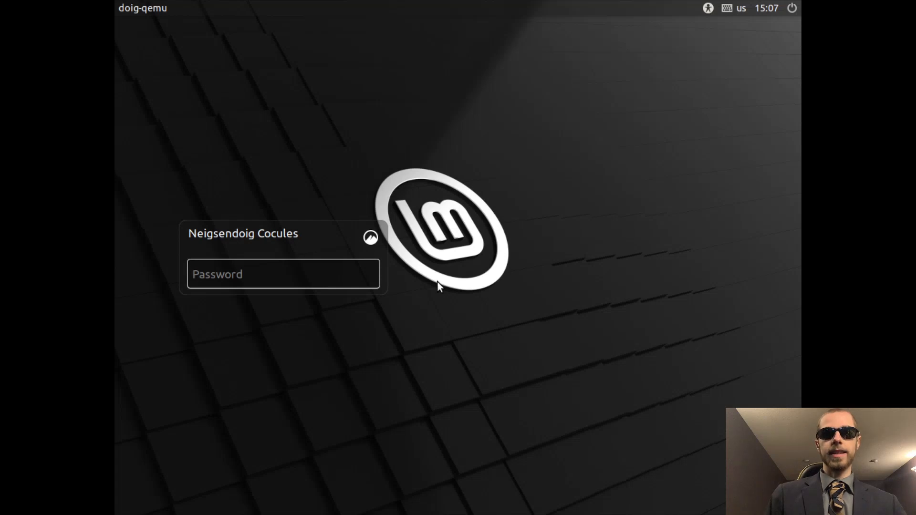
Enter the password on the lock screen to return to the desktop
type("••")
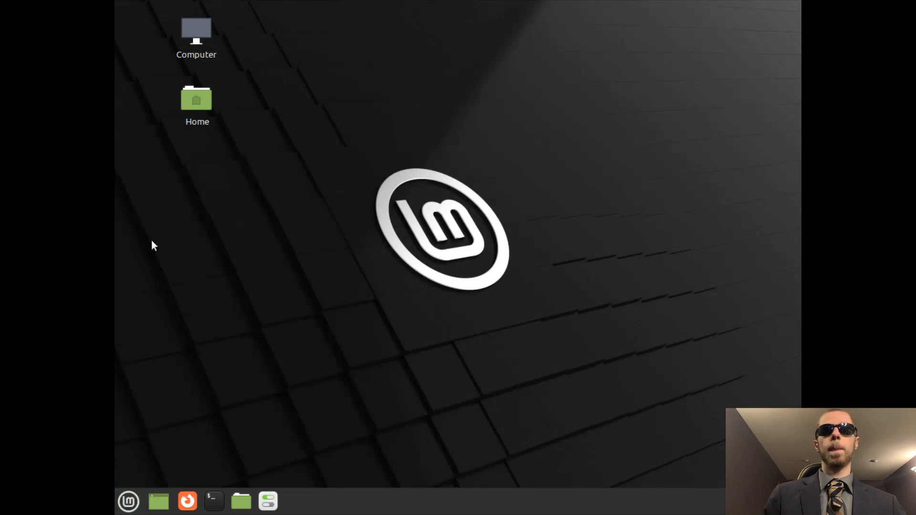
Set the display resolution to 1920 × 1080 (16:9), apply, and keep the configuration
left_click(267, 502)
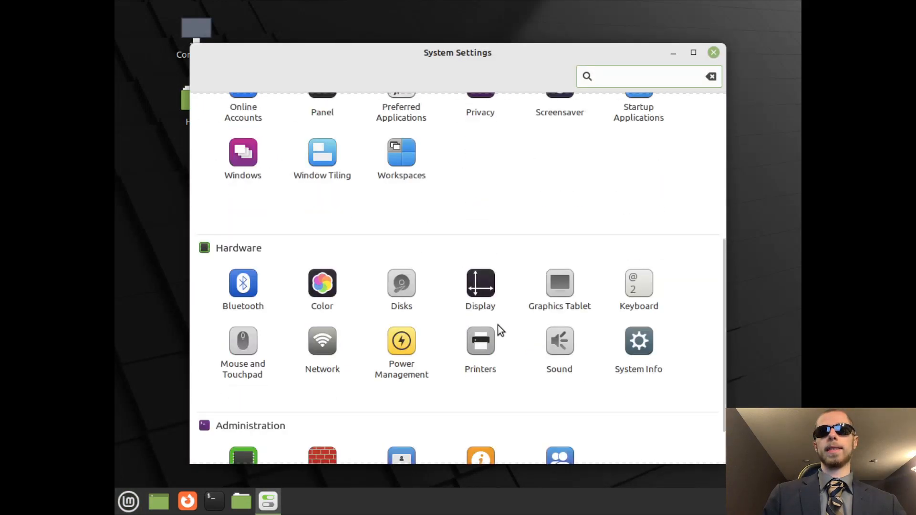
left_click(479, 286)
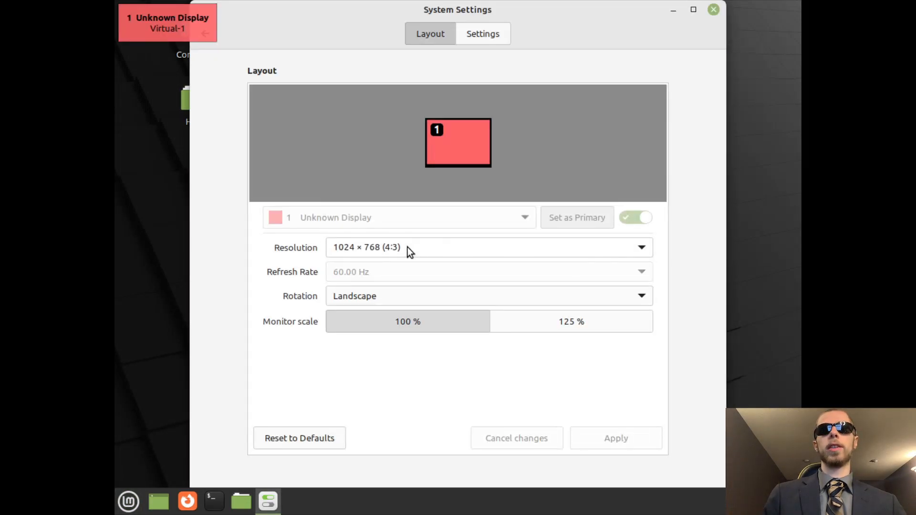
left_click(489, 246)
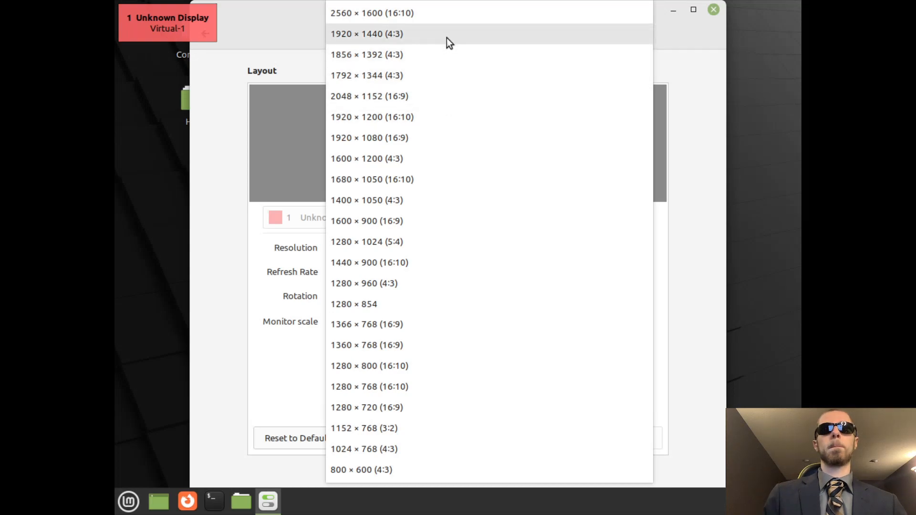
mouse_move(445, 95)
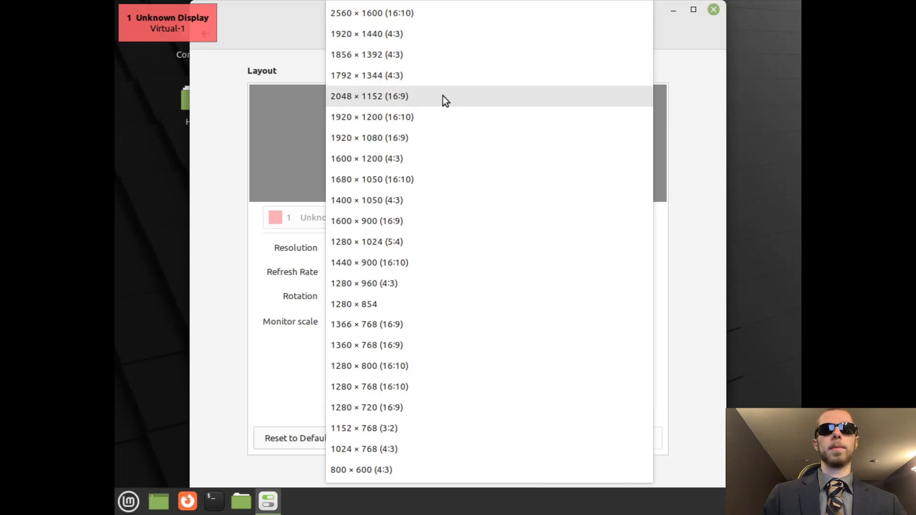
left_click(369, 137)
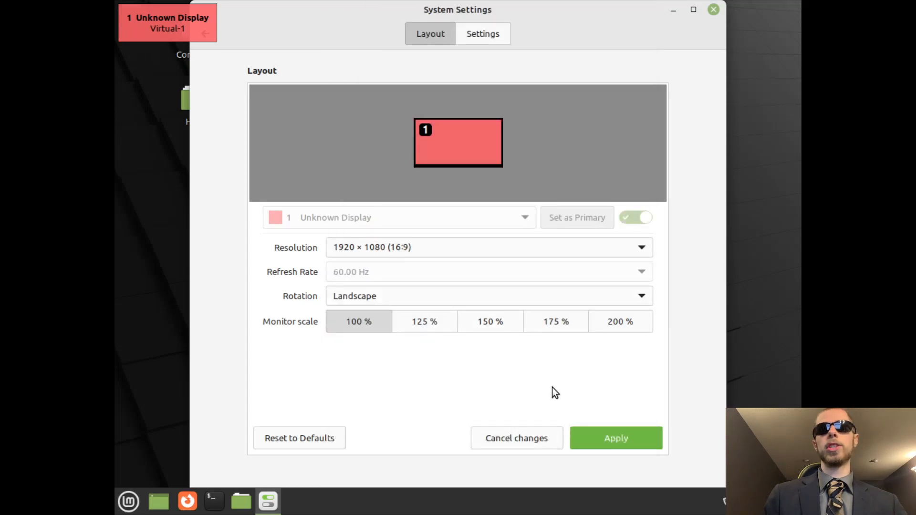
left_click(614, 438)
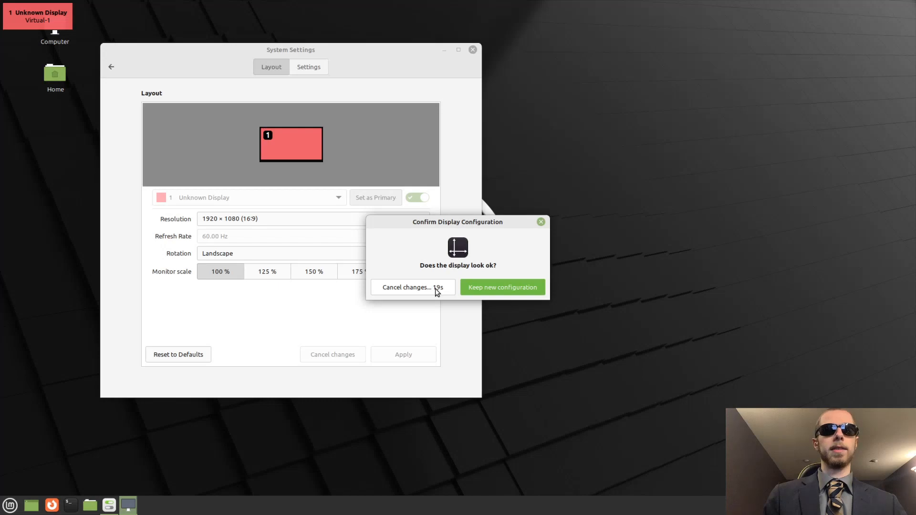
left_click(501, 286)
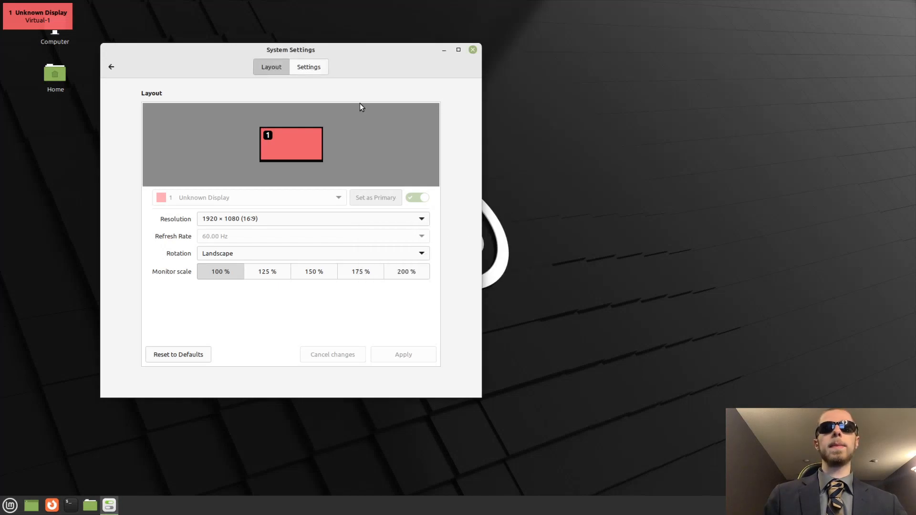
Turn off 'Disable automatic screen rotation' on the Display Settings tab
left_click(309, 67)
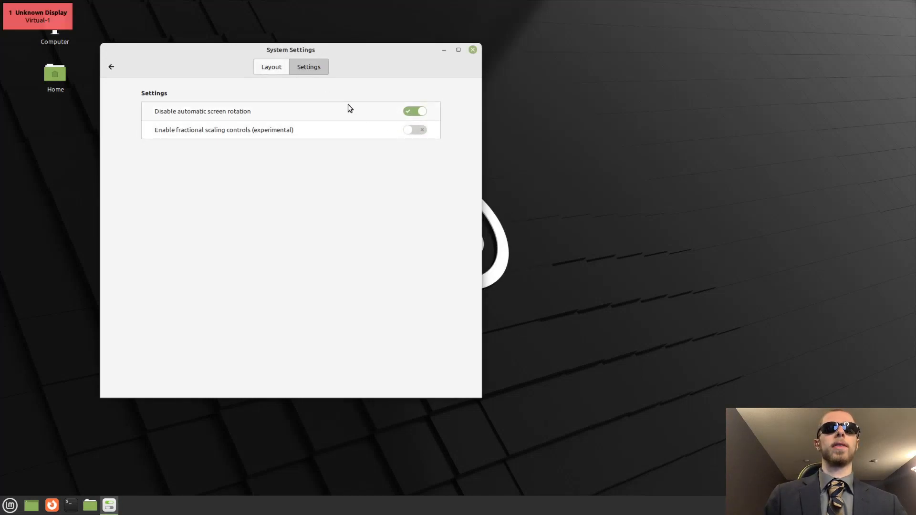
left_click(414, 111)
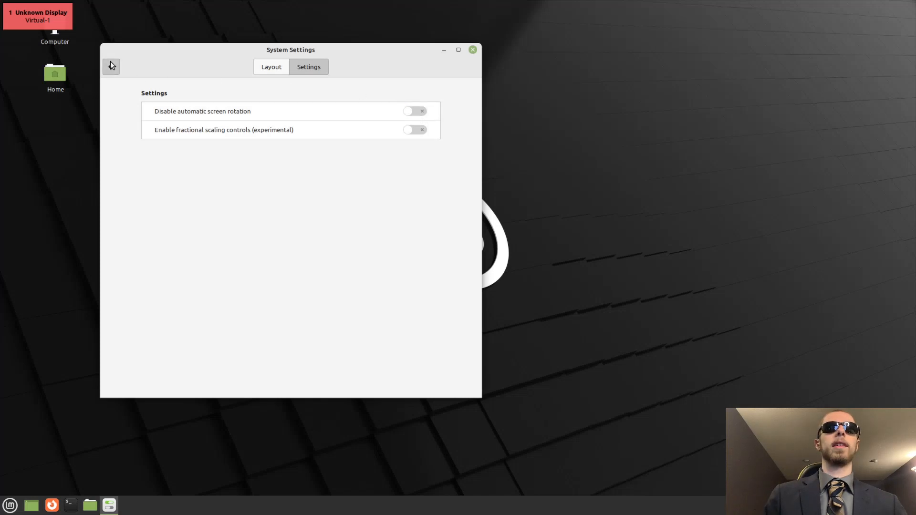
left_click(471, 49)
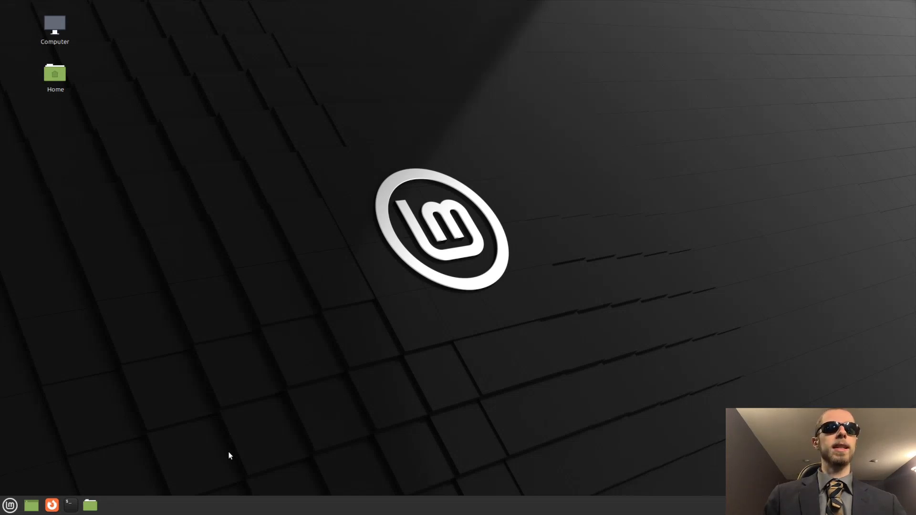
Run apt update and dist-upgrade, select the seven kept-back package names, then close the terminal
type("sudo apt update && sudo apt dist-upgrade -y")
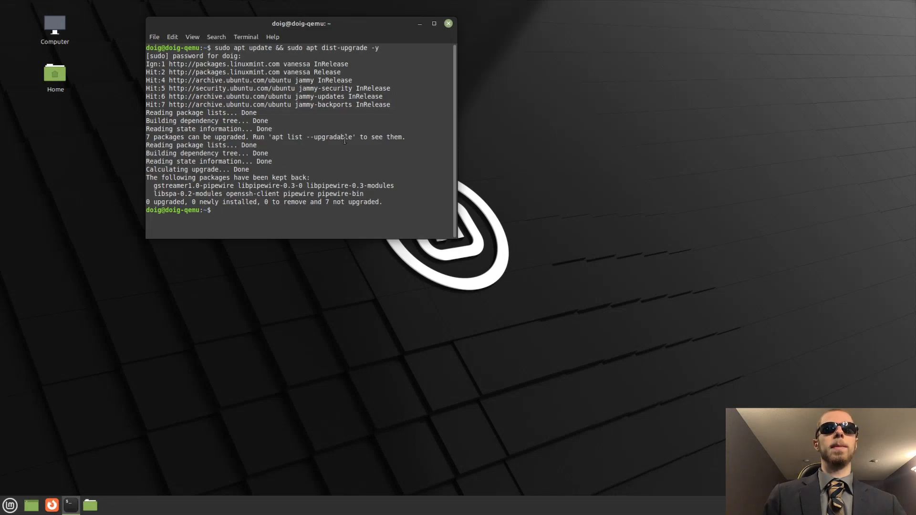
double_click(192, 185)
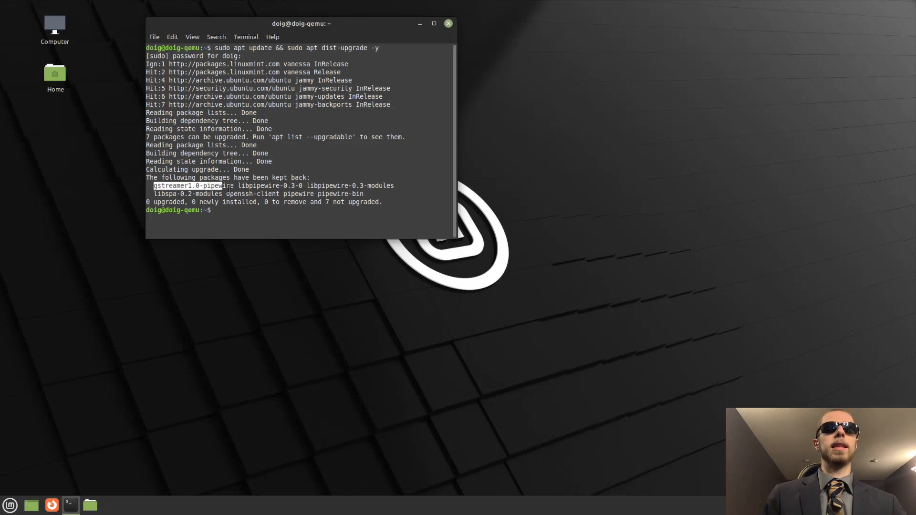
left_click_drag(153, 186, 363, 195)
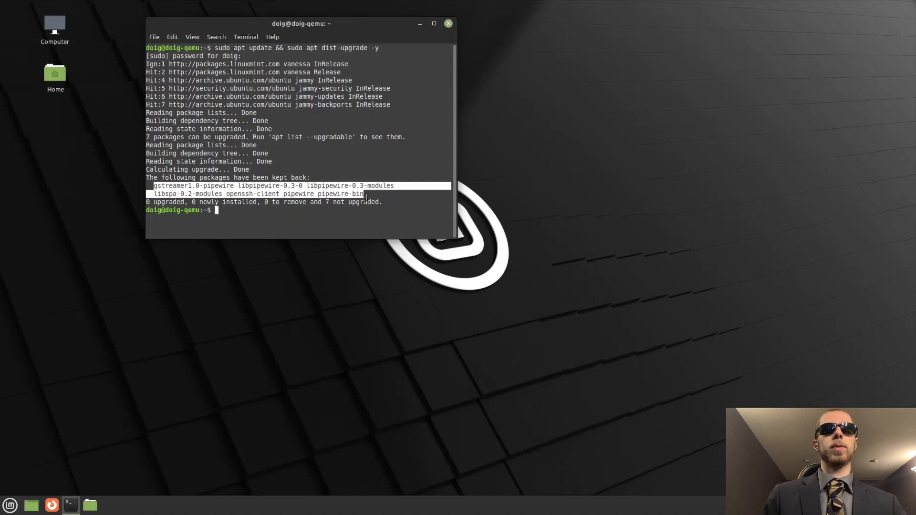
left_click(448, 23)
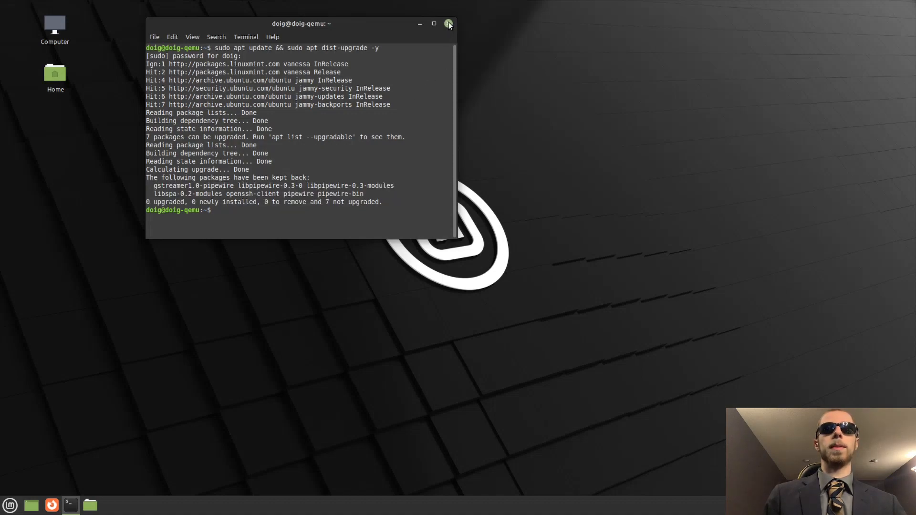
left_click(447, 23)
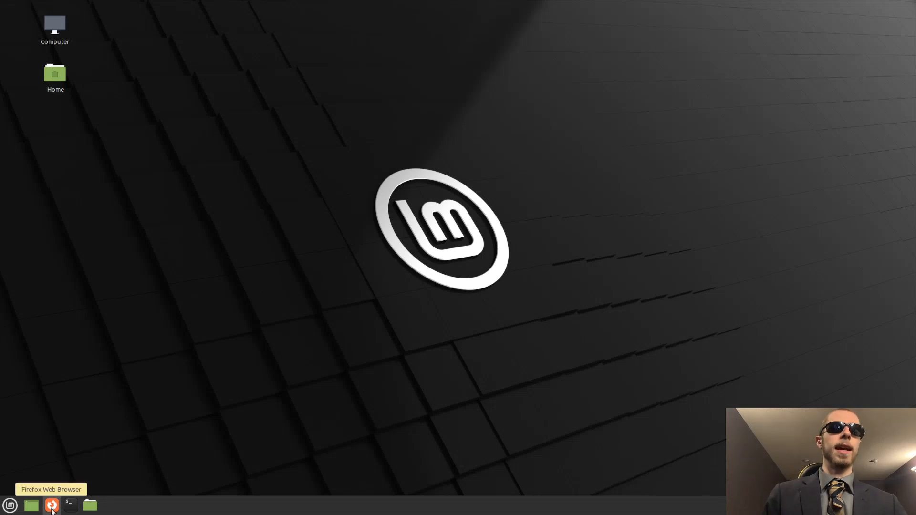
Launch Firefox maximised and go to the christitus.com Ultimate Linux Gaming Guide
left_click(52, 506)
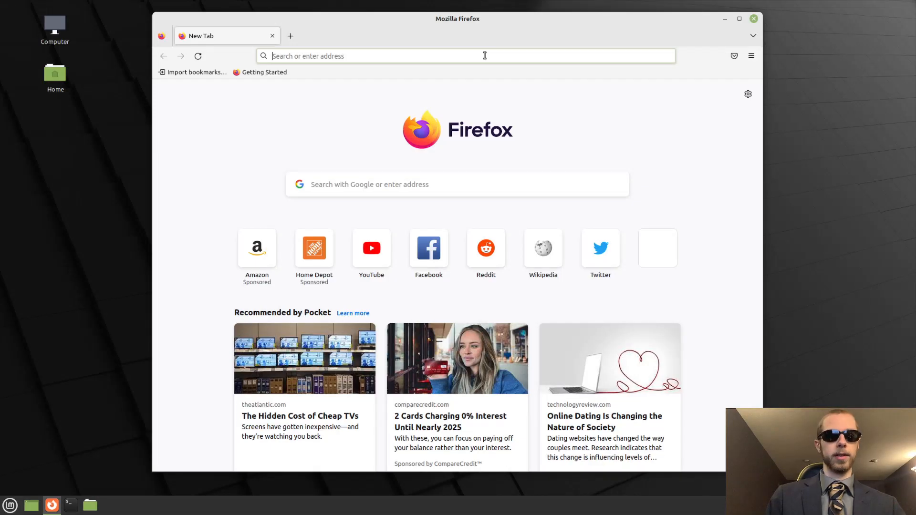
left_click(739, 18)
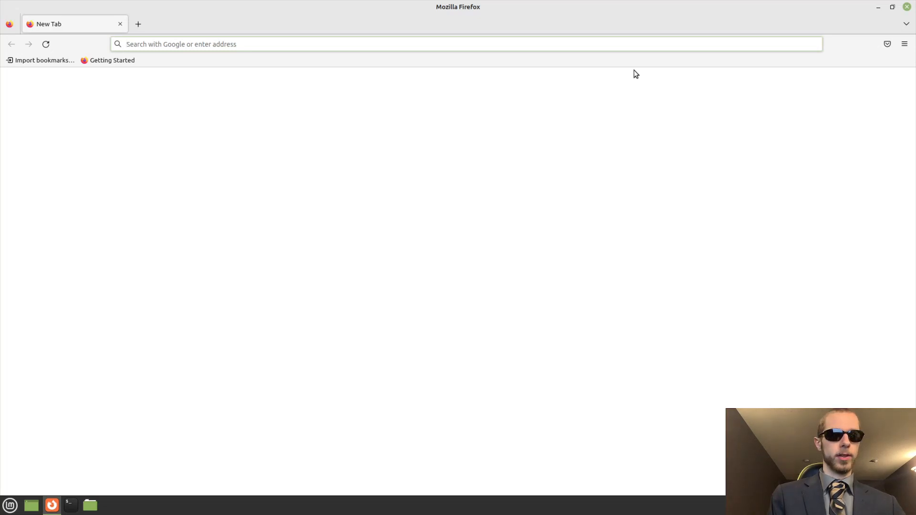
type("christitsu")
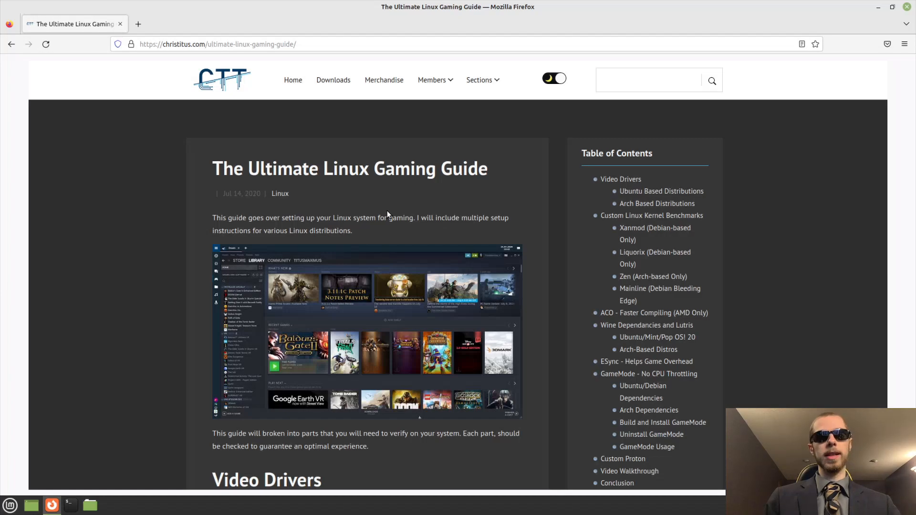
mouse_move(538, 228)
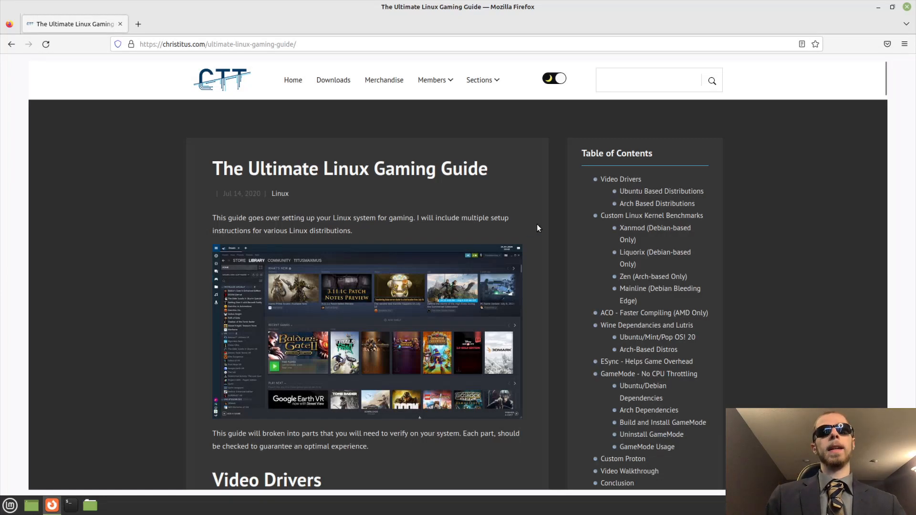
Toggle the guide's dark mode and copy the dpkg 32-bit command from Video Drivers
left_click(553, 78)
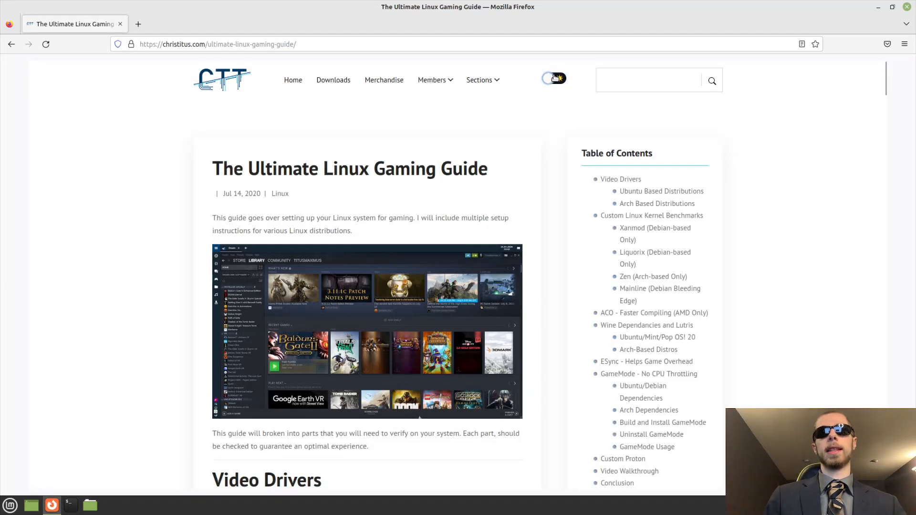
left_click(553, 78)
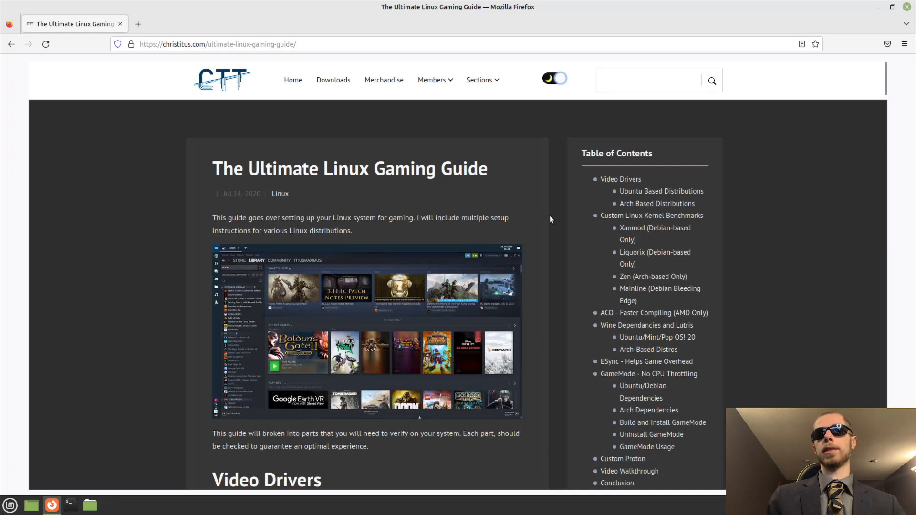
scroll("down", 3)
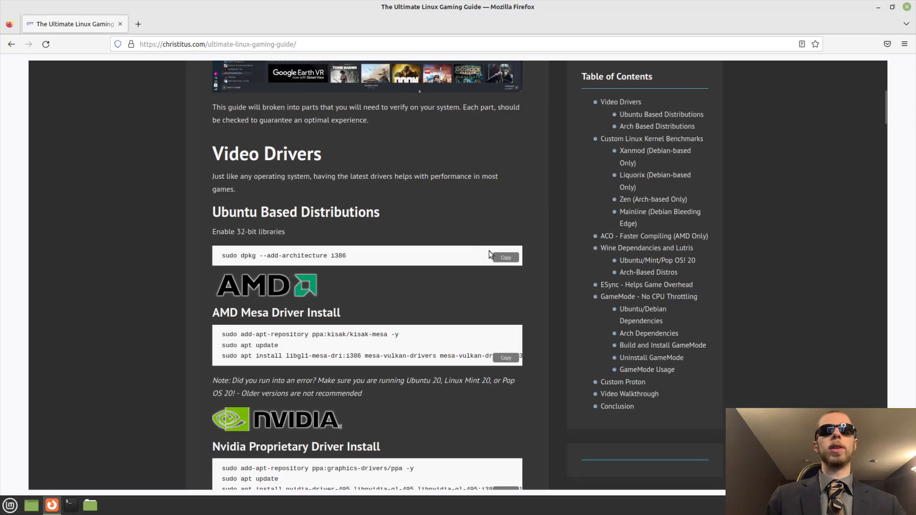
left_click(505, 257)
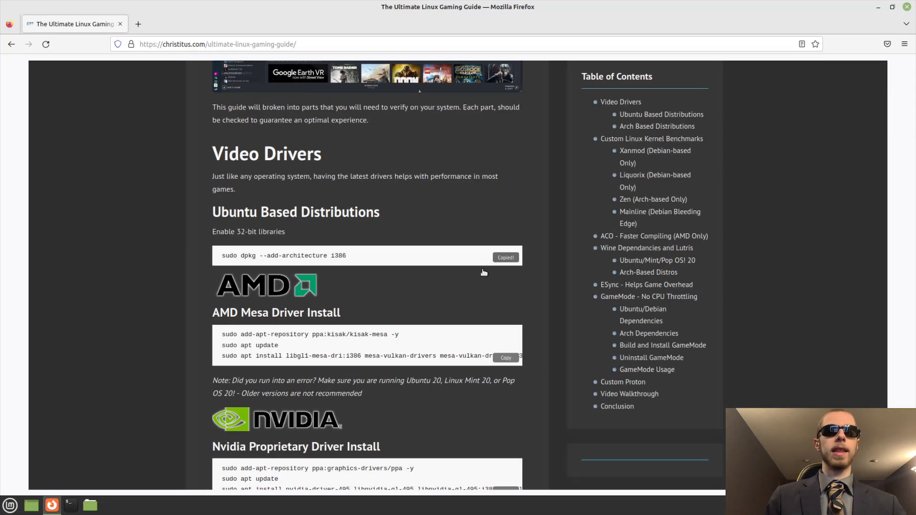
left_click(70, 504)
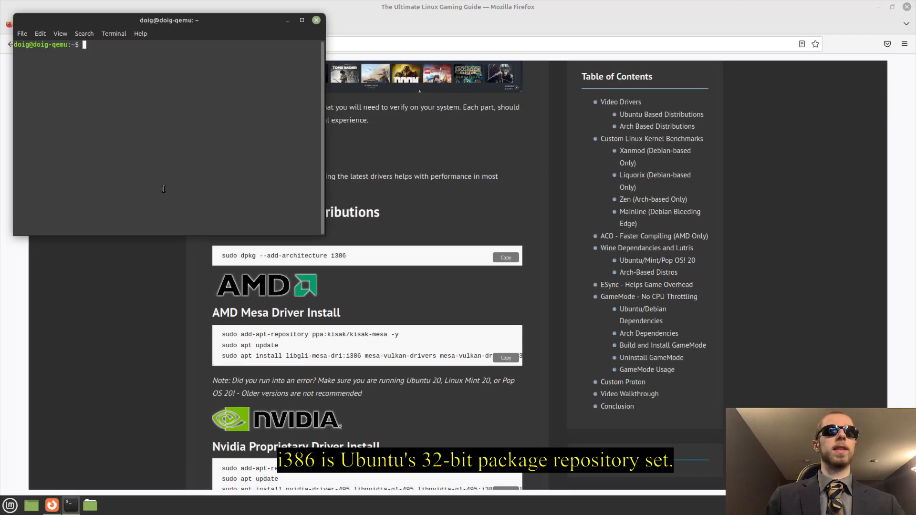
Run 'sudo dpkg --add-architecture i386' and move the terminal to the right of the guide
type("sudo dpkg --add-architecture i386")
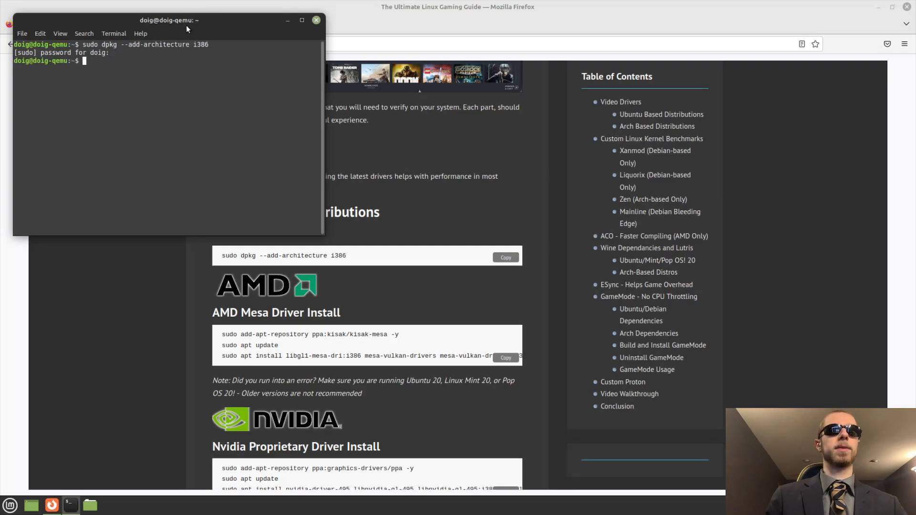
left_click_drag(170, 20, 736, 88)
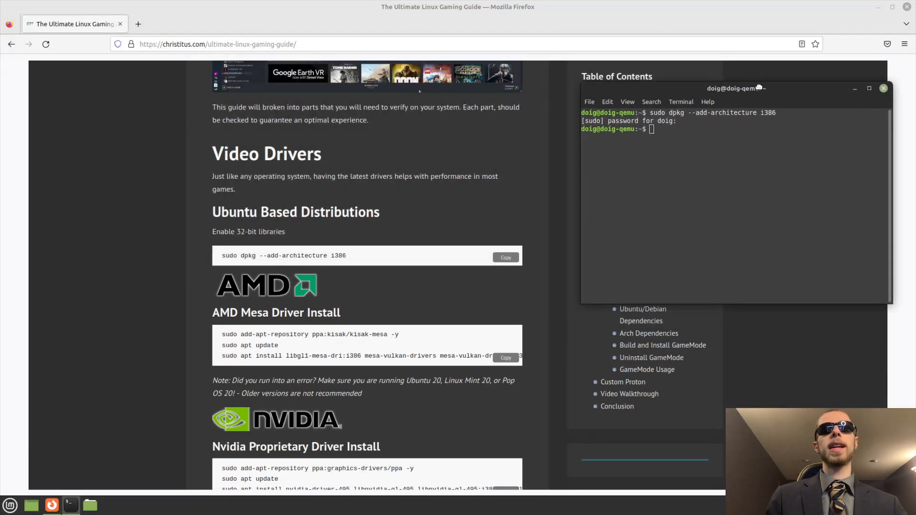
scroll("down", 3)
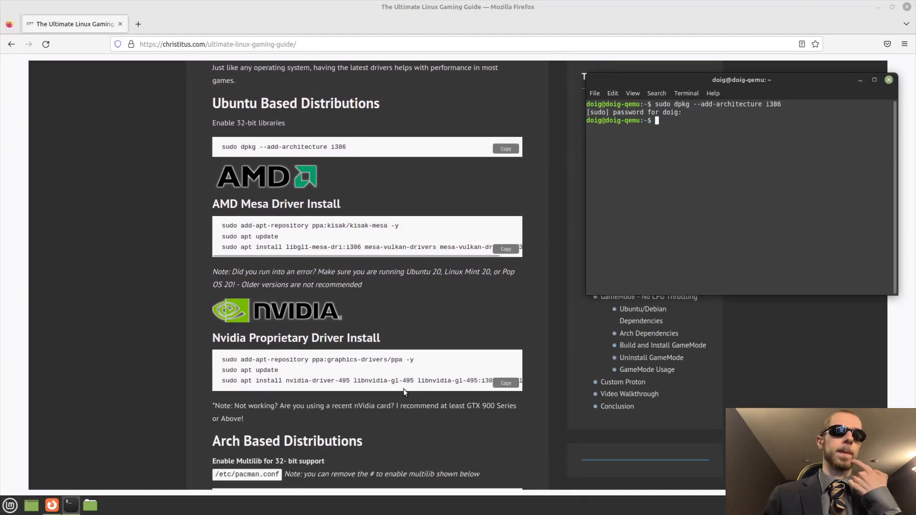
left_click(9, 504)
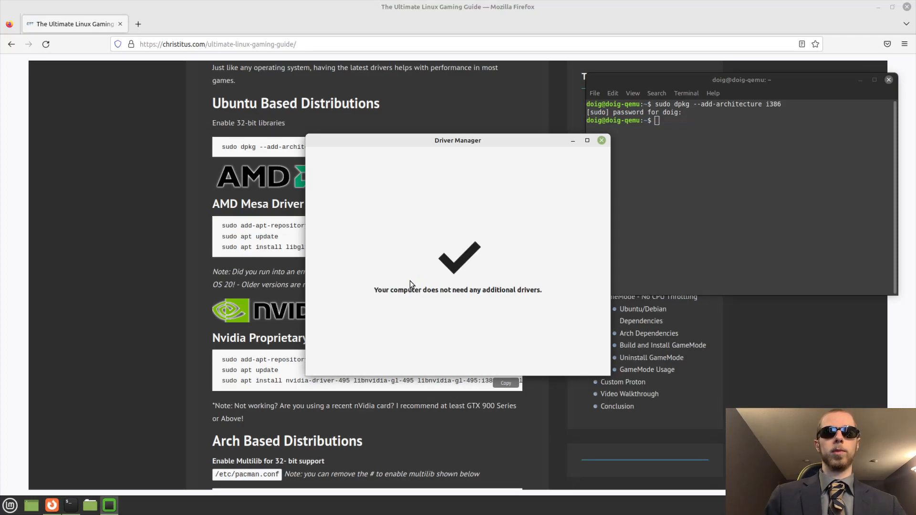
mouse_move(602, 144)
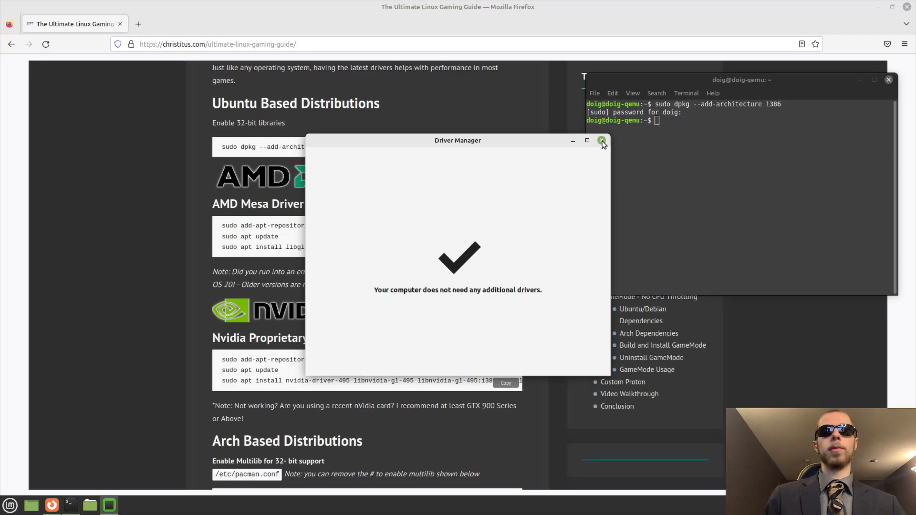
Close Driver Manager after it reports no additional drivers are needed
left_click(601, 140)
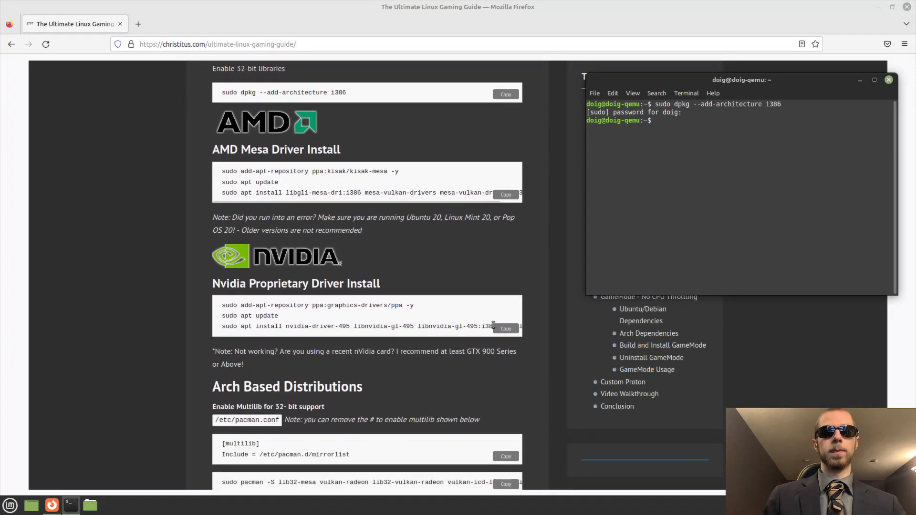
scroll("down", 3)
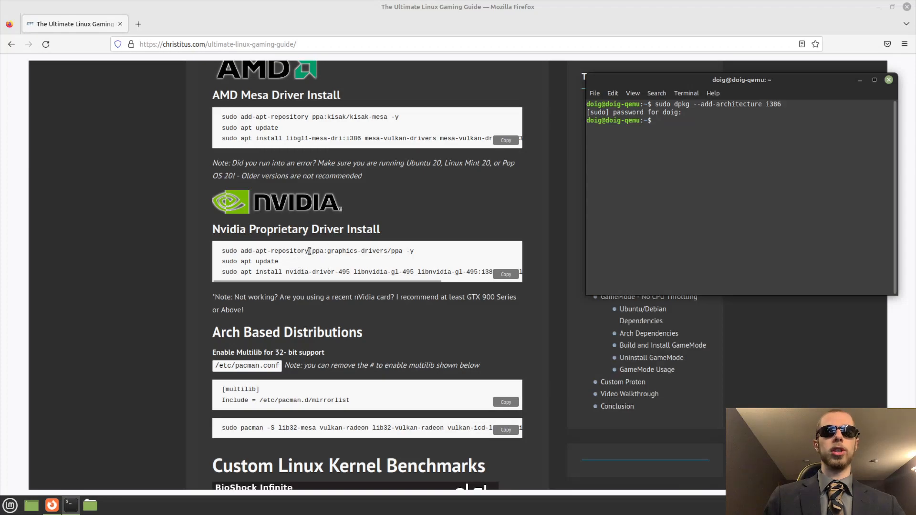
mouse_move(314, 262)
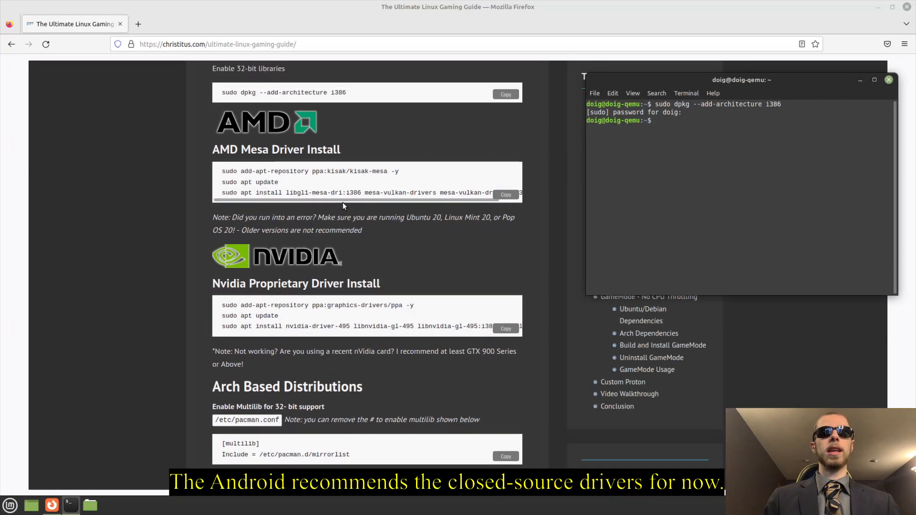
left_click(888, 80)
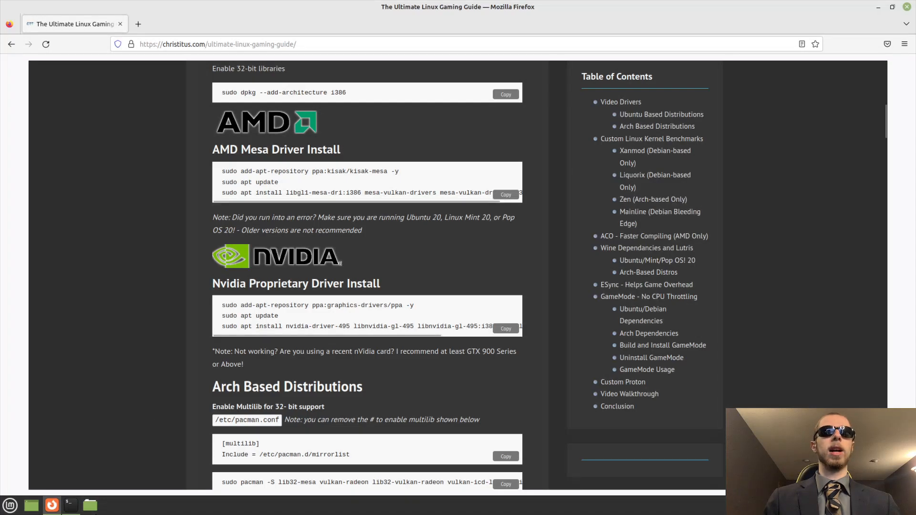
left_click(69, 505)
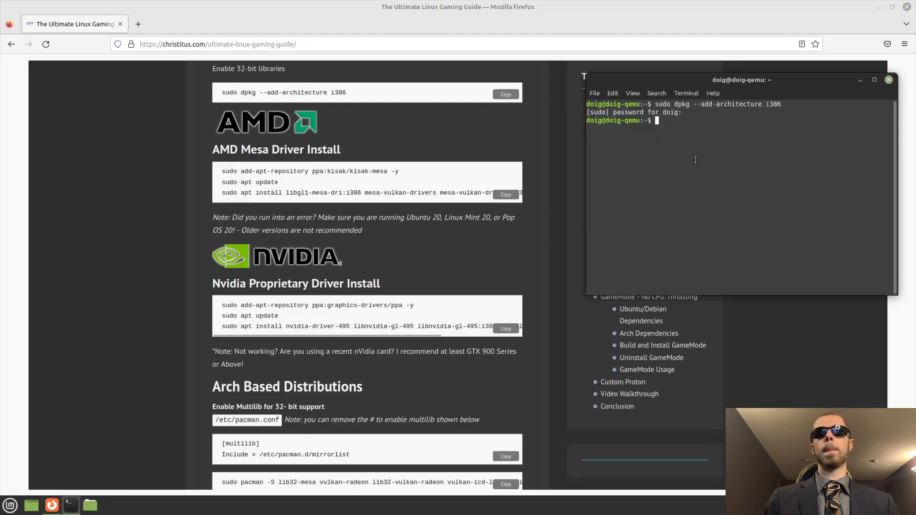
scroll("down", 3)
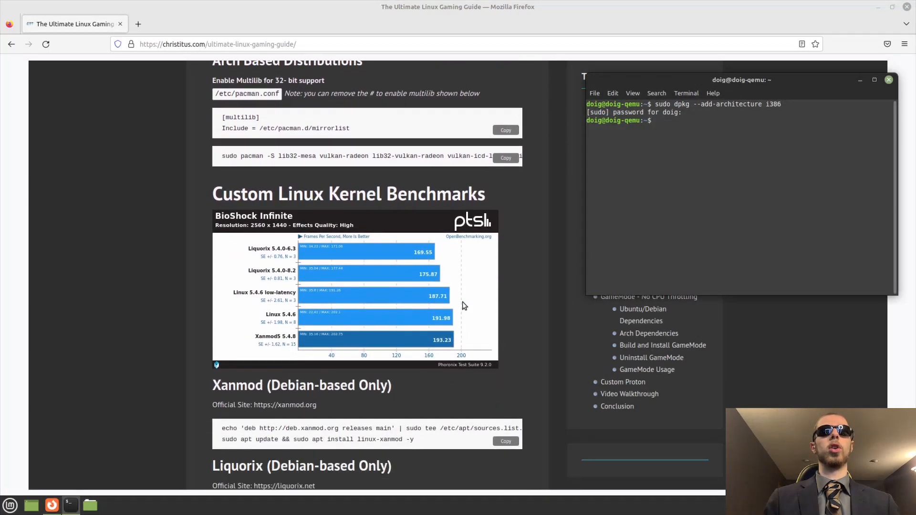
scroll("down", 3)
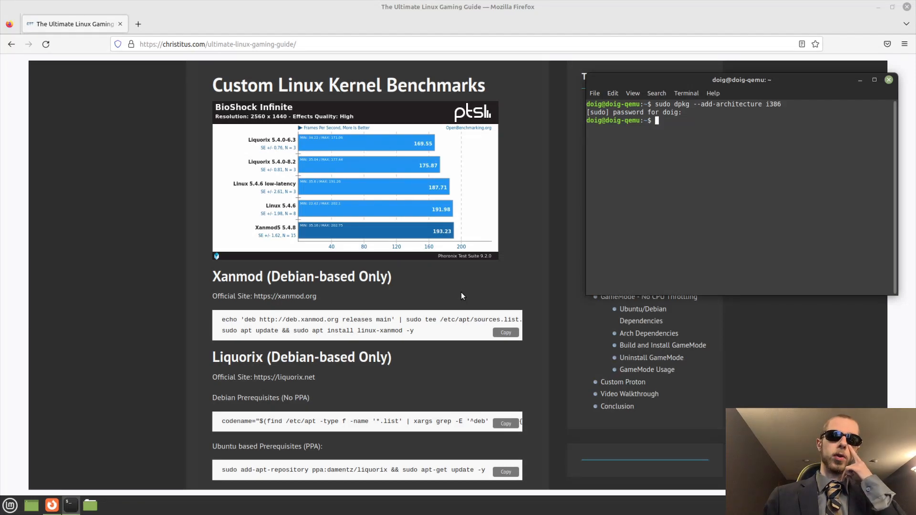
scroll("down", 3)
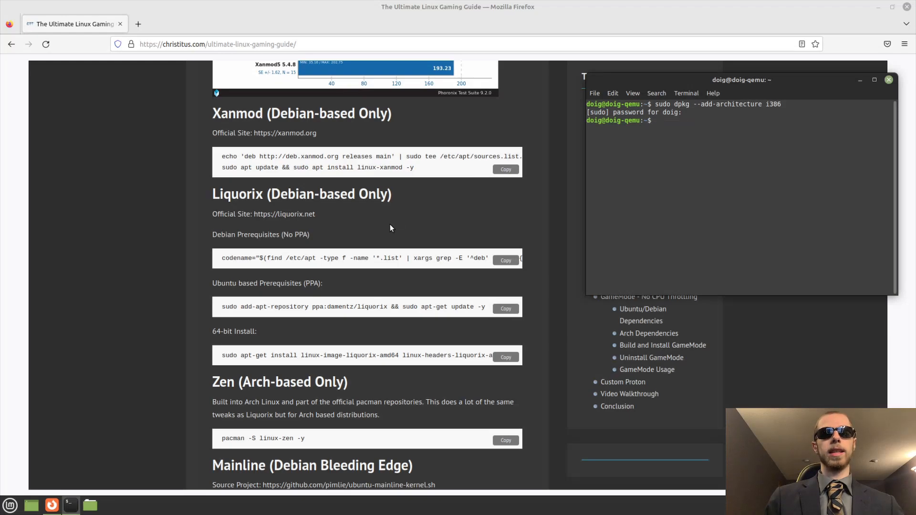
mouse_move(519, 246)
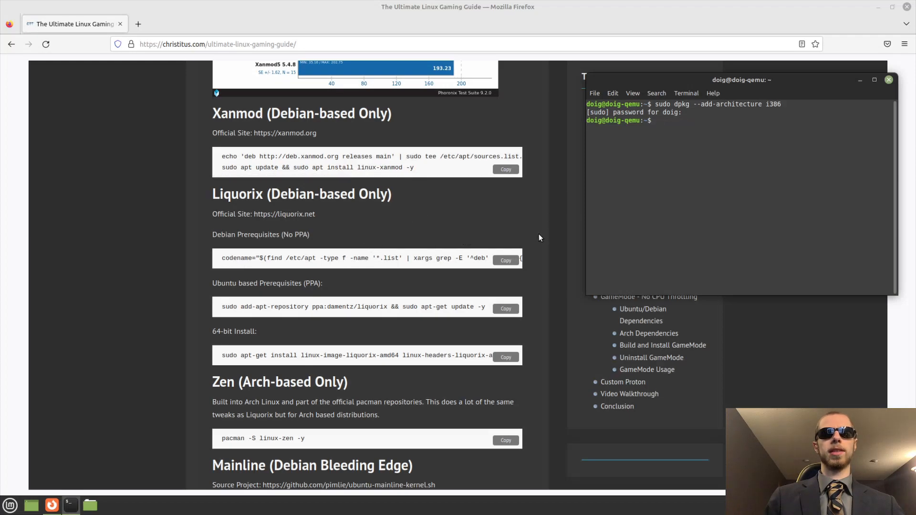
scroll("down", 3)
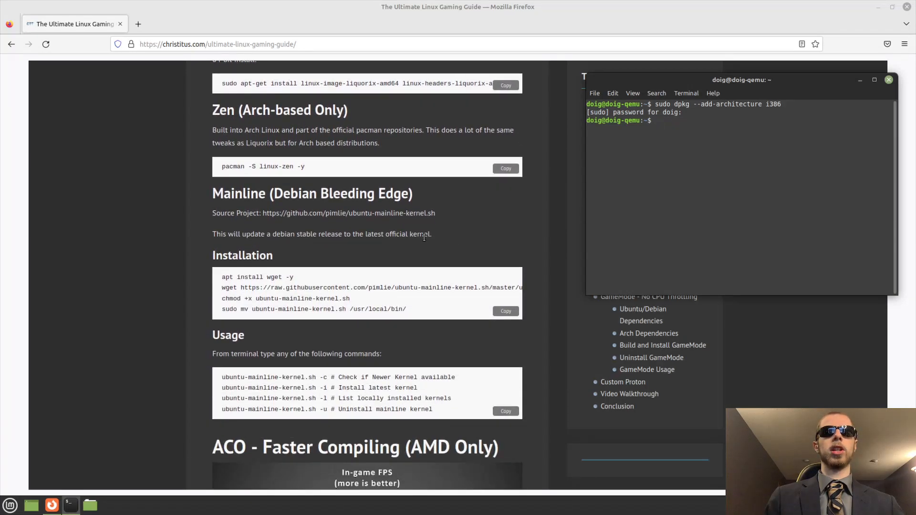
scroll("down", 3)
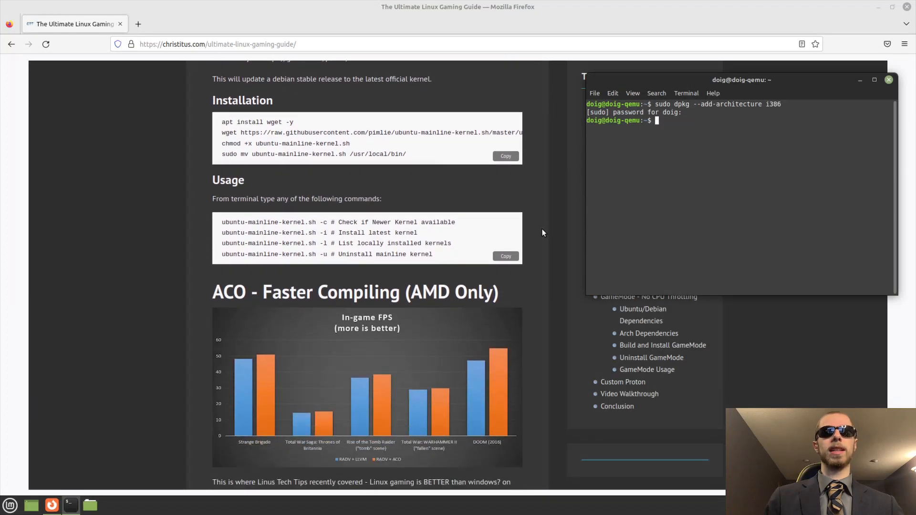
scroll("down", 3)
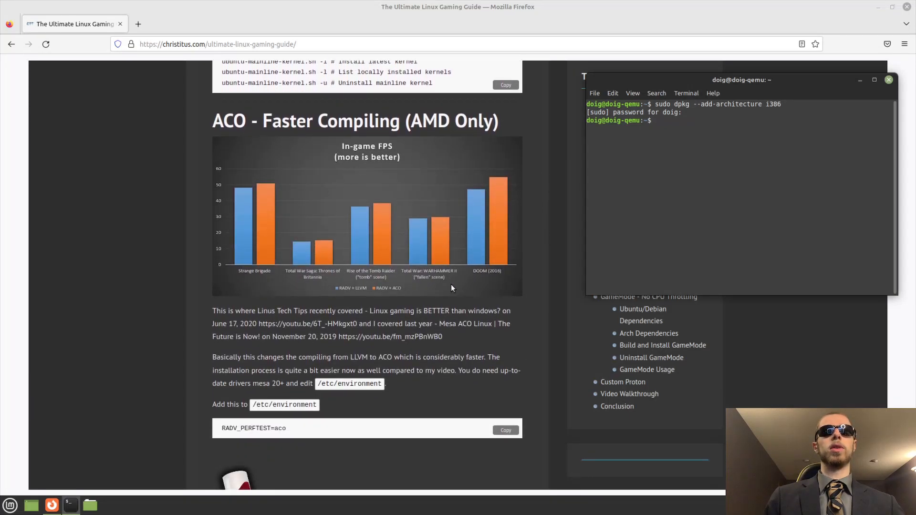
mouse_move(543, 253)
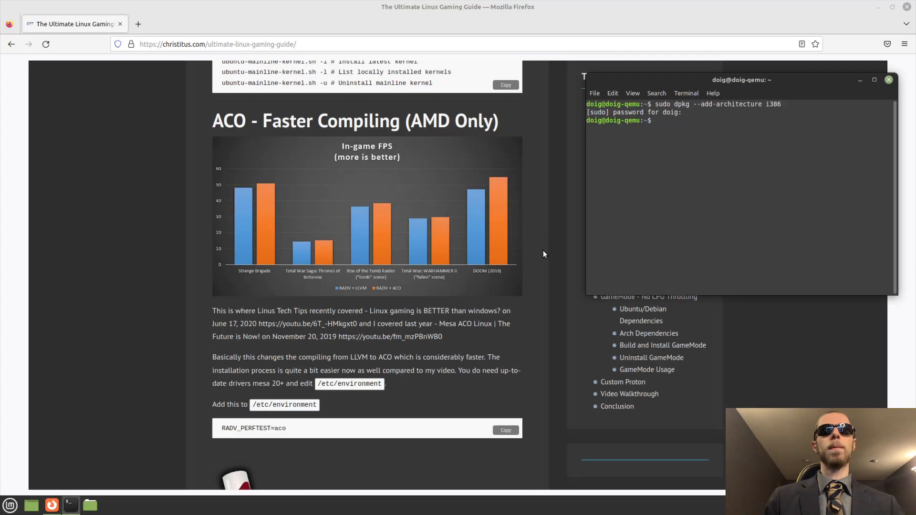
scroll("down", 3)
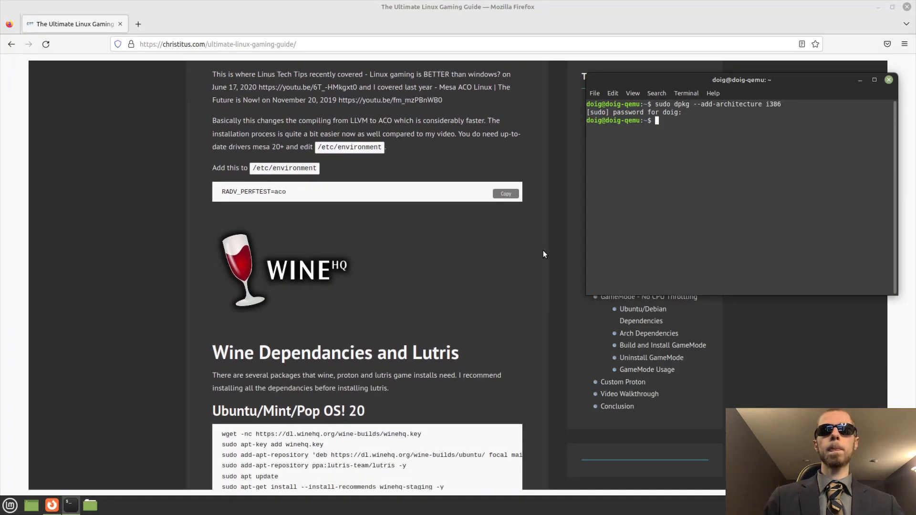
scroll("down", 3)
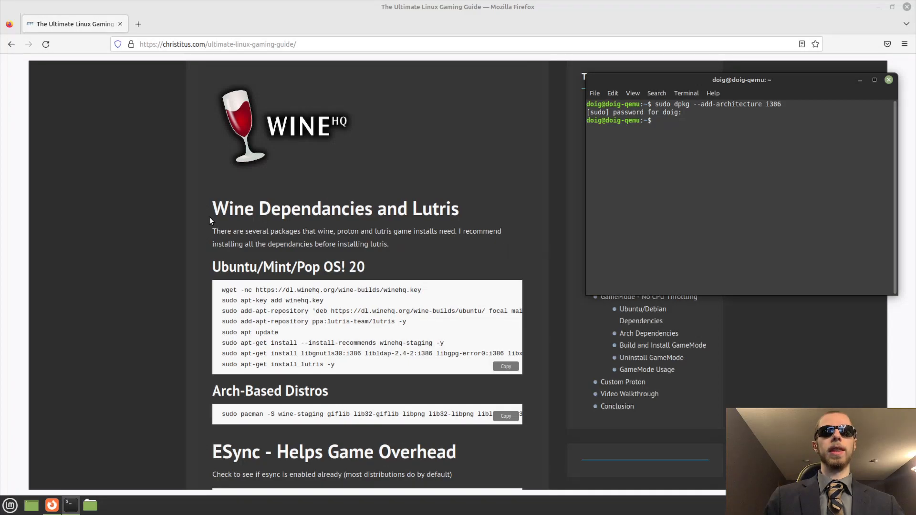
Search 'wine' in a new tab and open WineHQ's Ubuntu repository instructions
left_click(245, 24)
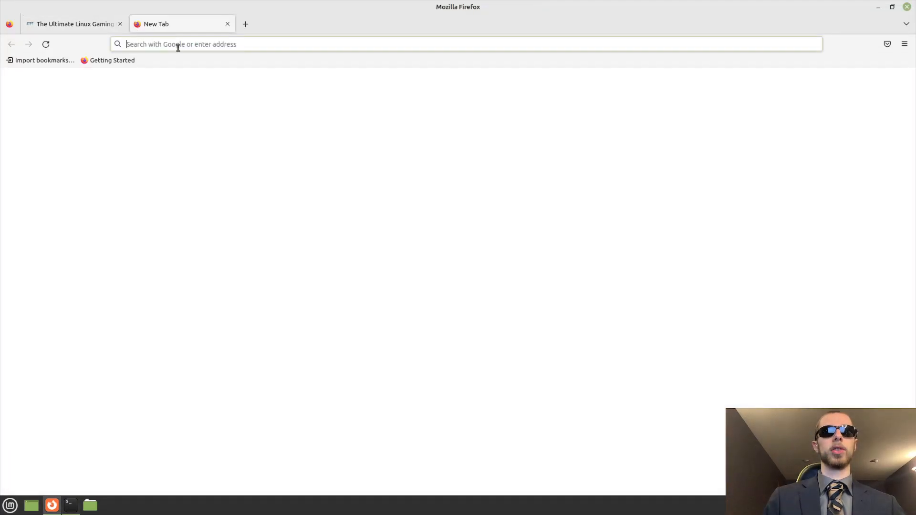
type("winehq.org/Download")
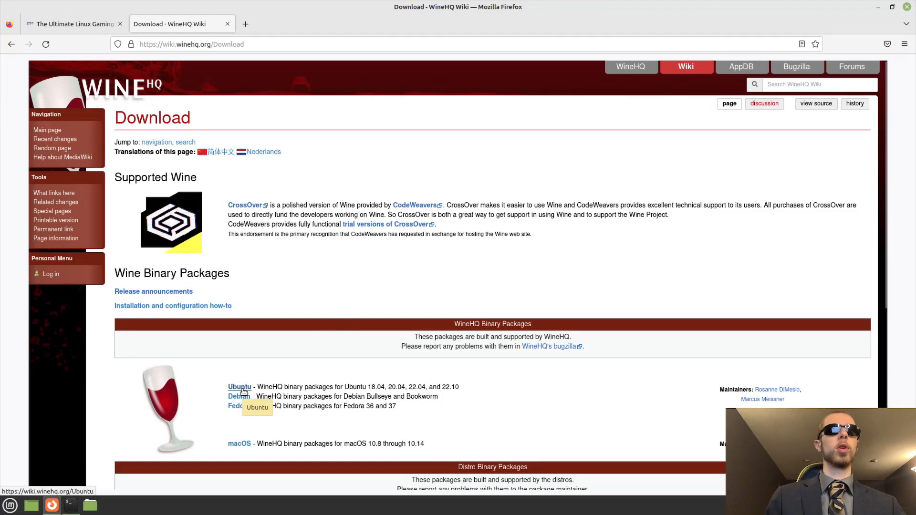
left_click(239, 386)
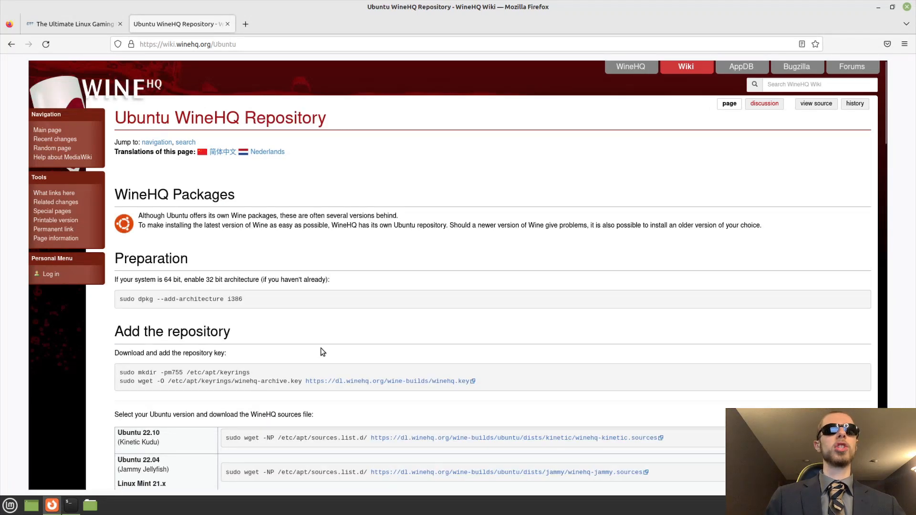
scroll("down", 3)
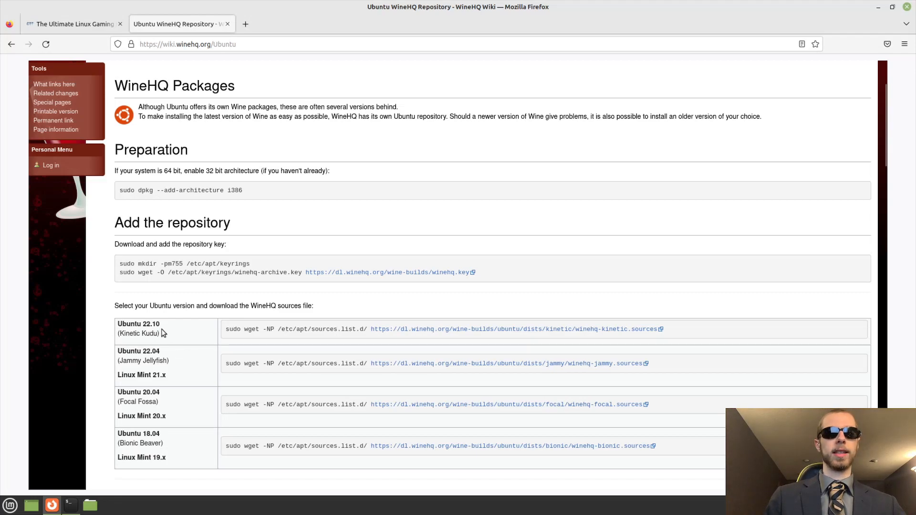
mouse_move(119, 270)
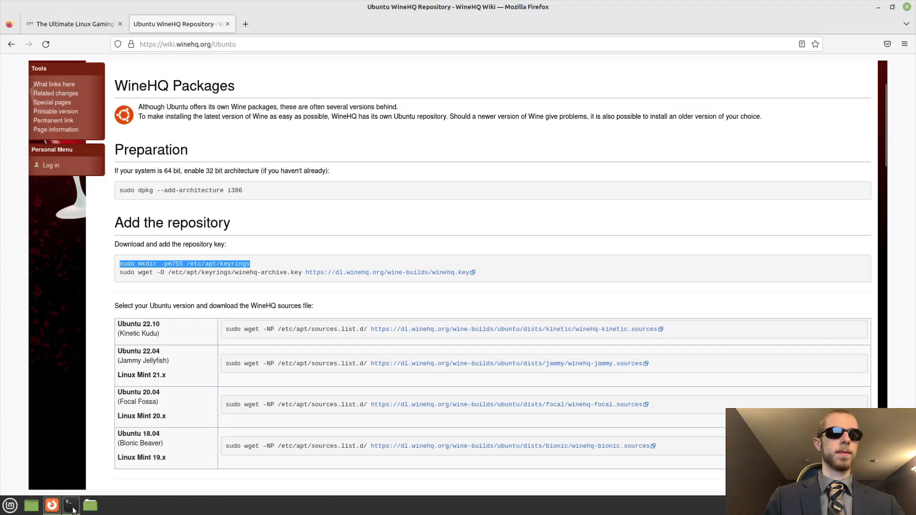
Create /etc/apt/keyrings and download the WineHQ archive key into it with wget
left_click(70, 504)
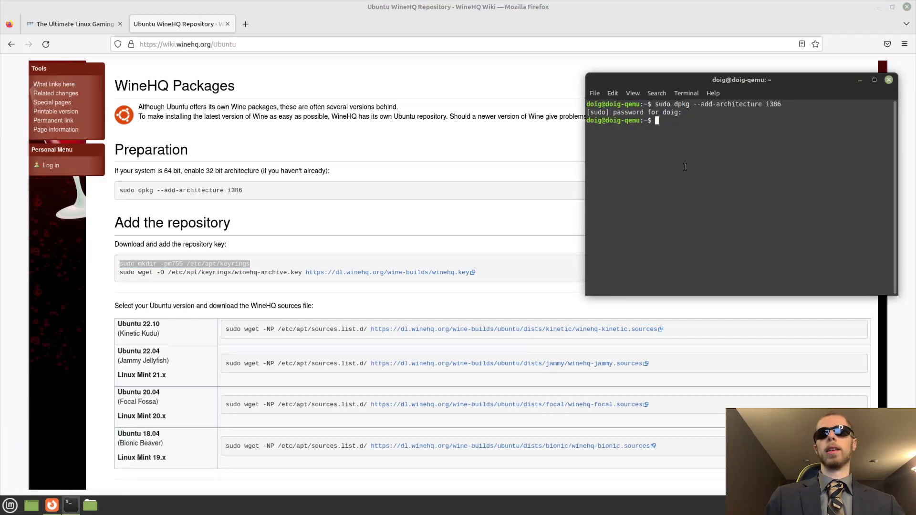
type("sudo mkdir -pm755 /etc/apt/keyrings")
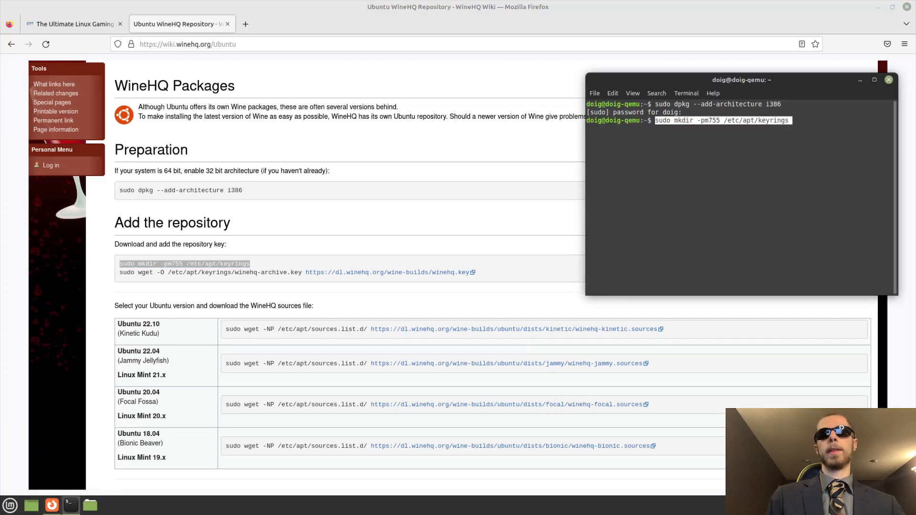
key("Return")
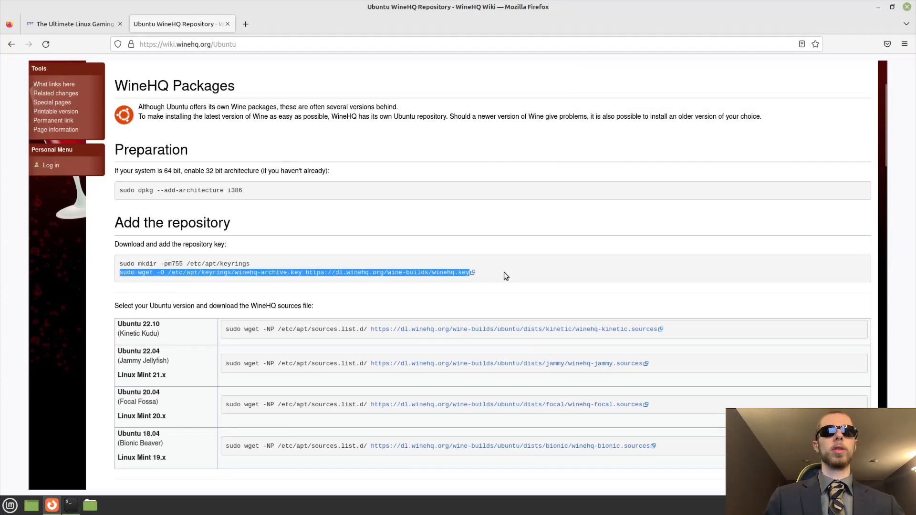
left_click(69, 505)
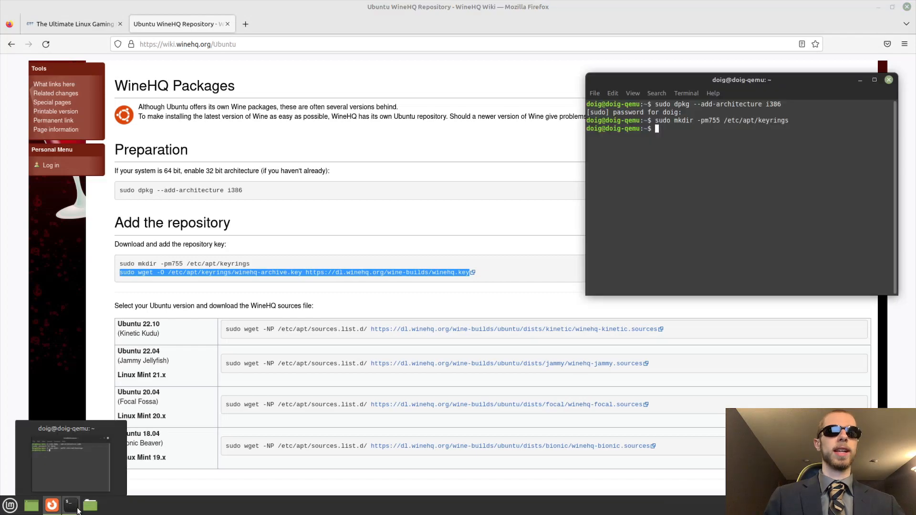
type("sudo wget -O /etc/apt/keyrings/winehq-archive.key https://dl.winehq.org/wine-builds/winehq.key")
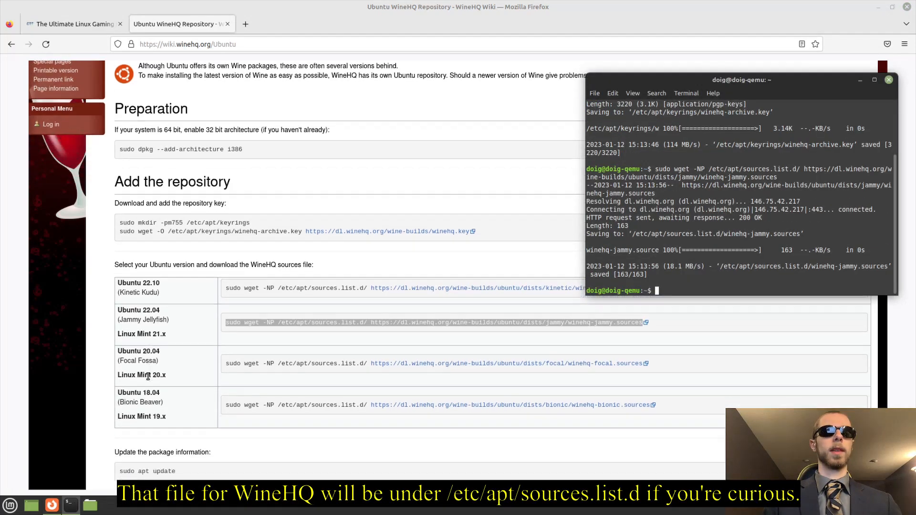
Run 'sudo apt update', then enter 'sudo apt install --install-recommends winehq-staging' at the prompt
scroll("down", 3)
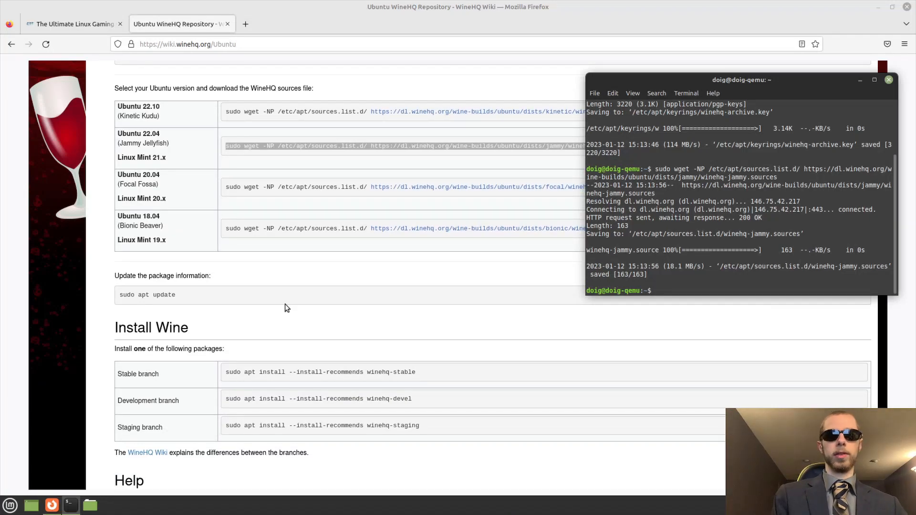
type("sudo apt update")
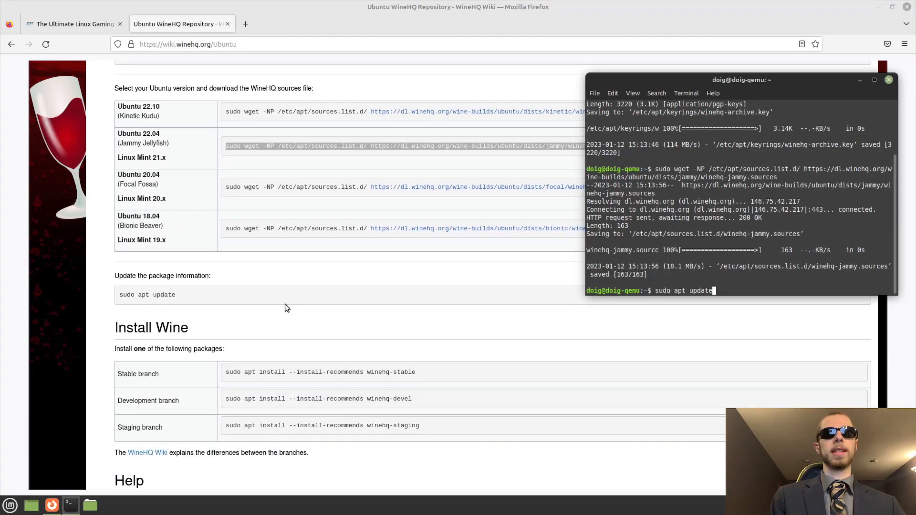
key("Return")
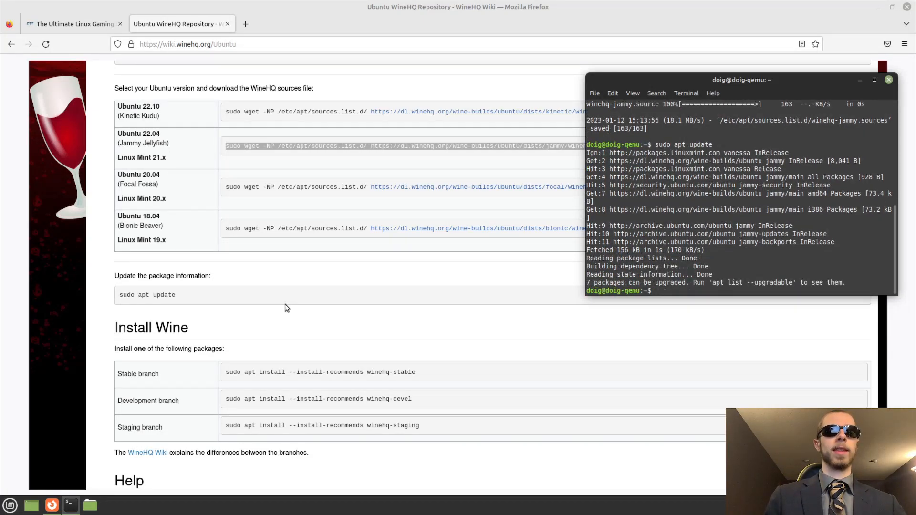
scroll("down", 3)
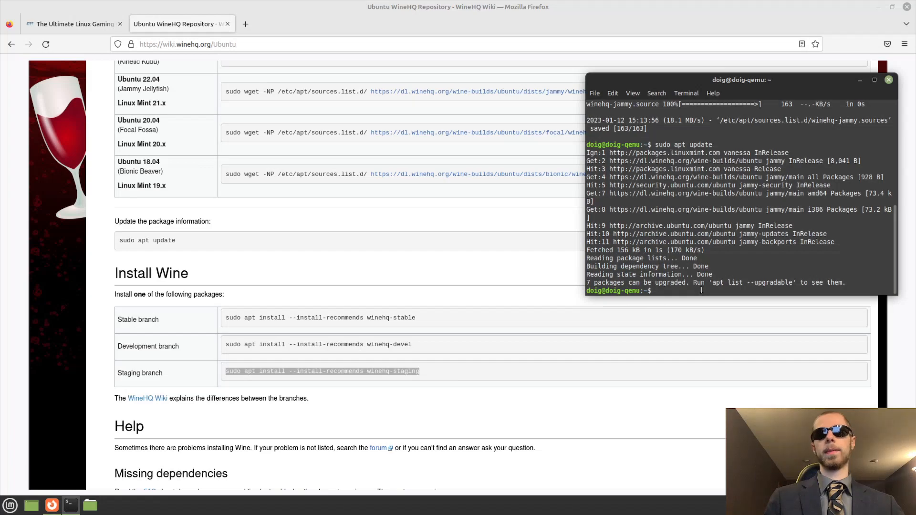
type("sudo apt install --install-recommends winehq-staging")
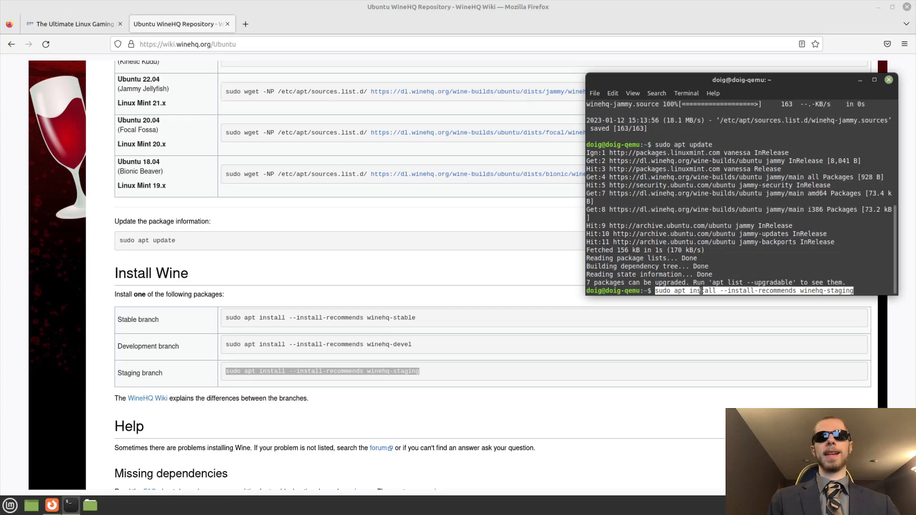
Run the winehq-staging install, confirm with y, and close the WineHQ wiki tab
key("Return")
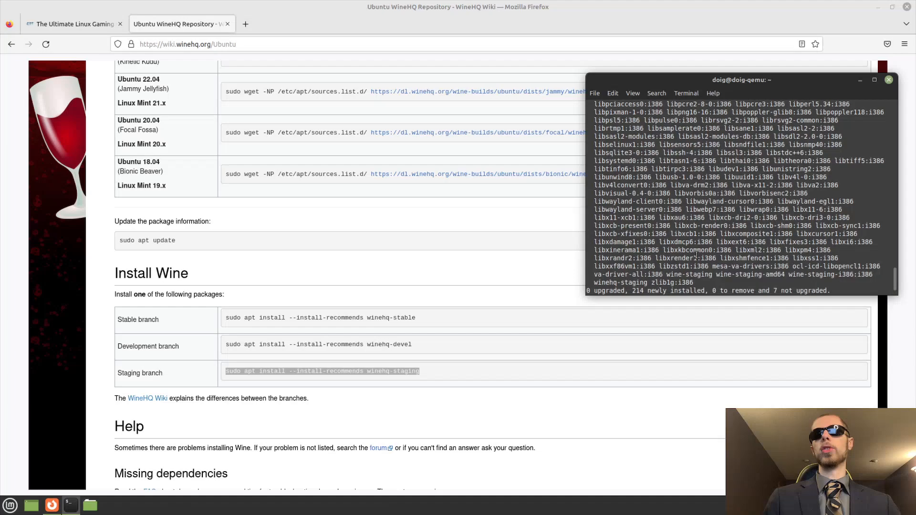
scroll("down", 3)
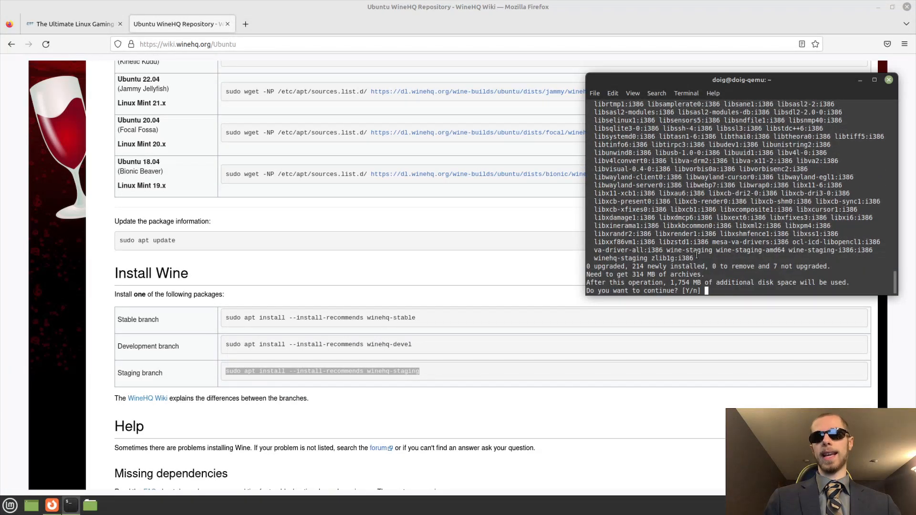
type("y")
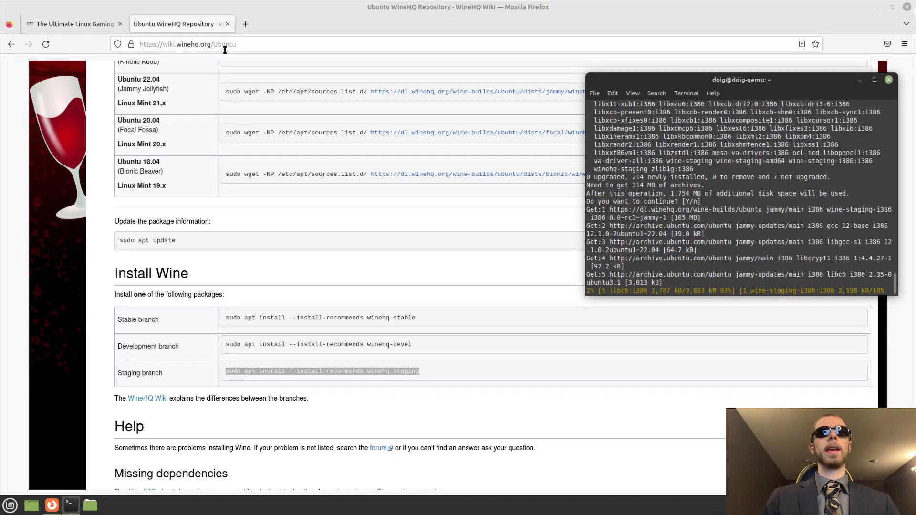
left_click(70, 24)
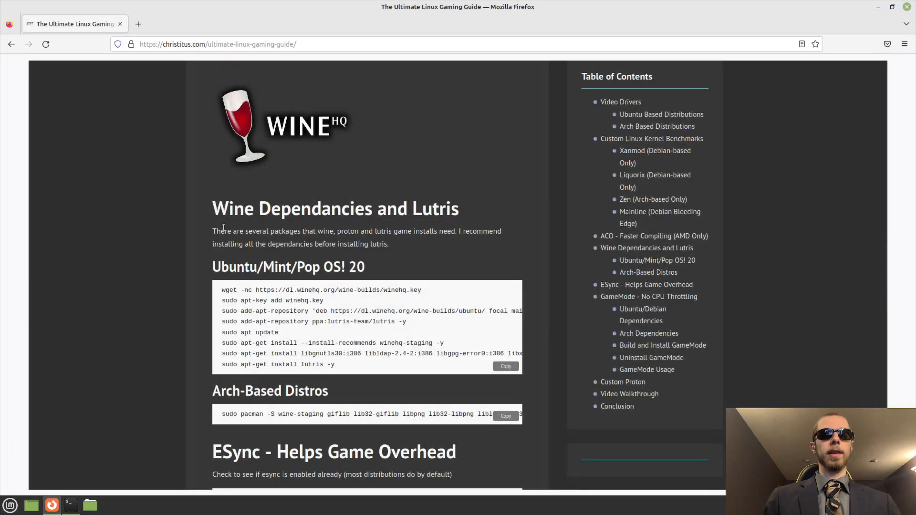
mouse_move(189, 330)
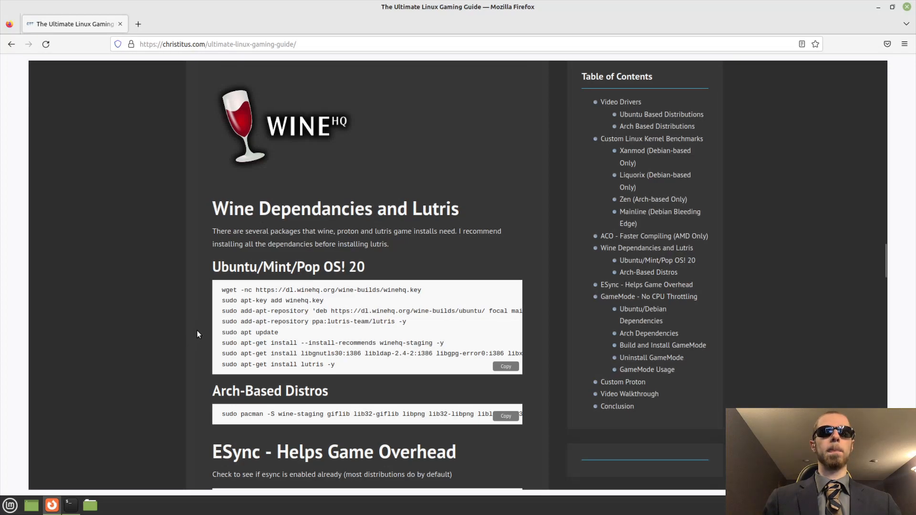
Scroll the gaming guide down to the ESync section and open the Mint menu
scroll("down", 3)
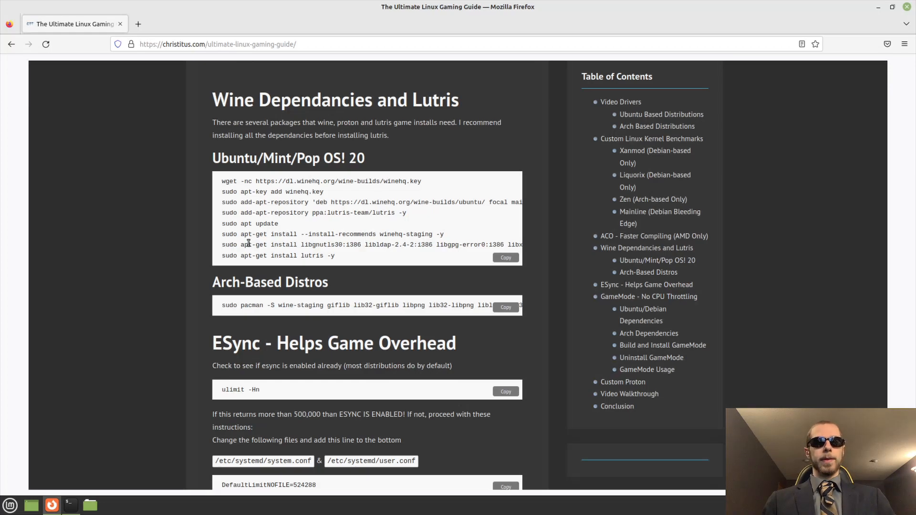
left_click(9, 505)
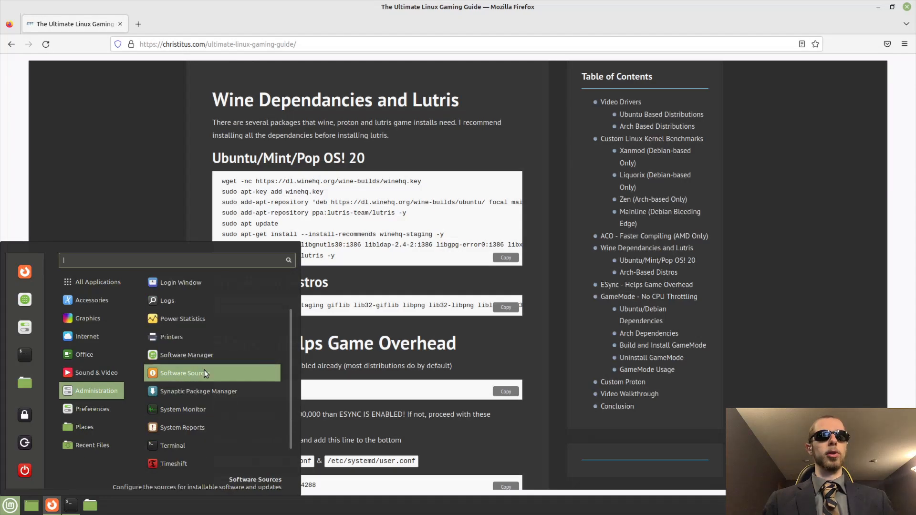
Run 'ulimit -Hn' in a new Terminal, confirming a hard open-file limit of 1048576
left_click(172, 445)
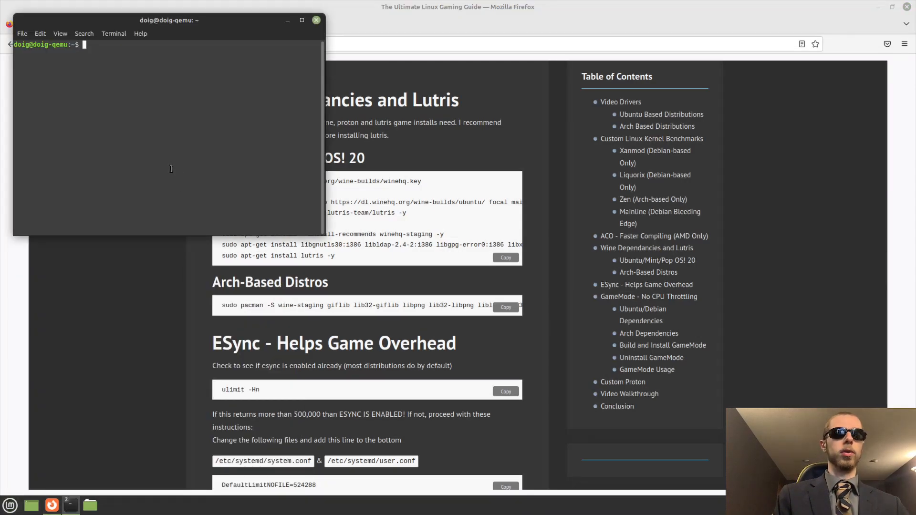
type("ulimit -H")
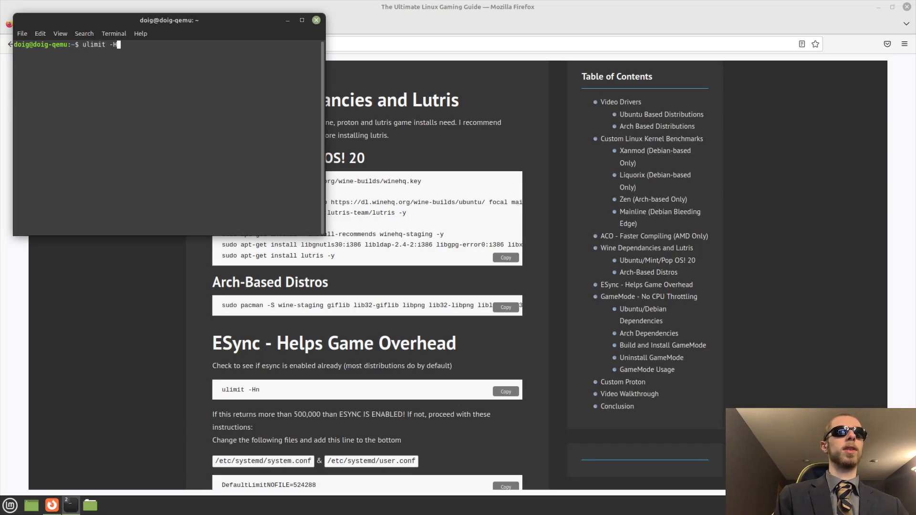
type("n")
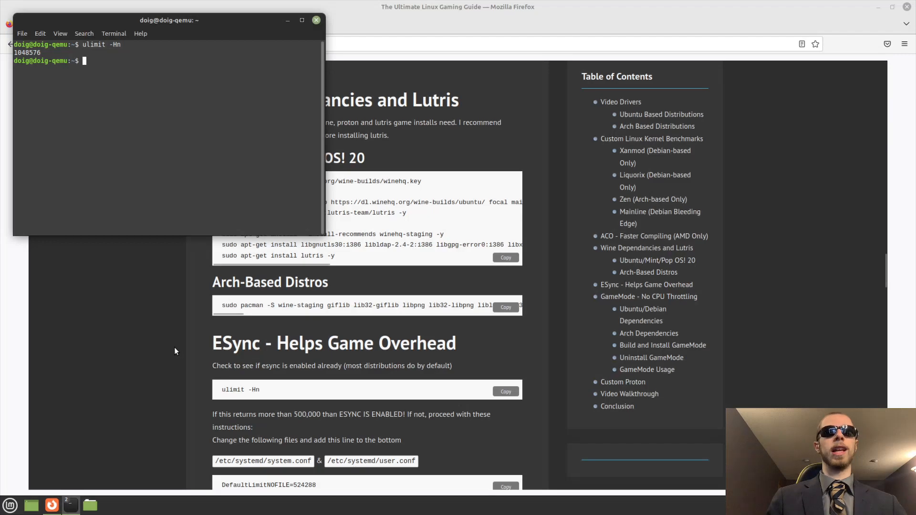
Scroll the guide to the GameMode section and select its Ubuntu/Debian dependencies command
scroll("down", 3)
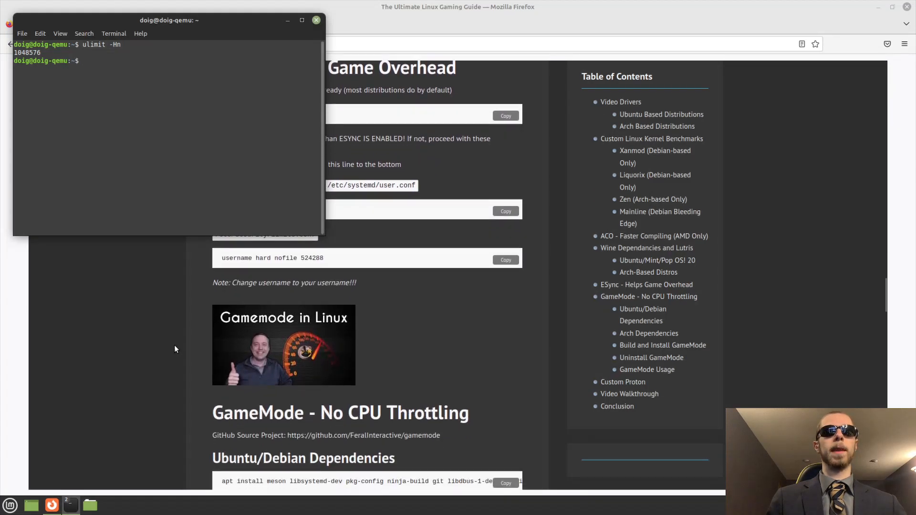
scroll("down", 3)
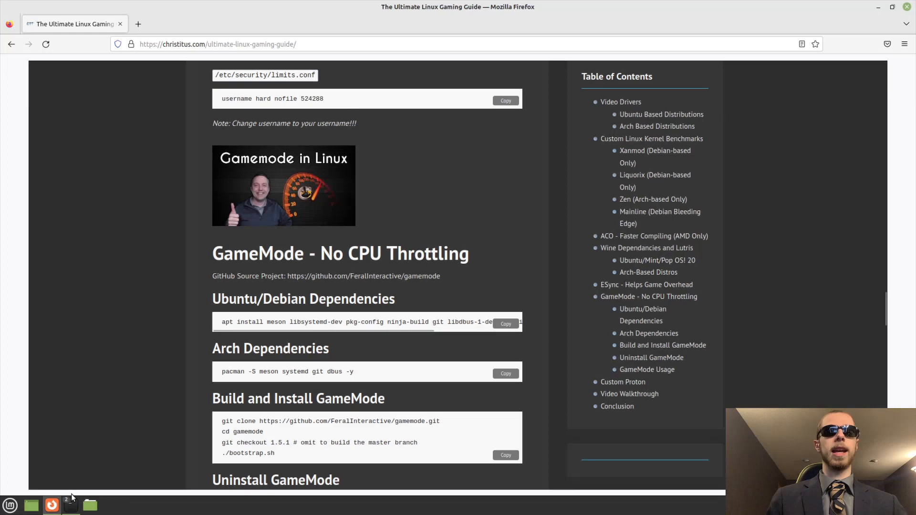
left_click(70, 505)
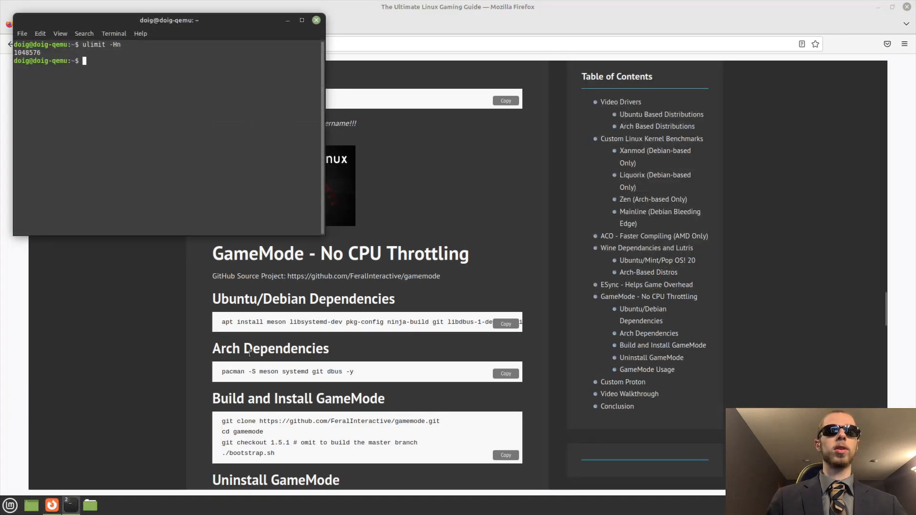
left_click(316, 19)
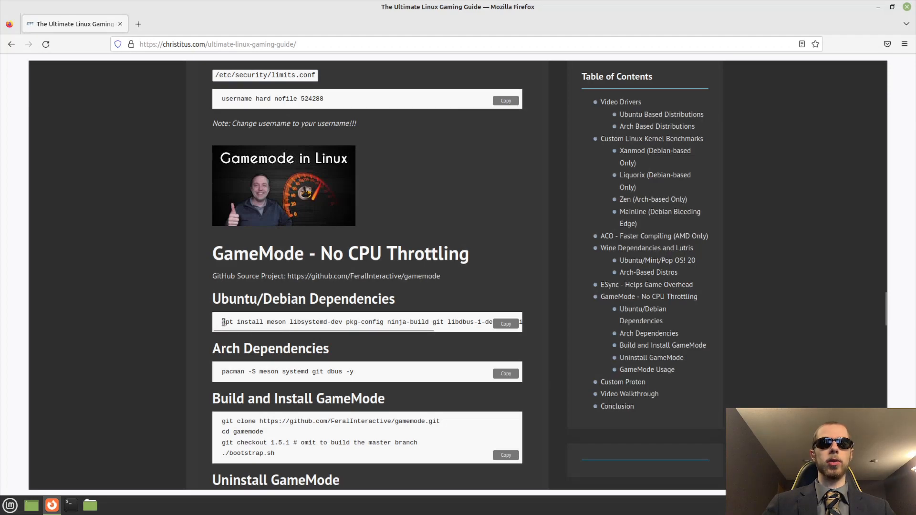
double_click(226, 322)
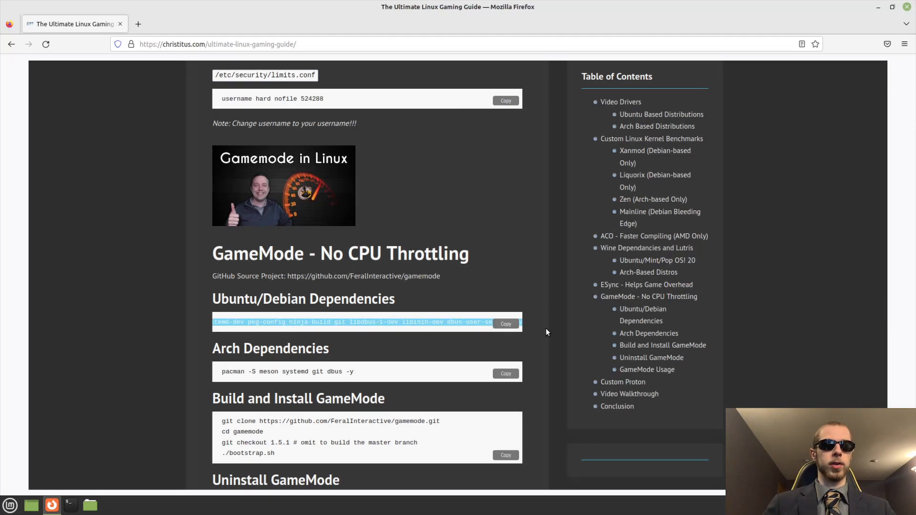
Install meson, libsystemd-dev, pkg-config, ninja-build, git, libdbus-1-dev and libinih-dev via sudo apt
left_click(70, 504)
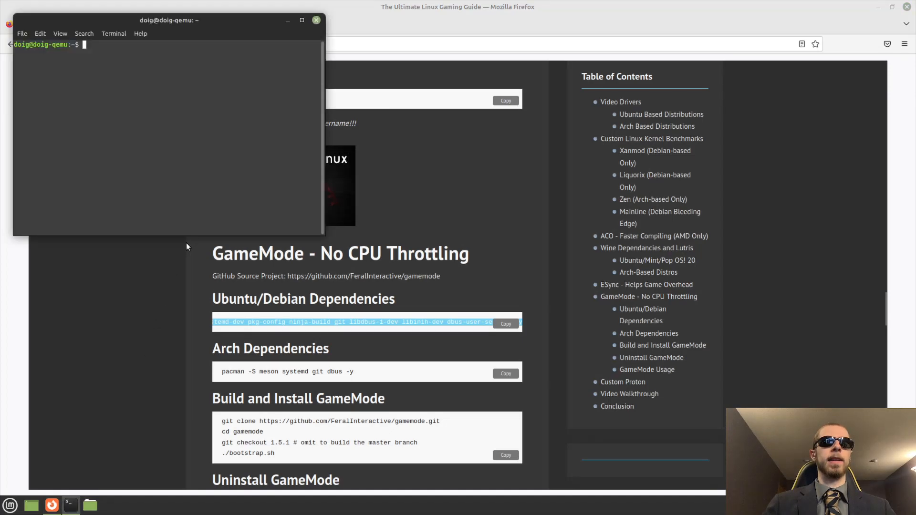
type("sudo")
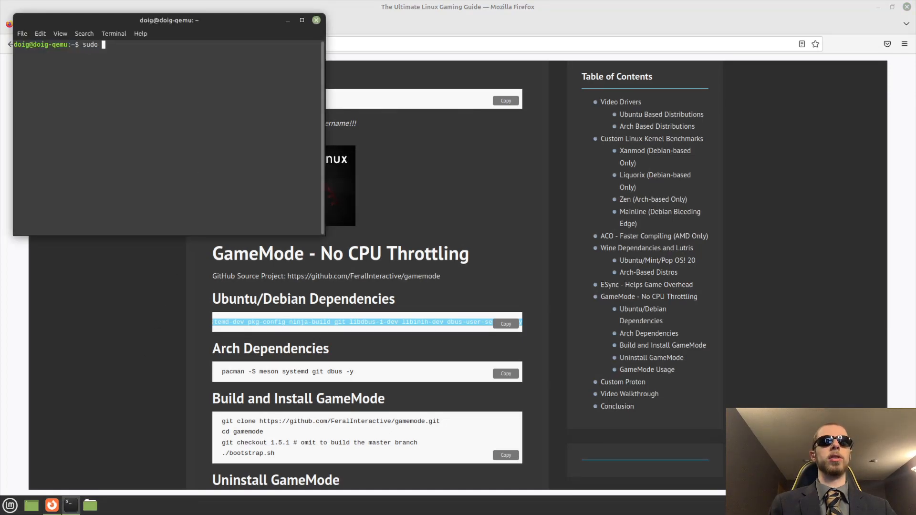
type("apt install meson libsystemd-dev pkg-config ninja-build git libdbus-1-dev libinih-dev dbus-user-session -y")
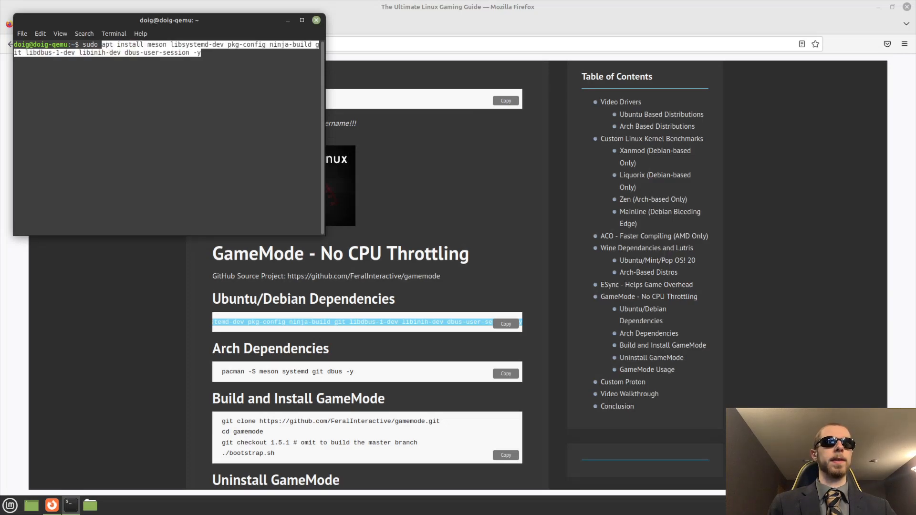
key("Return")
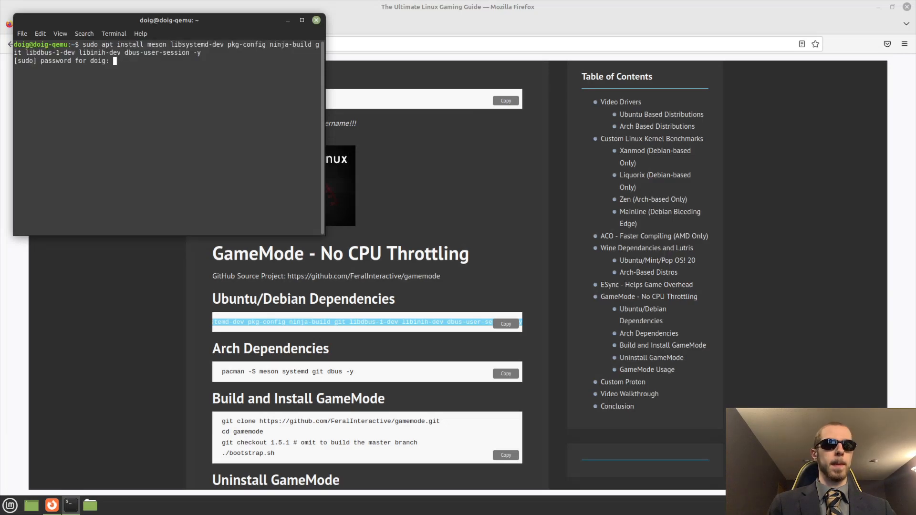
key("Return")
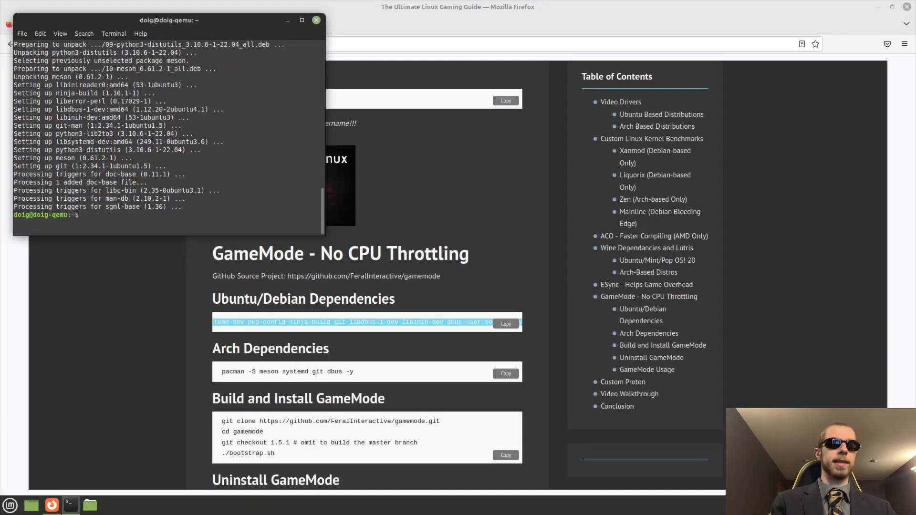
type("sudo apt install")
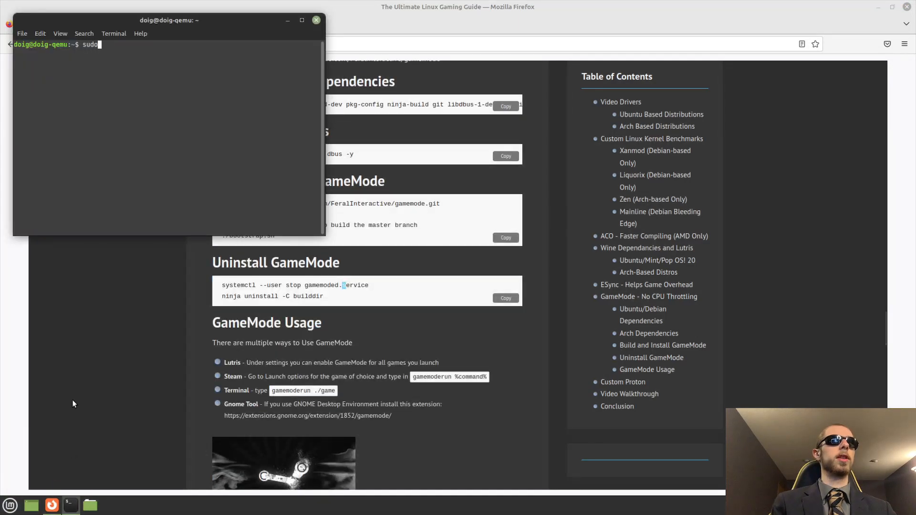
Run 'sudo apt install gamemode', which reports 1.6.1 already newest, and return to Firefox
type("apt install gamemode")
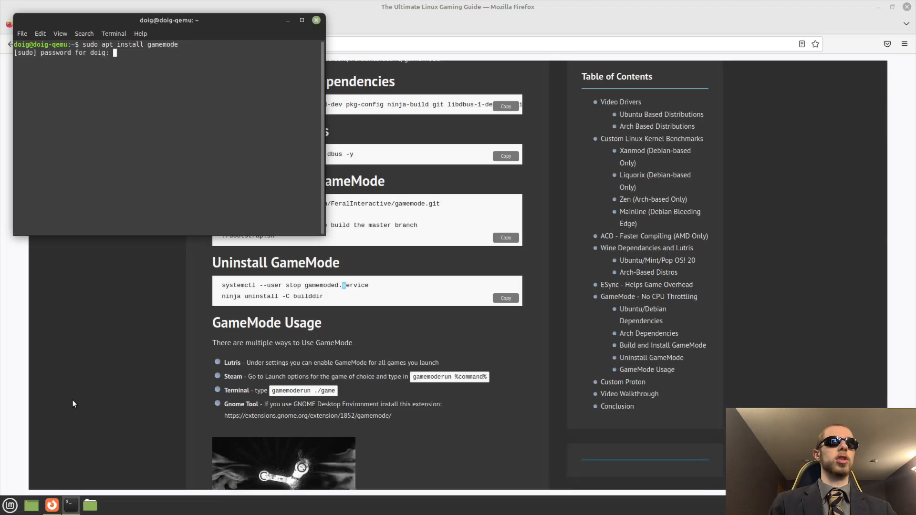
type("password")
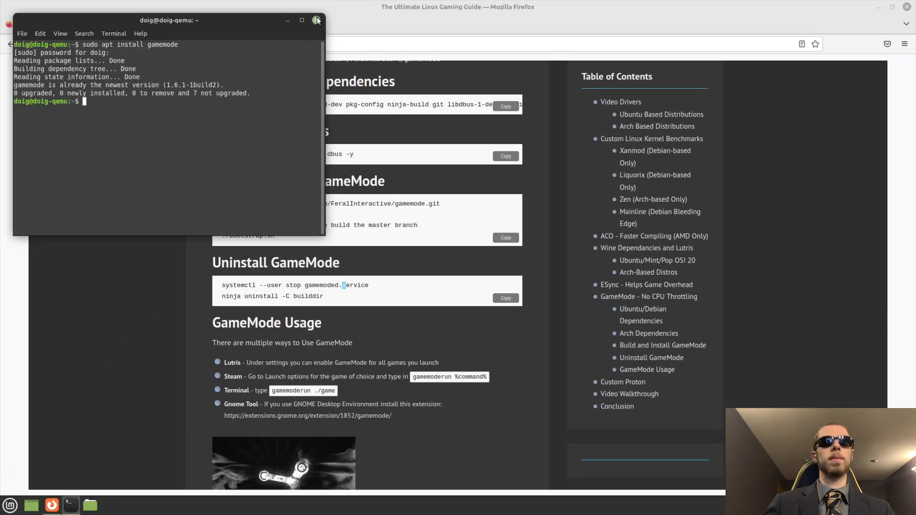
left_click(317, 20)
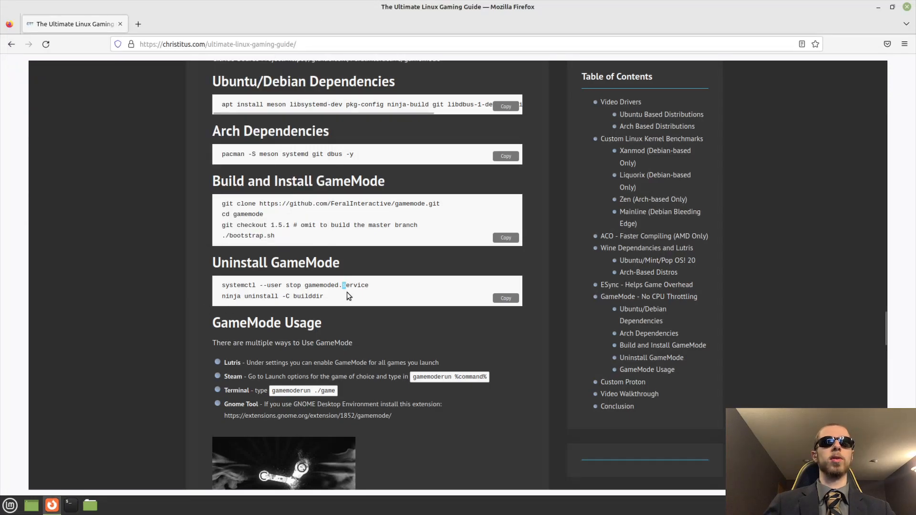
Scroll the guide through the Custom Proton section and open a new blank tab
scroll("down", 3)
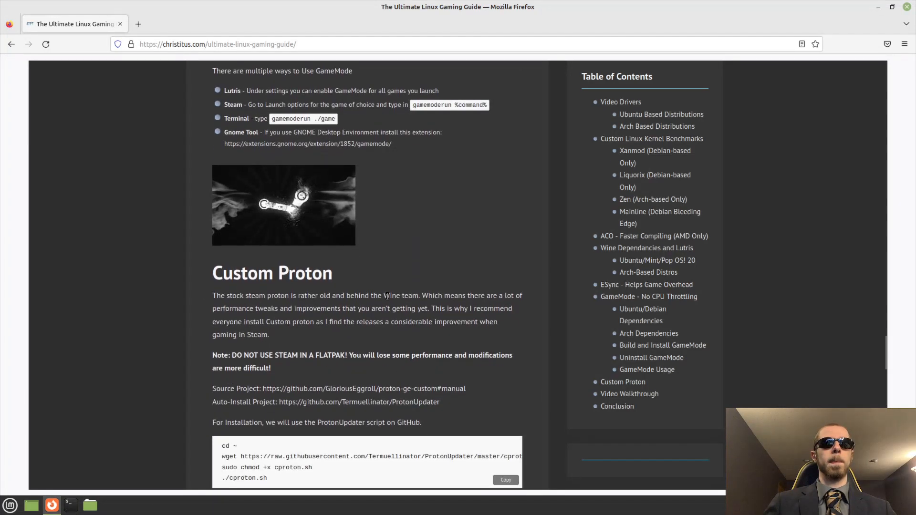
scroll("down", 3)
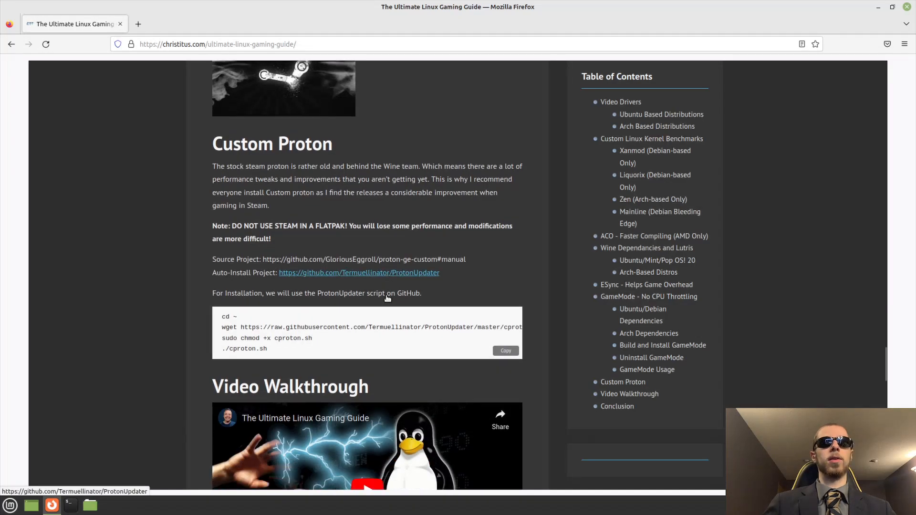
scroll("down", 3)
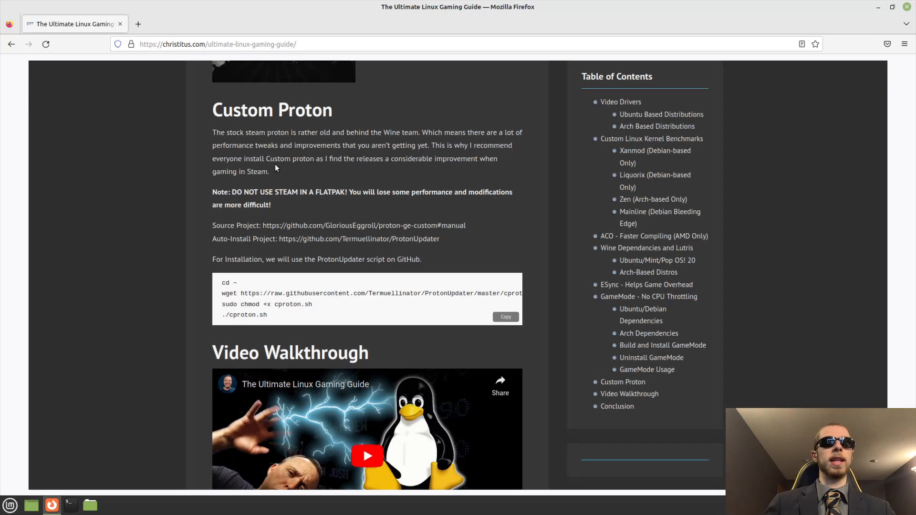
left_click(244, 24)
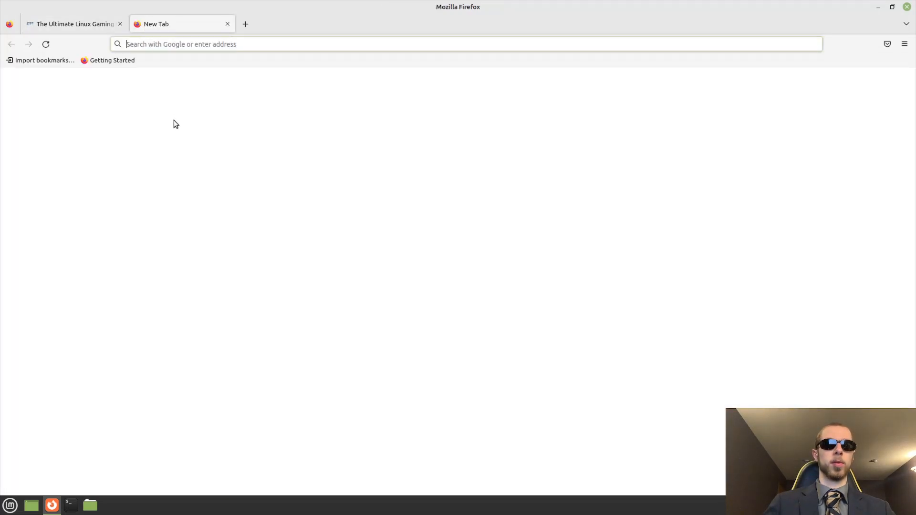
Draft 'sudo apt install steam-' in a new Terminal, clear the line, and return to Firefox
type("proton")
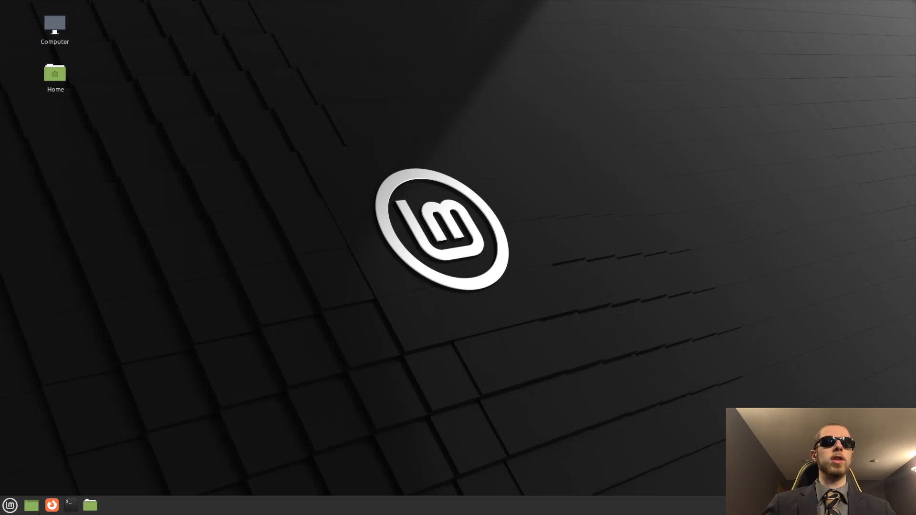
left_click(70, 505)
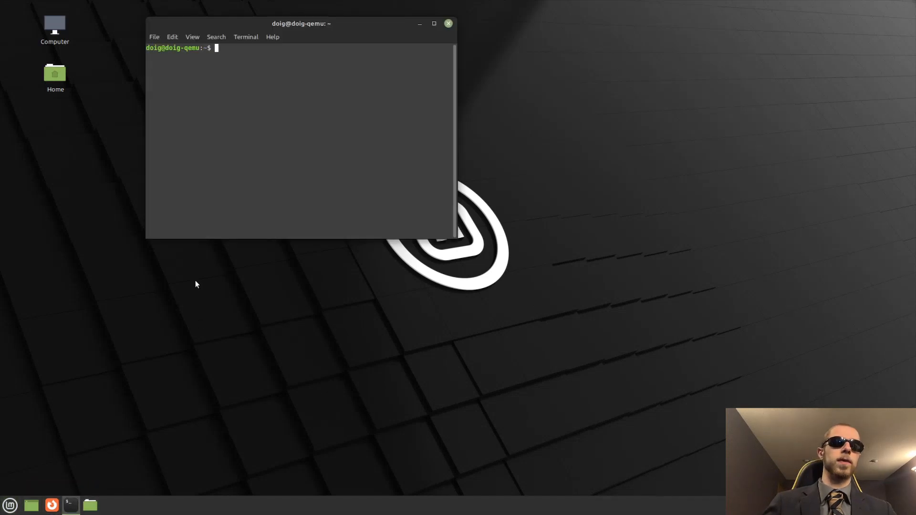
type("sudo apt")
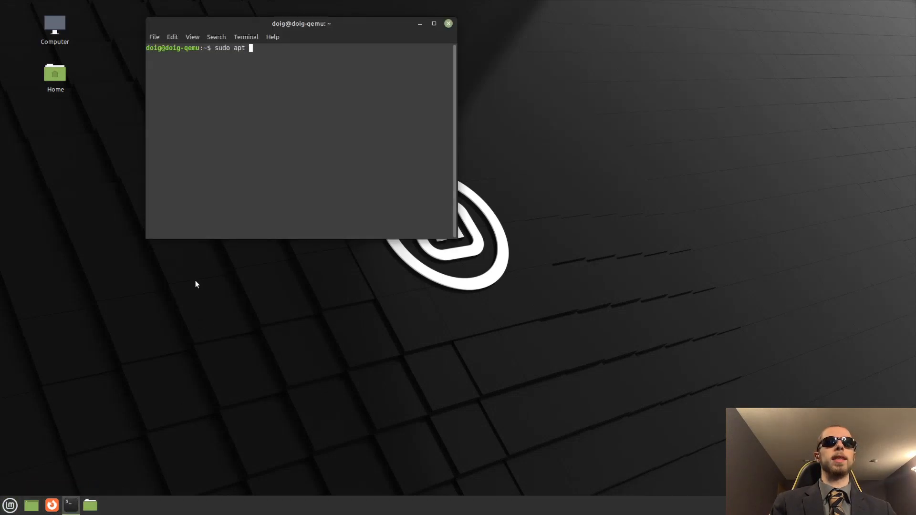
type("install stea")
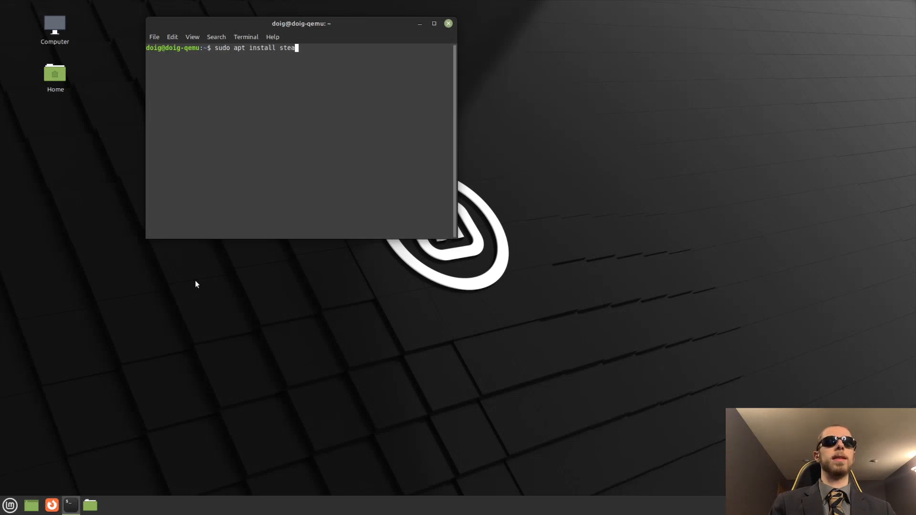
type("m-")
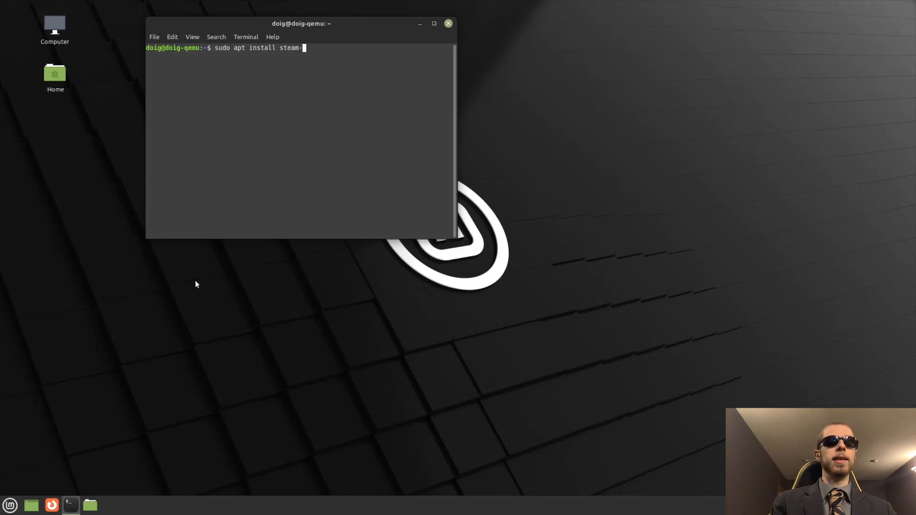
type("*")
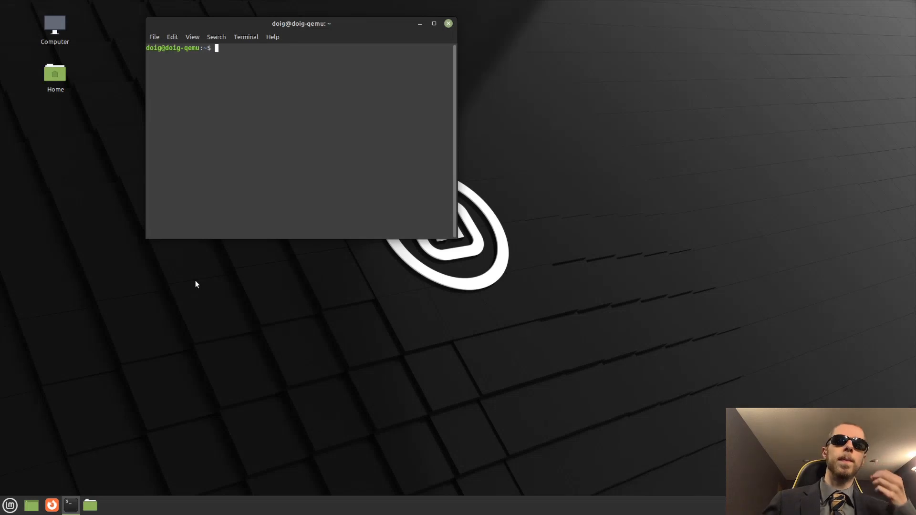
left_click(51, 505)
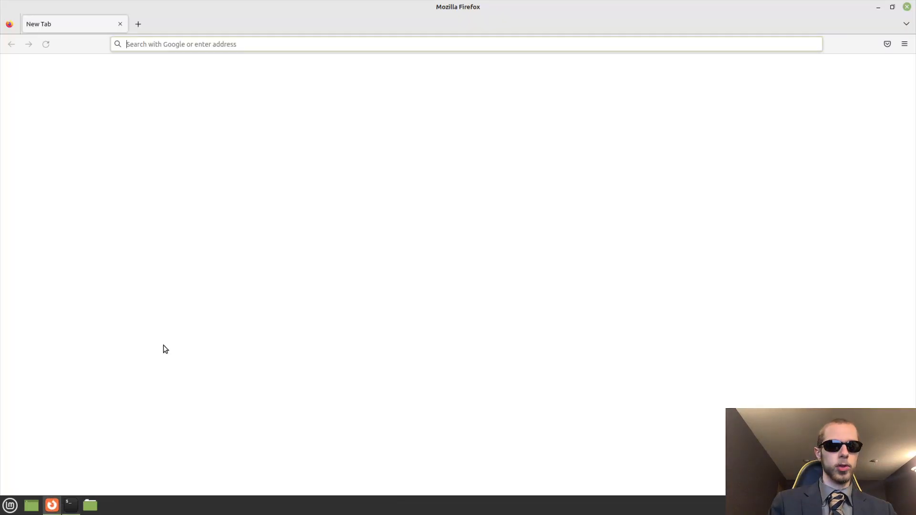
Go from github.com/lutris/lutris via lutris.net Download to lutris_0.5.12_all.deb and download it
type("github.com/")
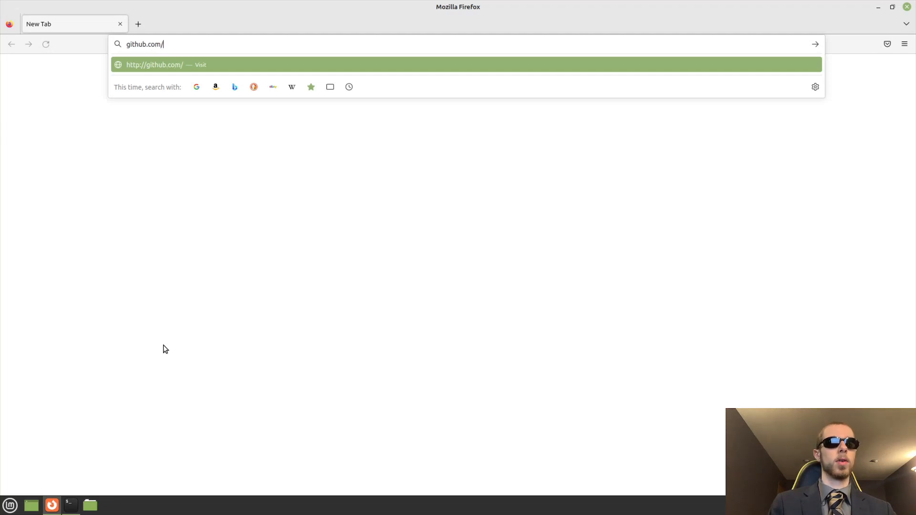
type("lutris/lutris")
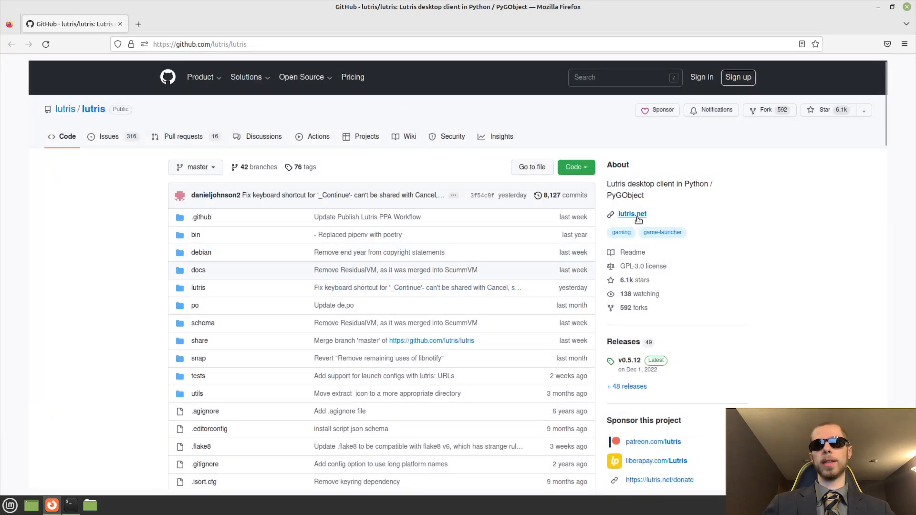
left_click(632, 214)
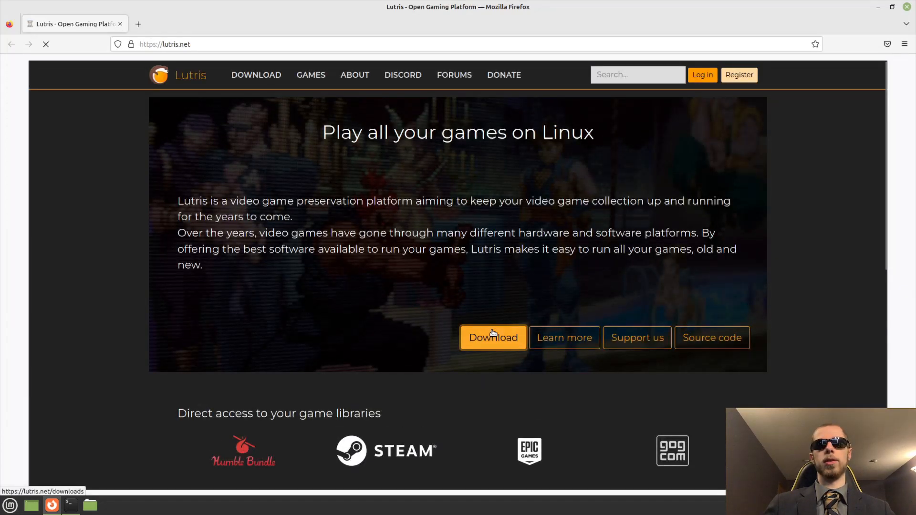
left_click(493, 337)
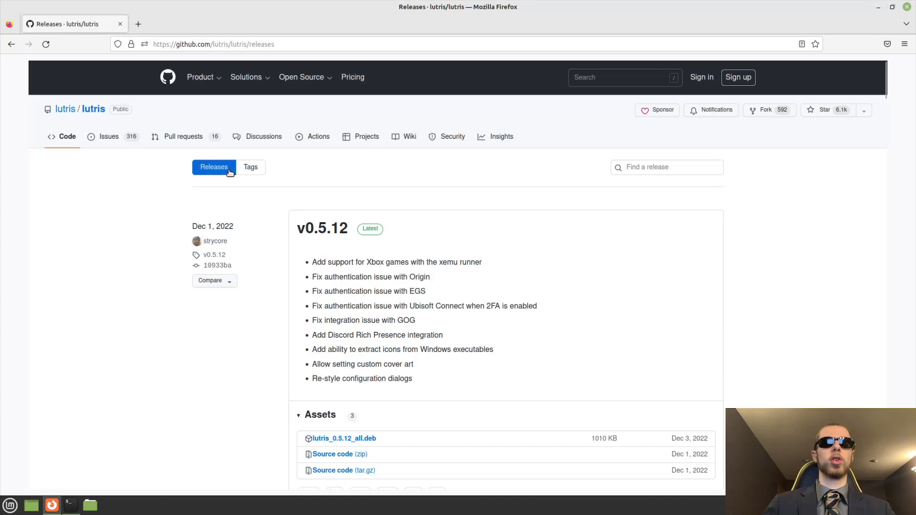
left_click(250, 167)
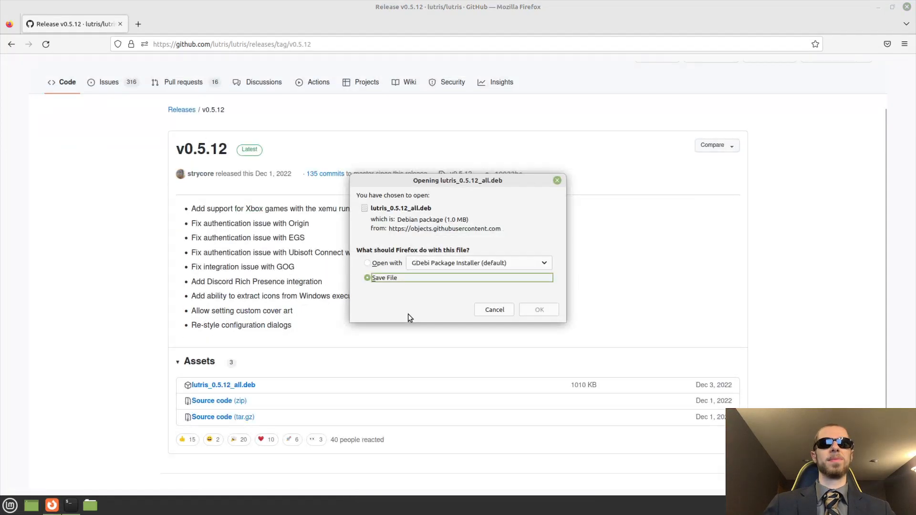
Open the Lutris .deb in GDebi and accept installing its additional required packages
left_click(367, 262)
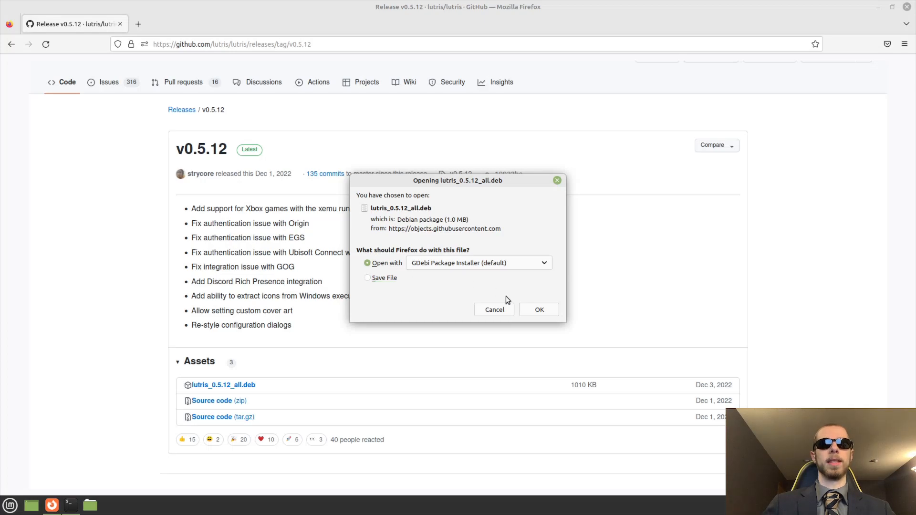
left_click(538, 310)
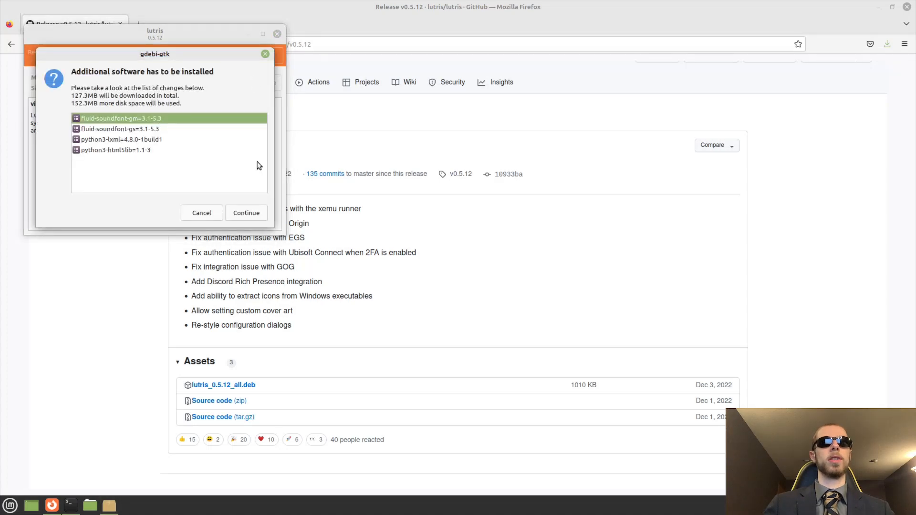
left_click(247, 212)
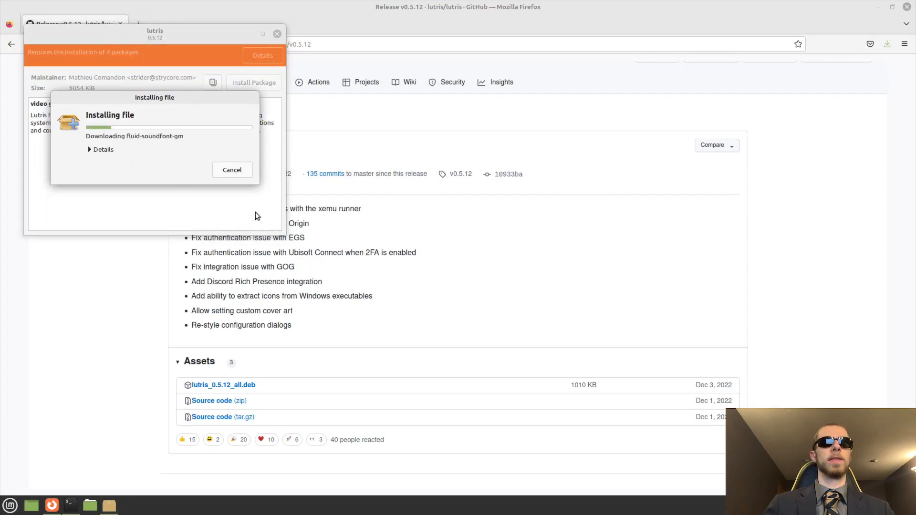